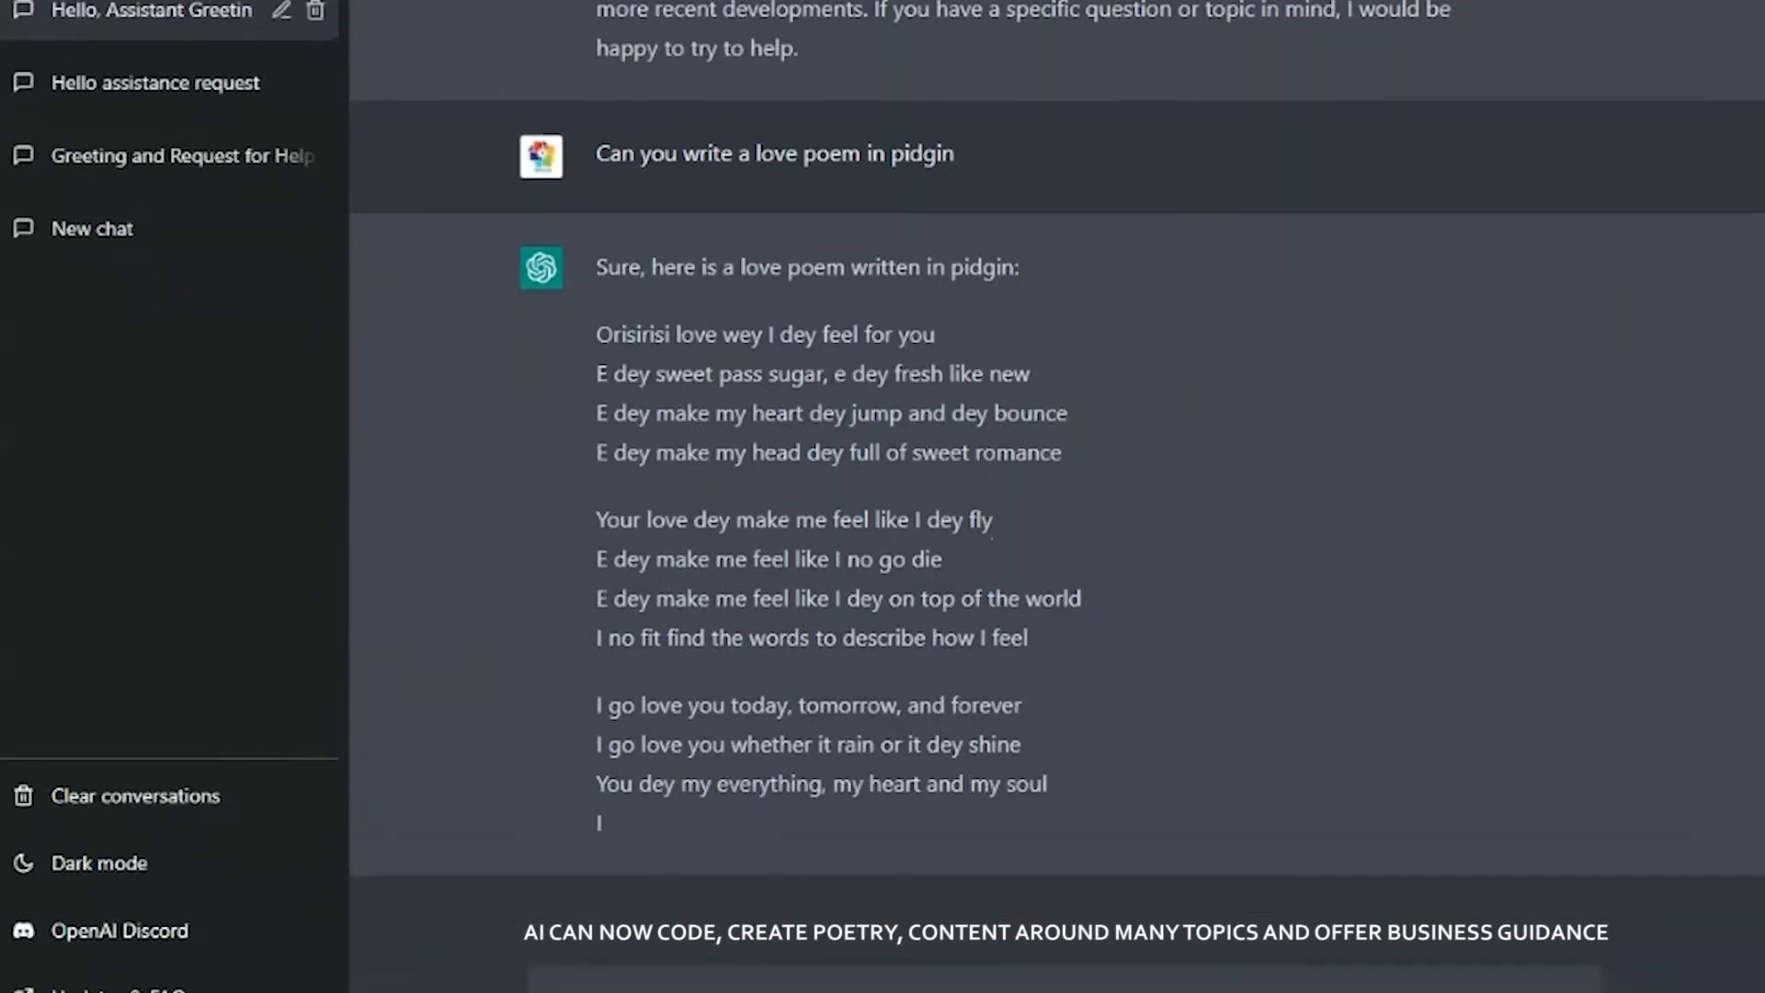
Step: Scroll through the pidgin love poem and its Hindi version as ChatGPT writes them
scroll("down", 3)
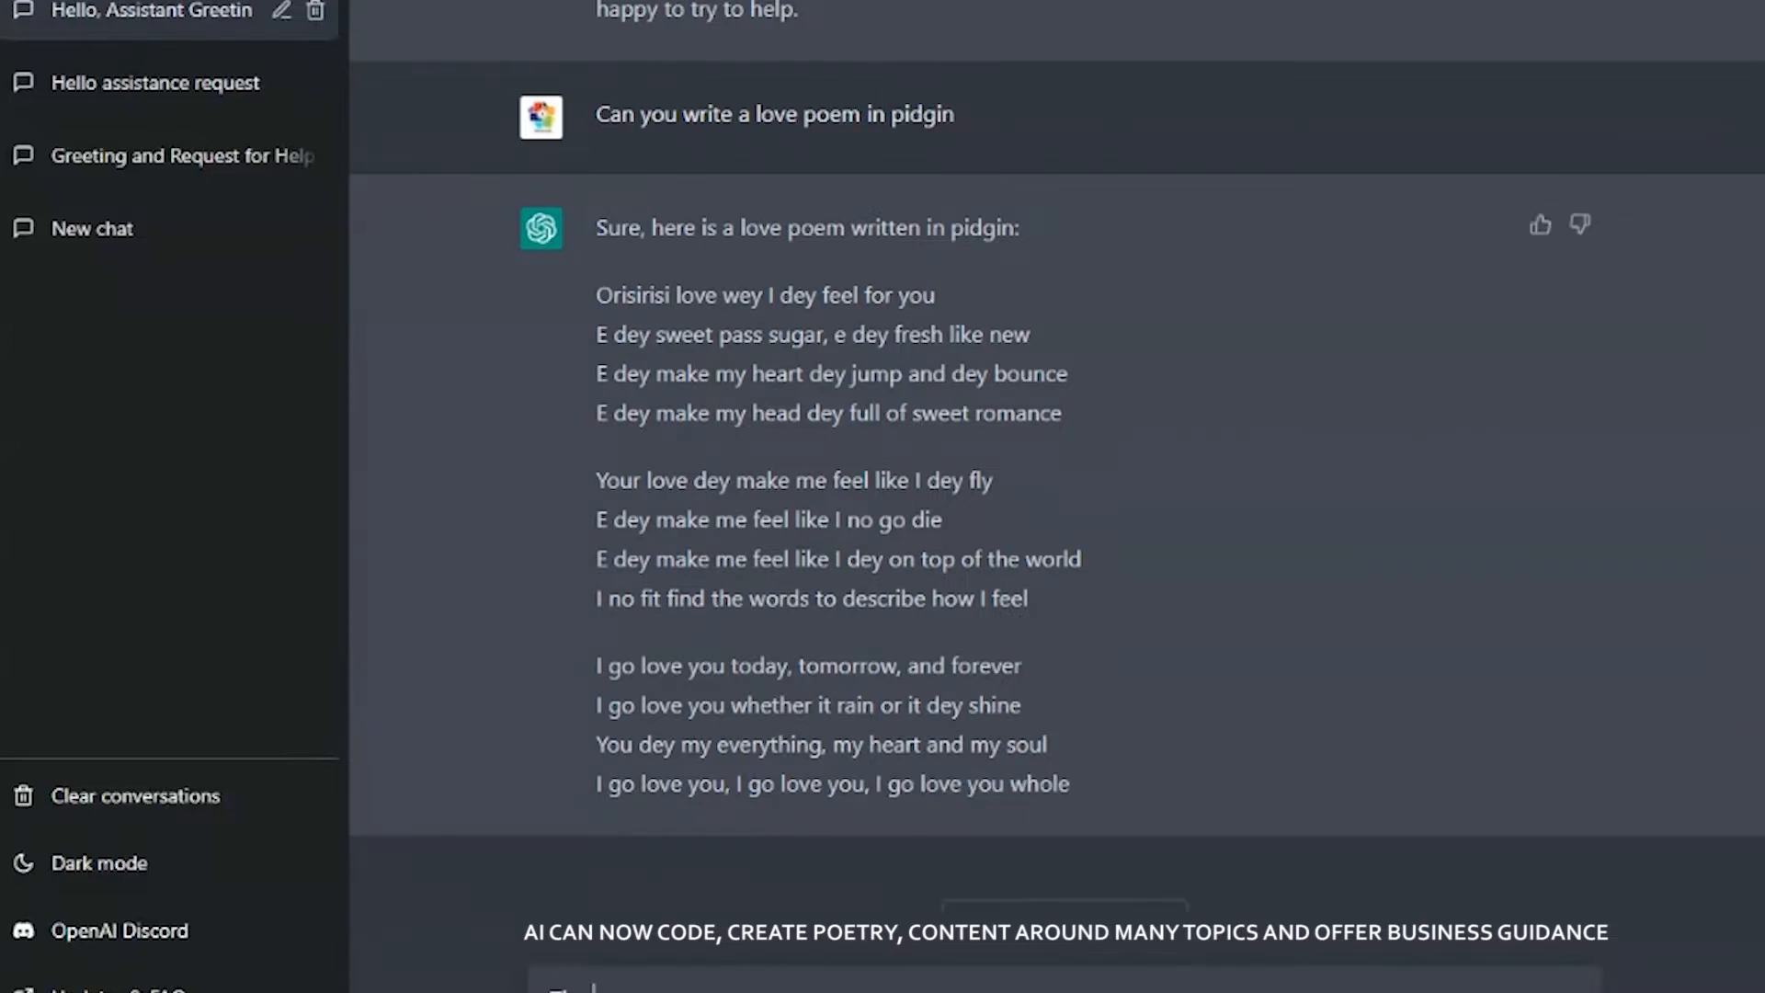
scroll("down", 3)
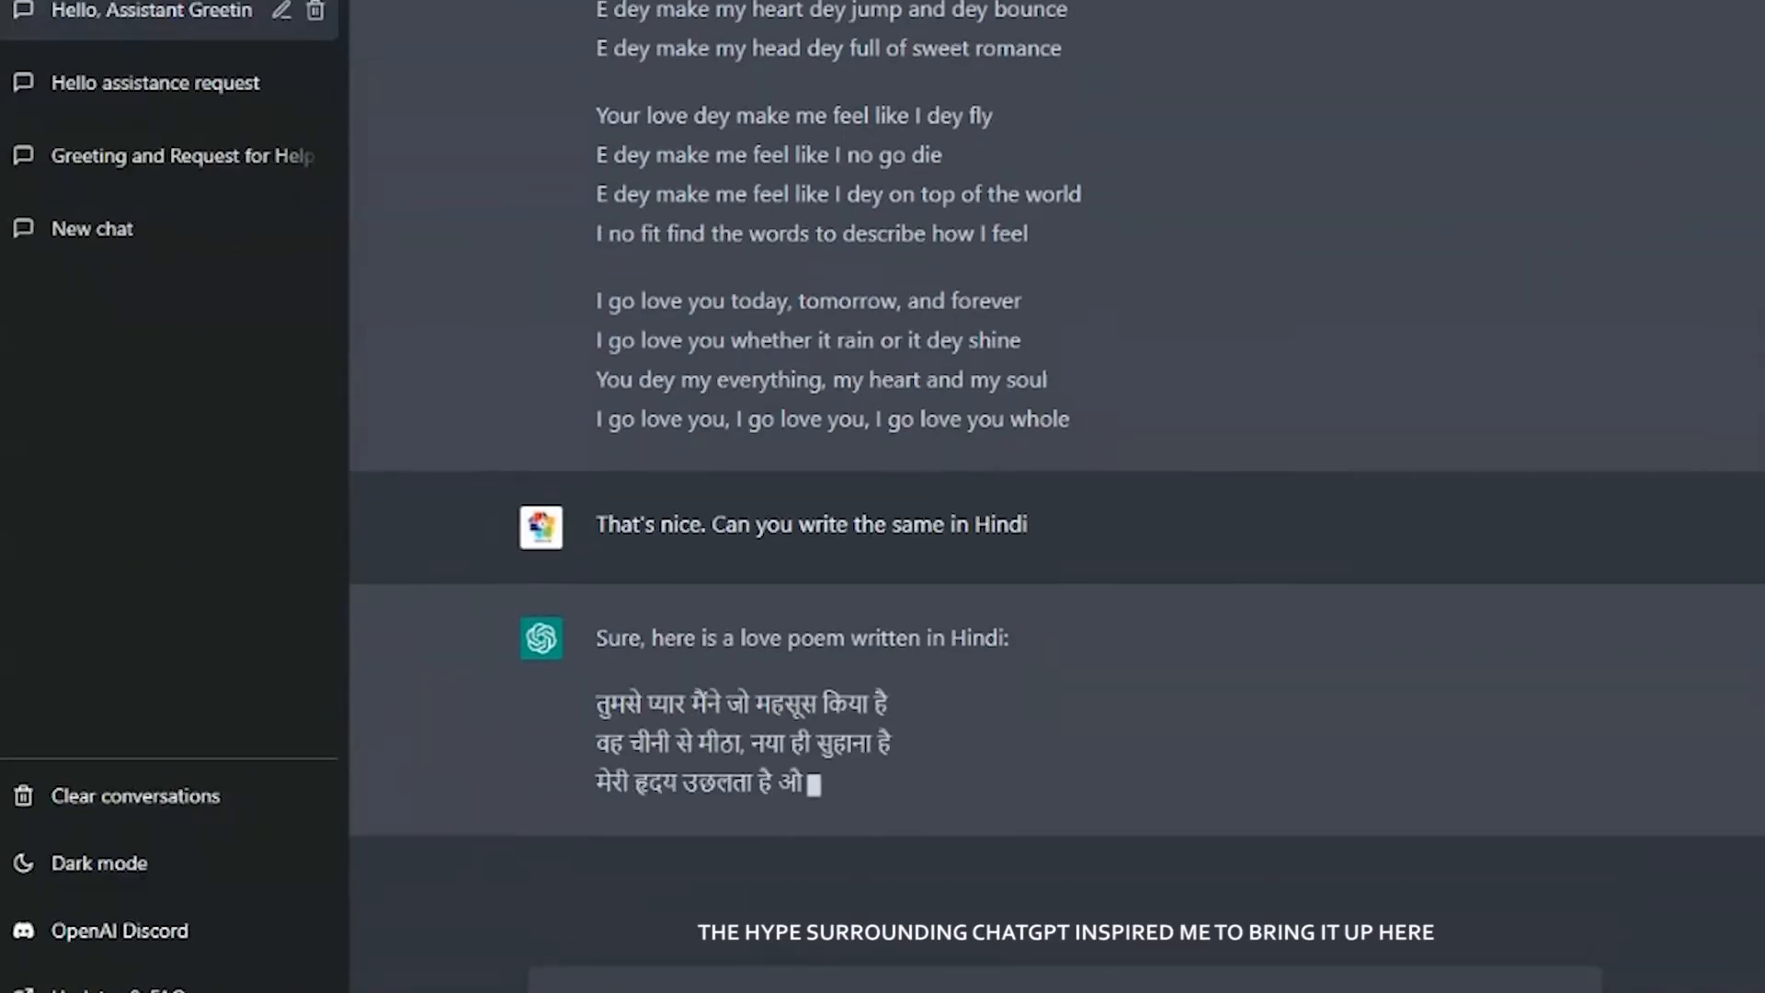
scroll("down", 3)
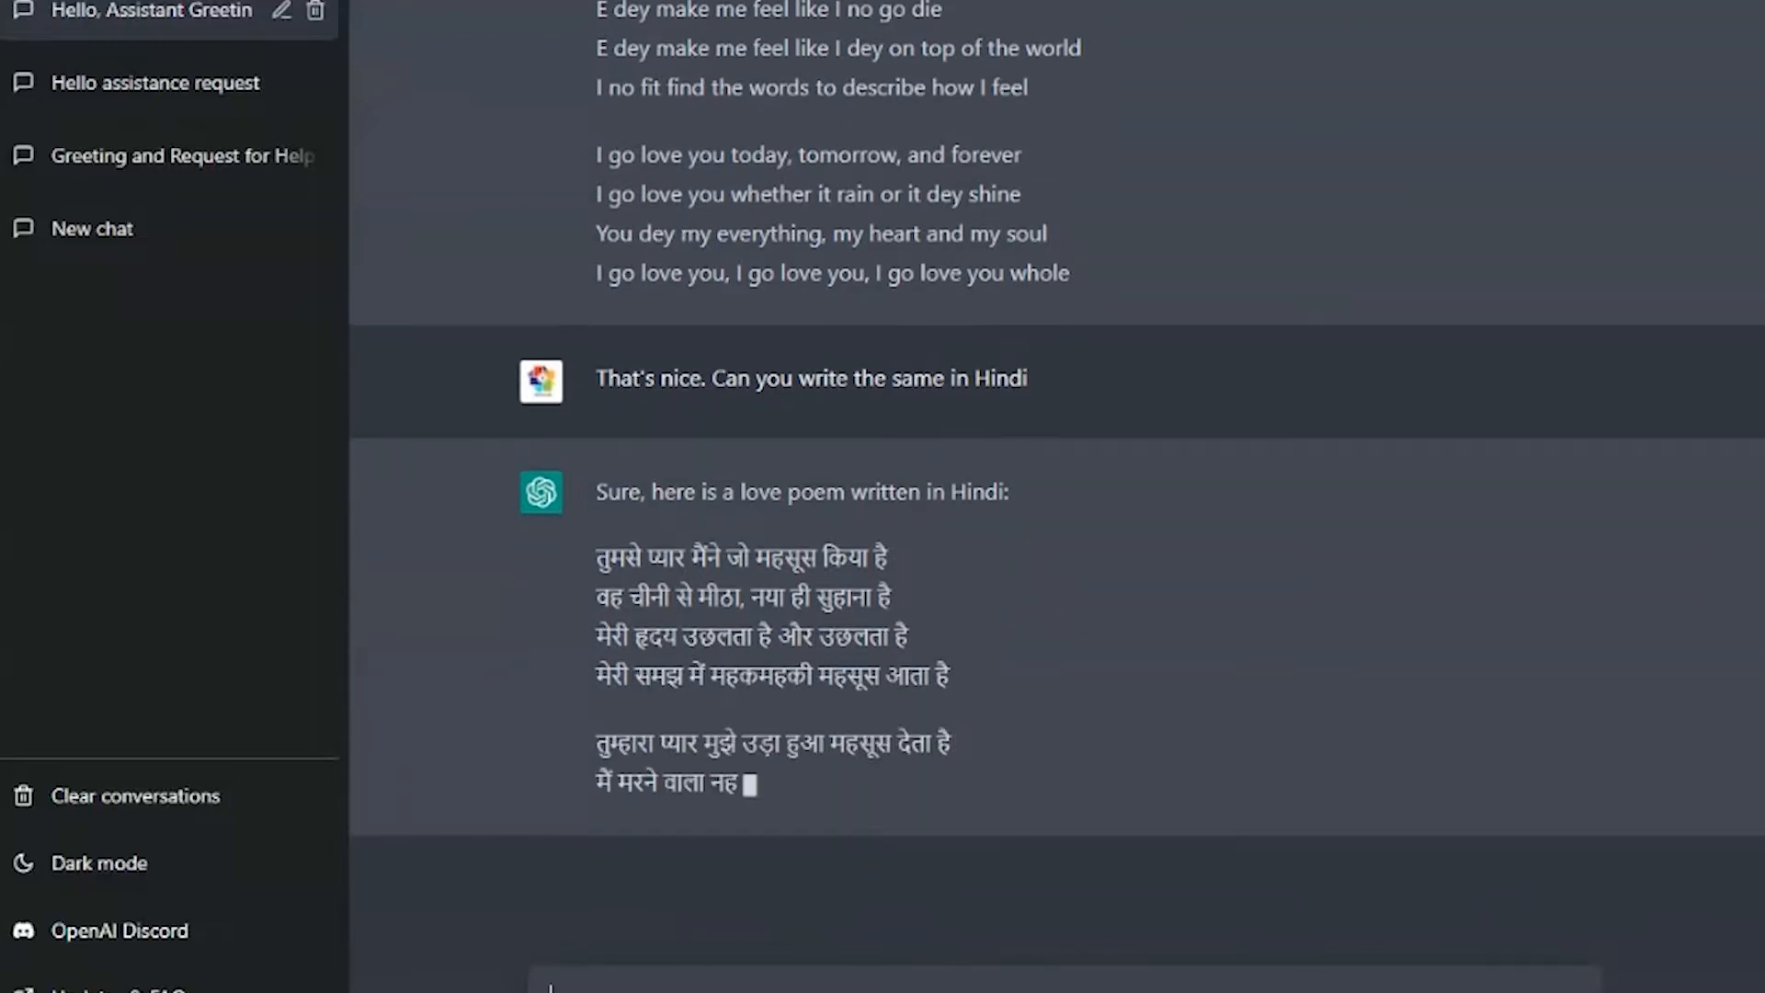
scroll("down", 3)
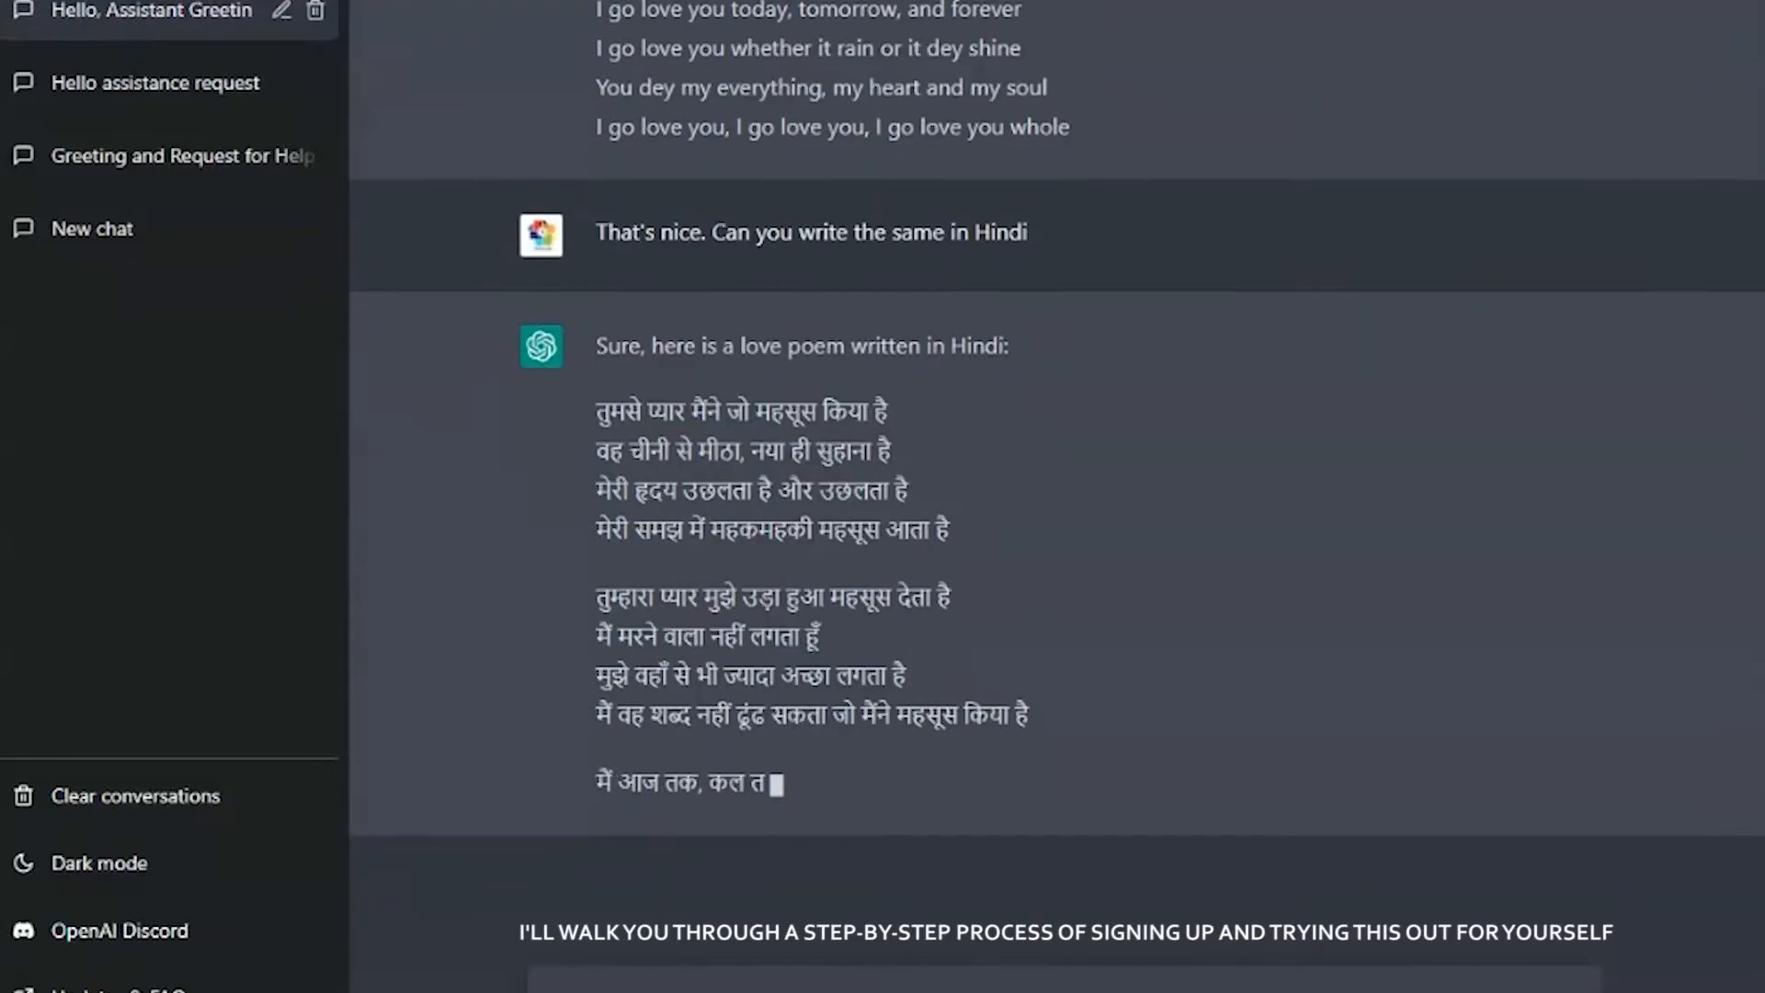
scroll("down", 3)
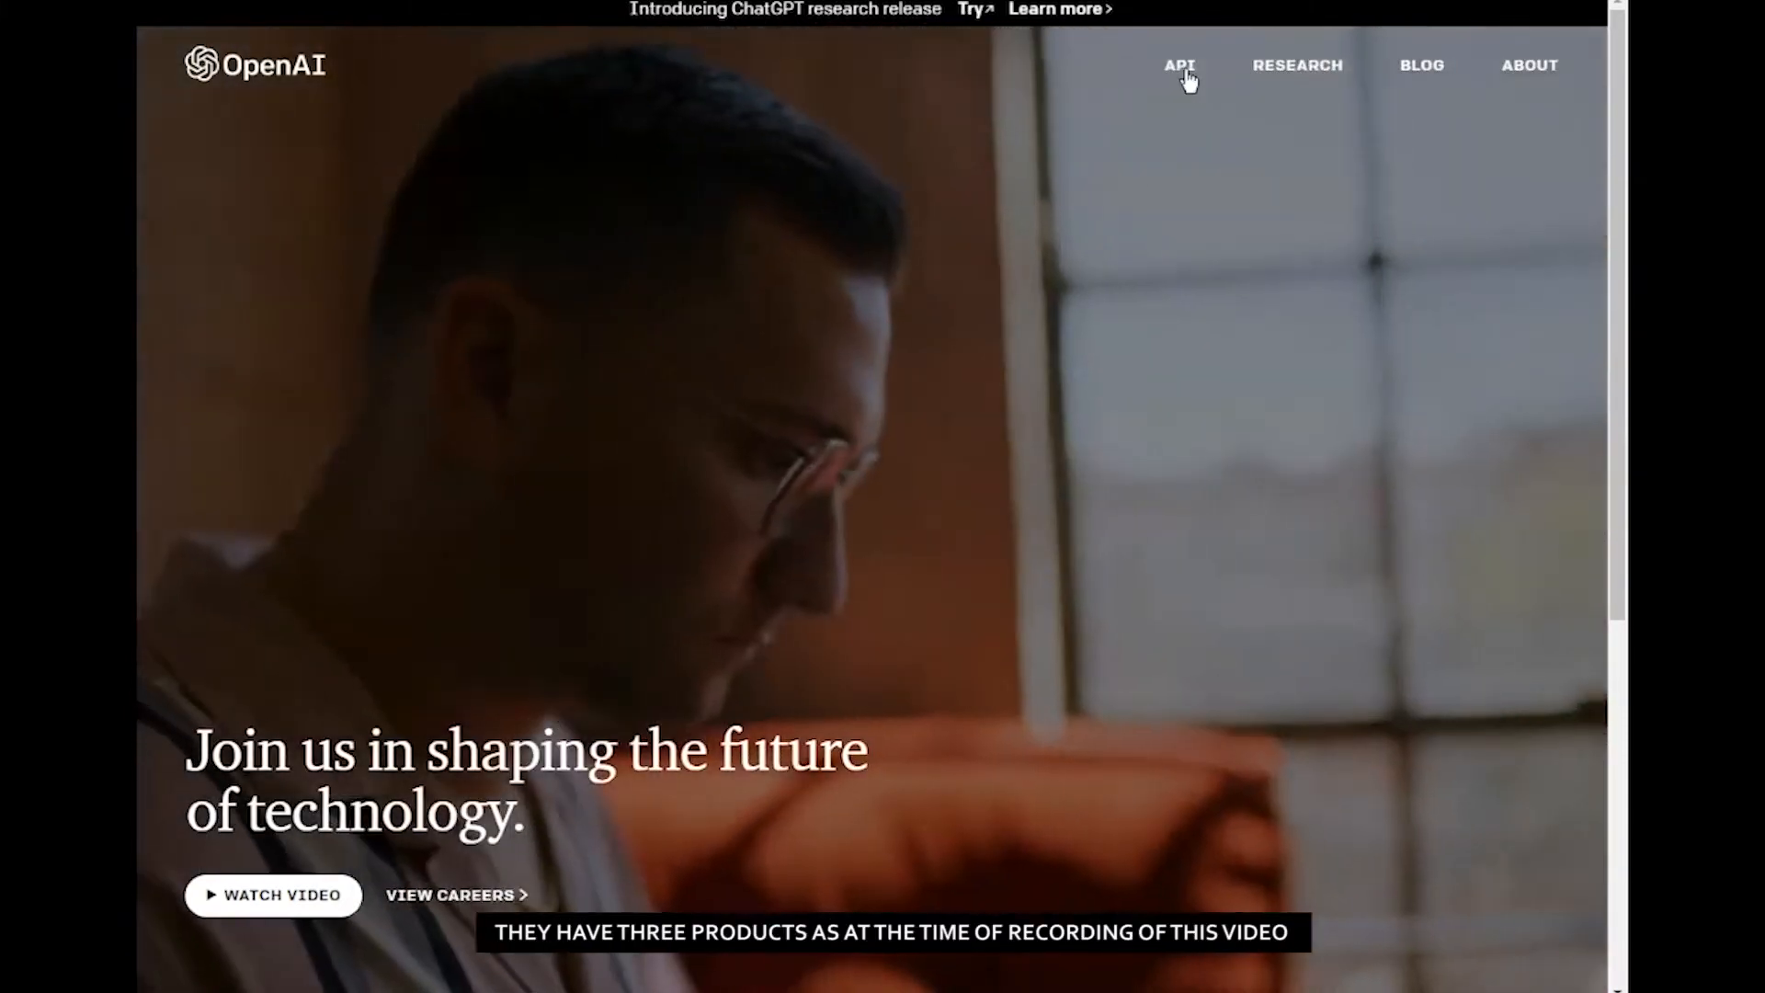
left_click(1179, 64)
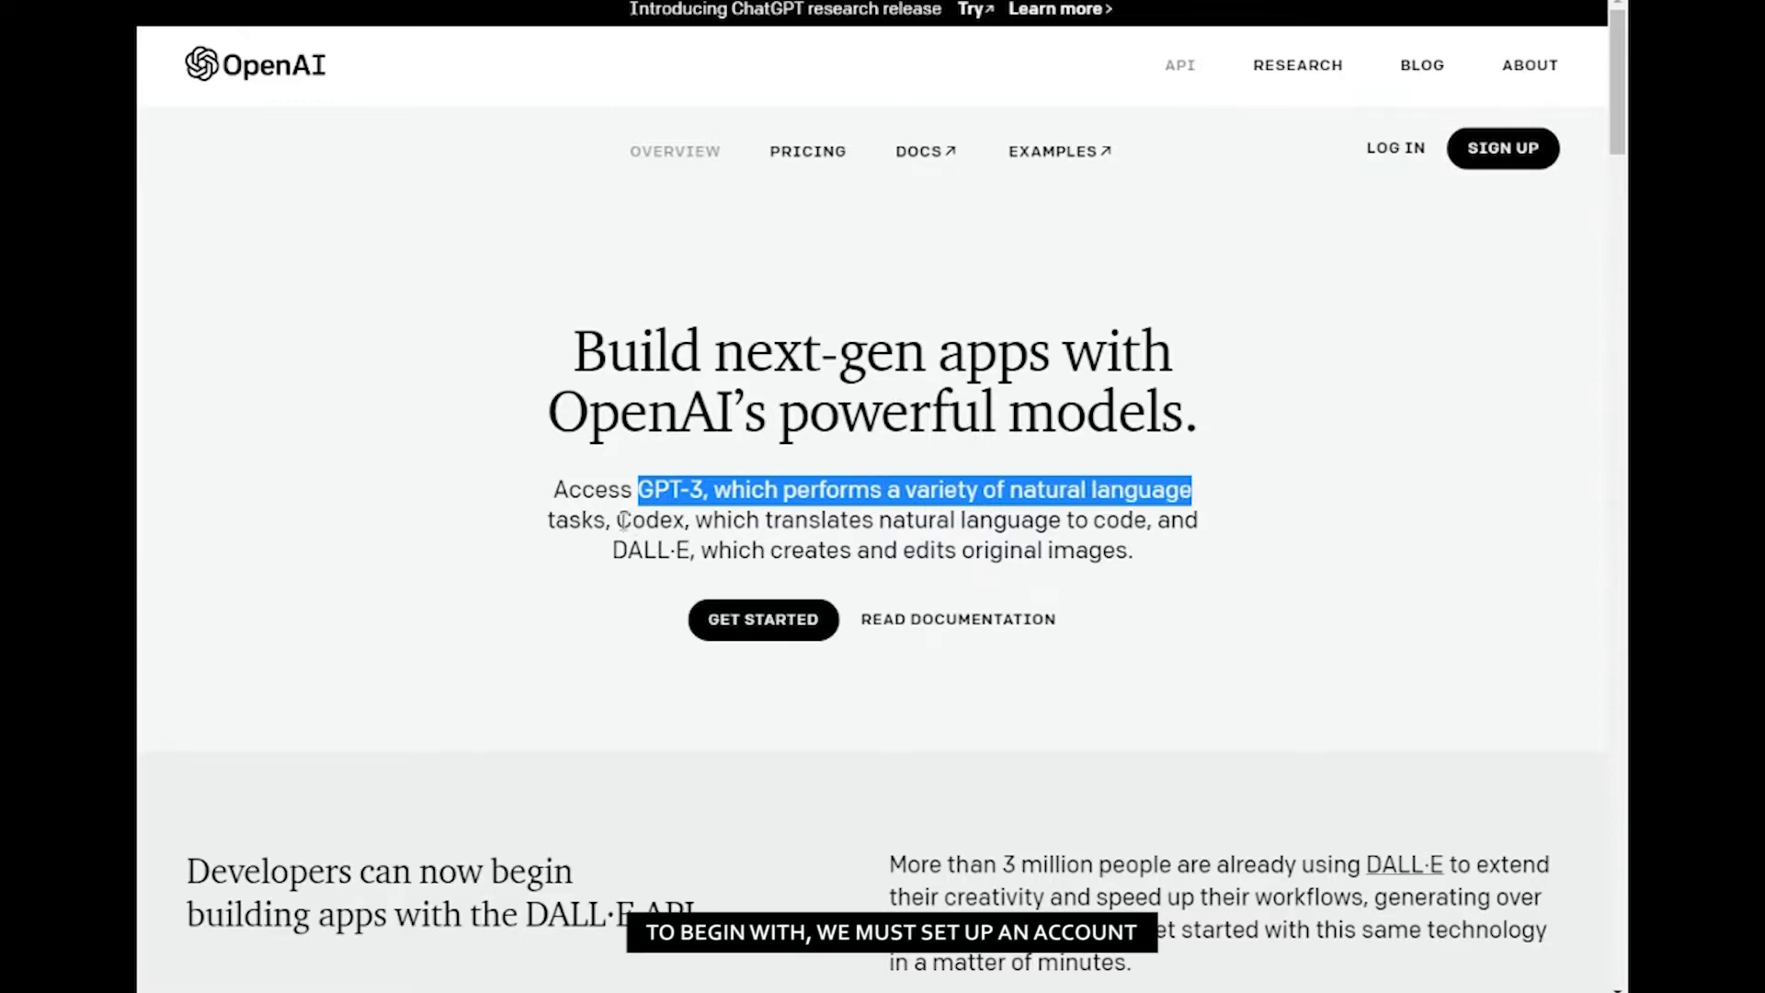
left_click(1501, 147)
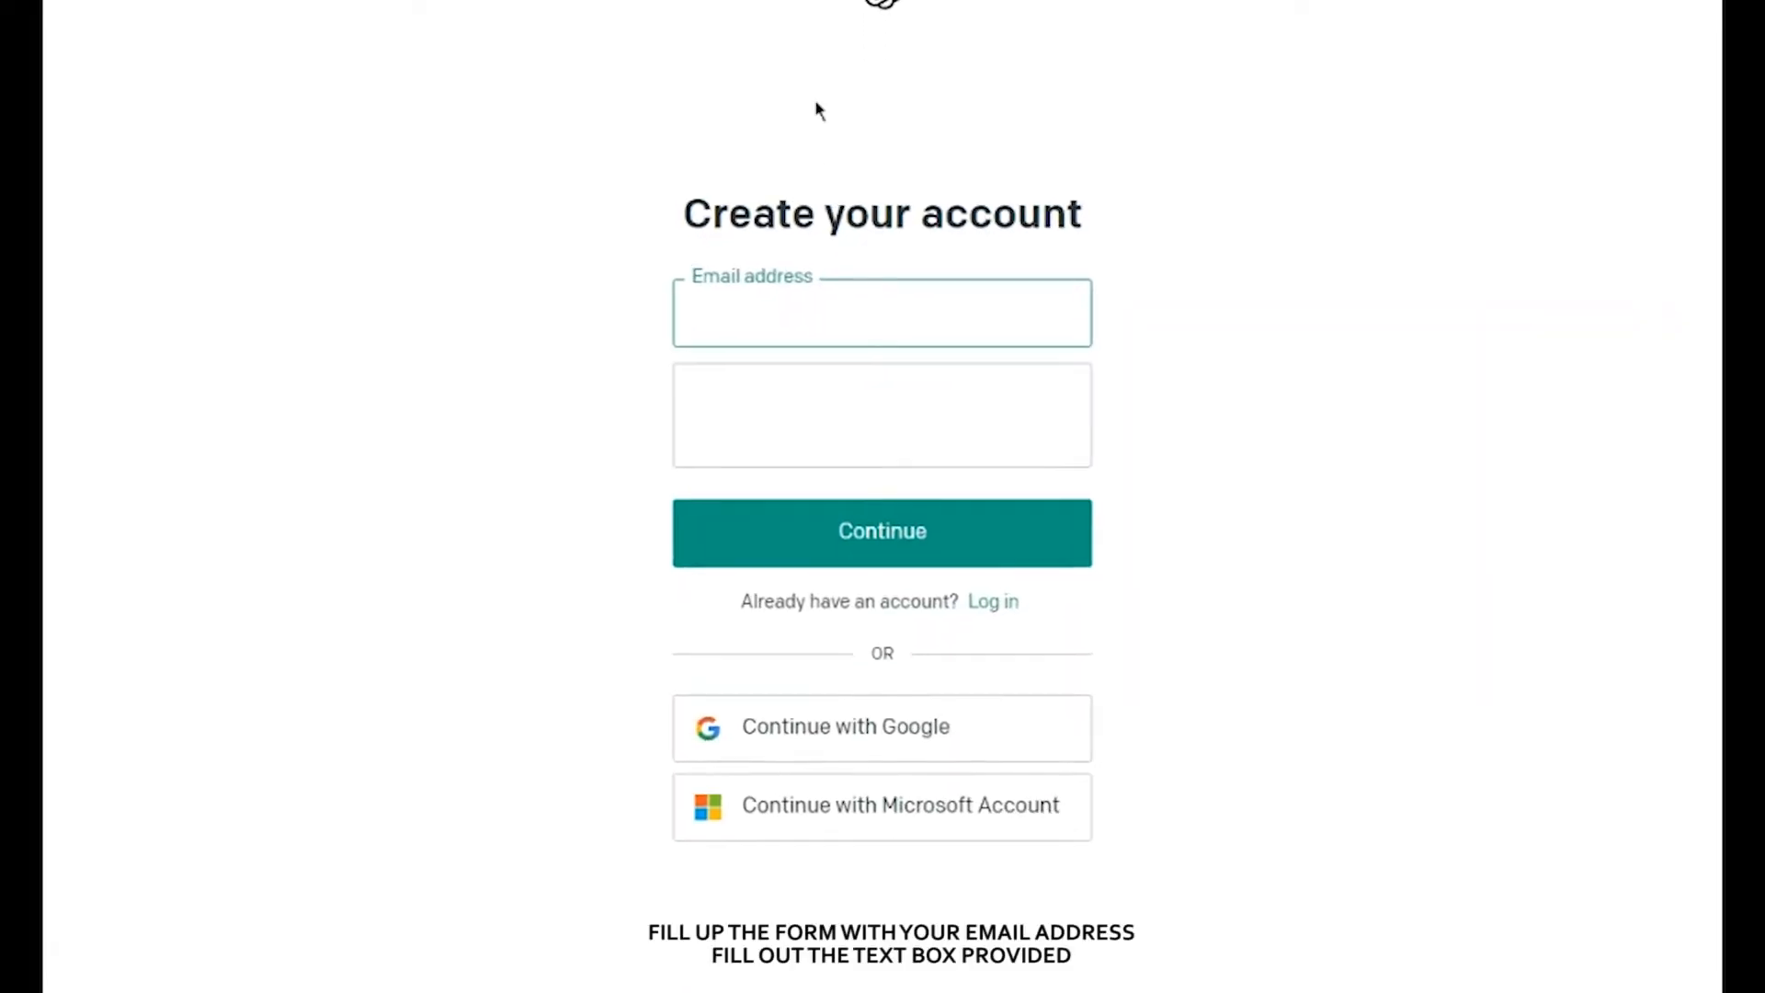
left_click(882, 313)
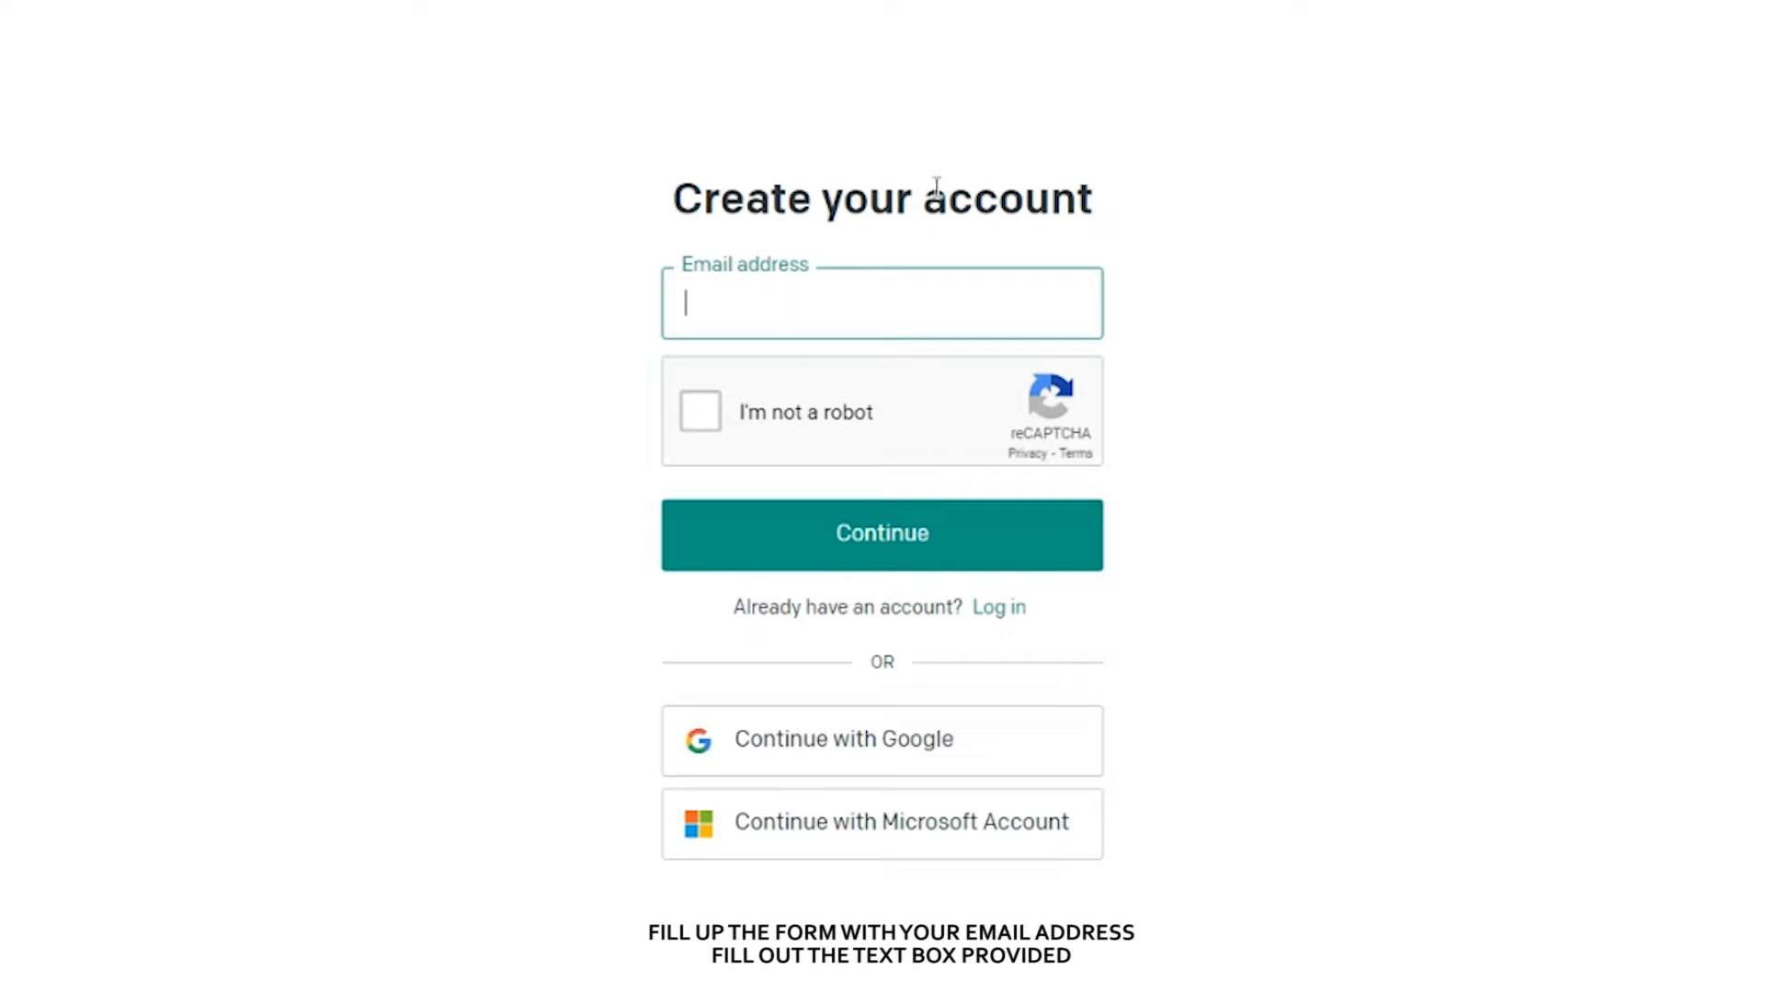
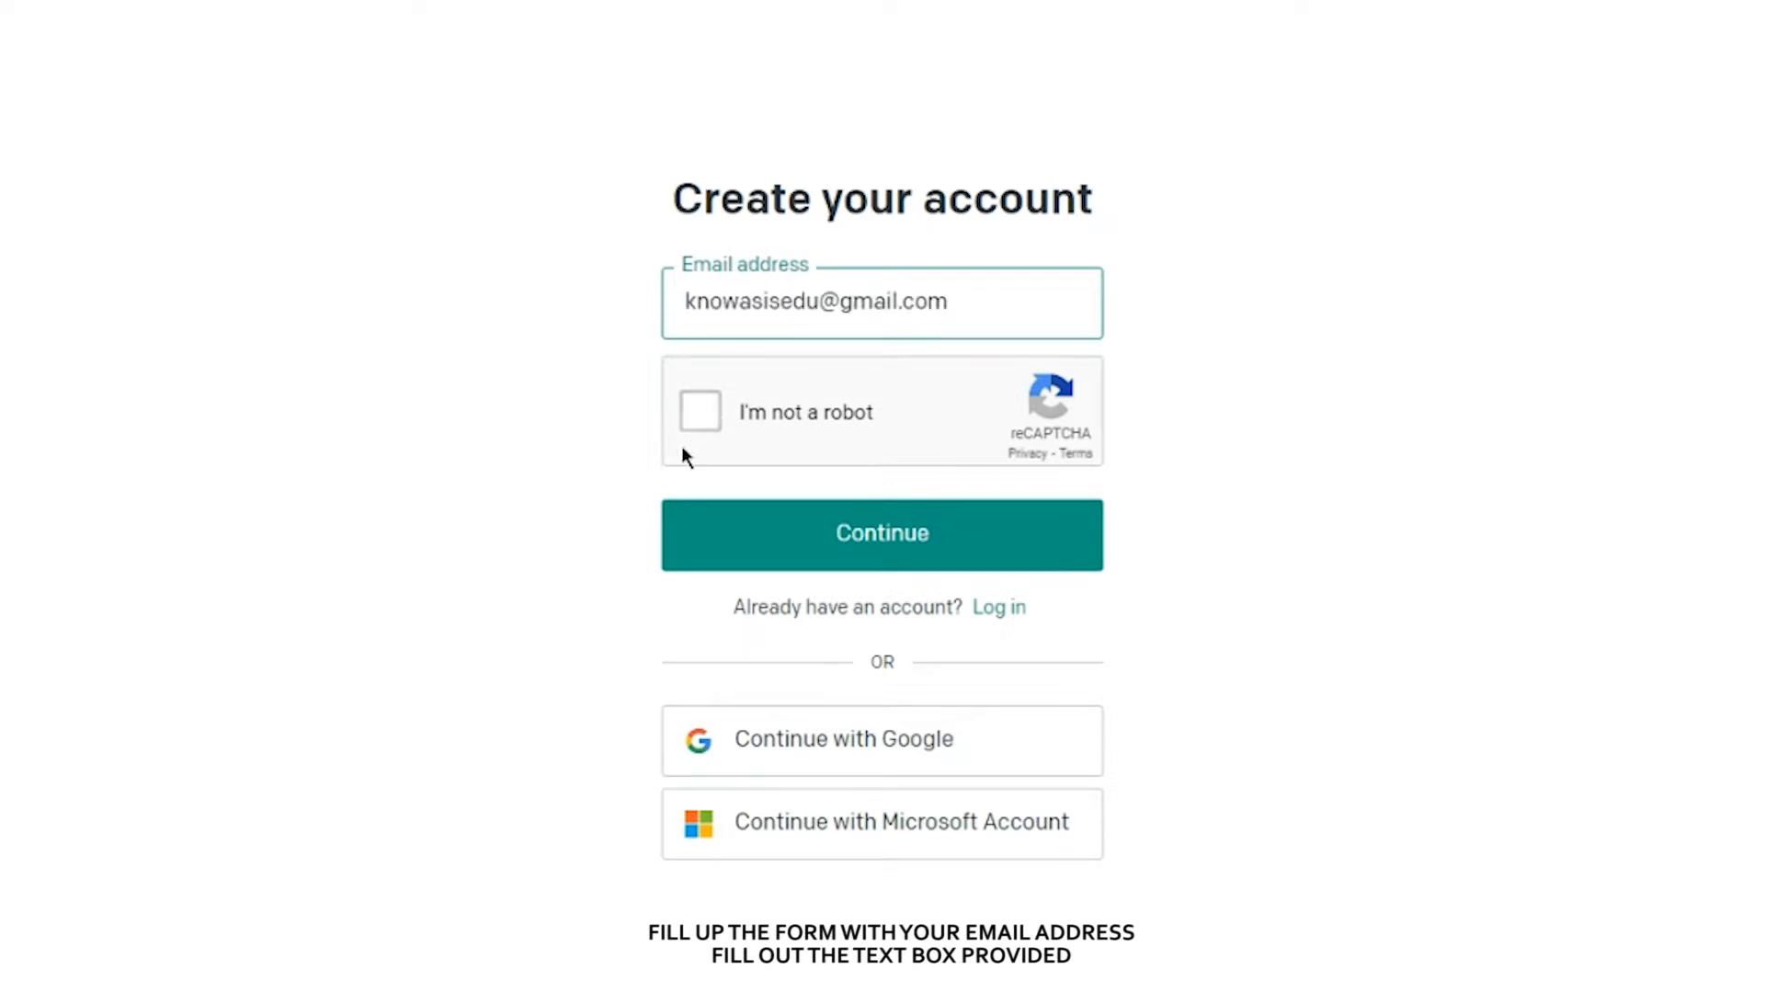
left_click(699, 411)
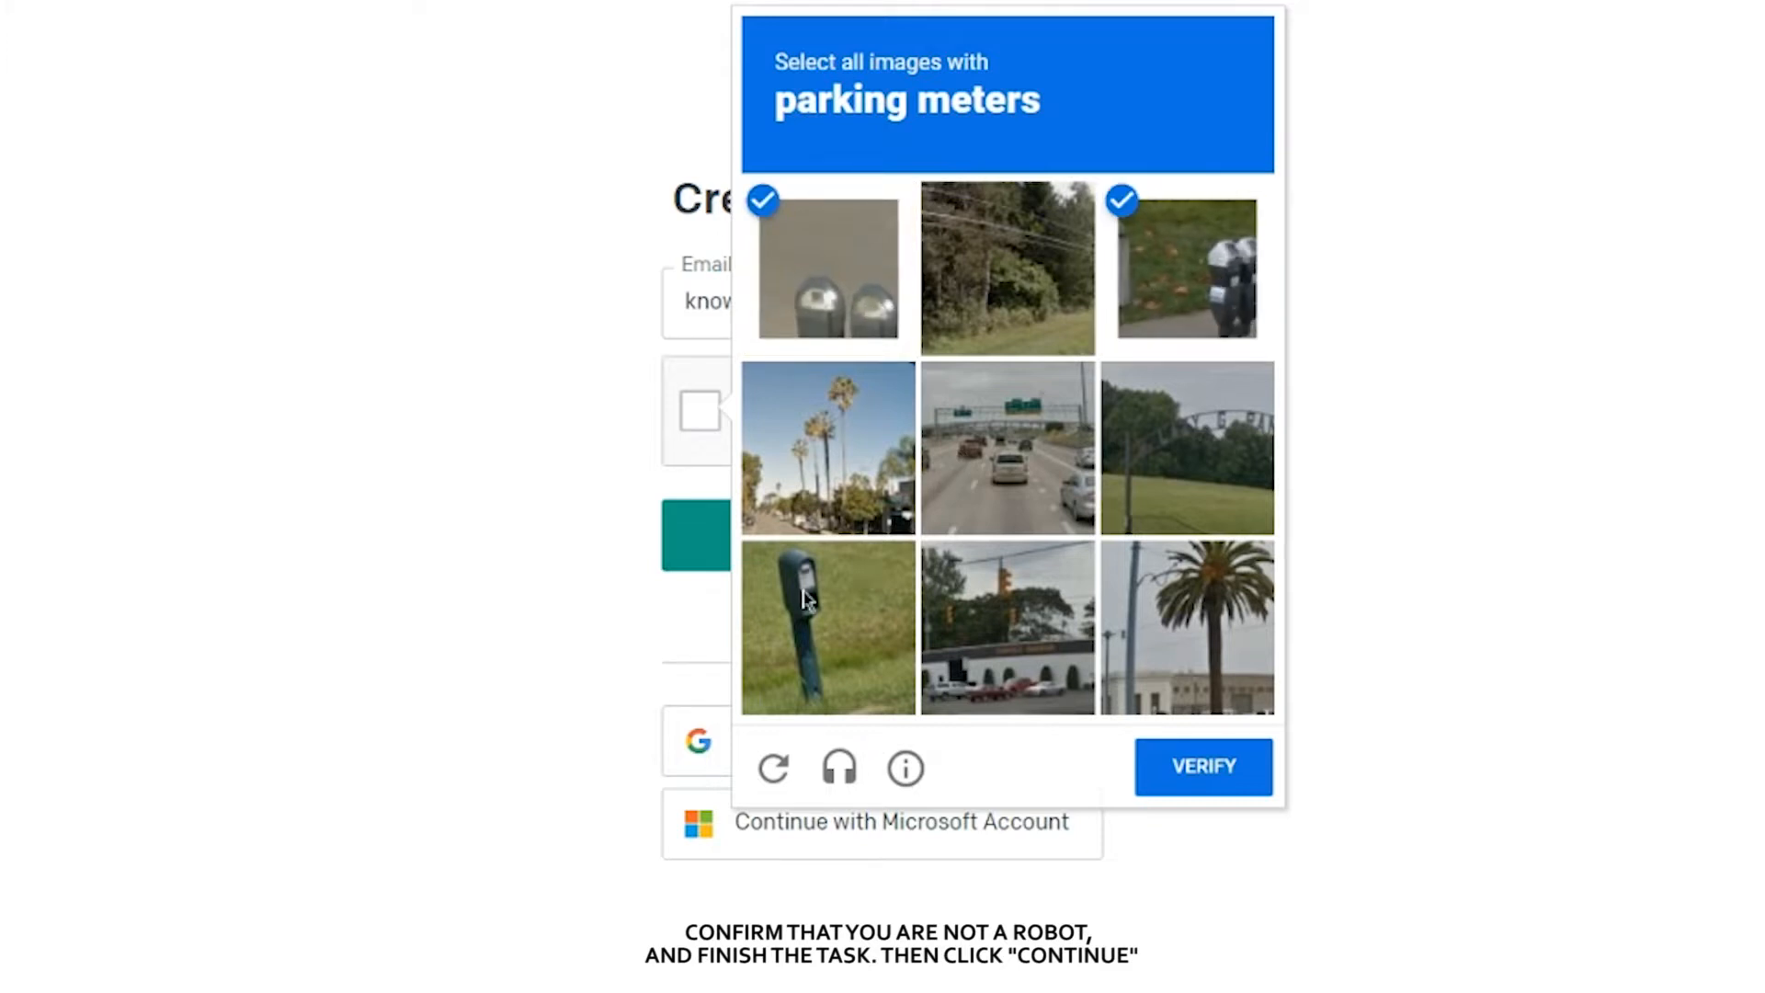
left_click(1203, 767)
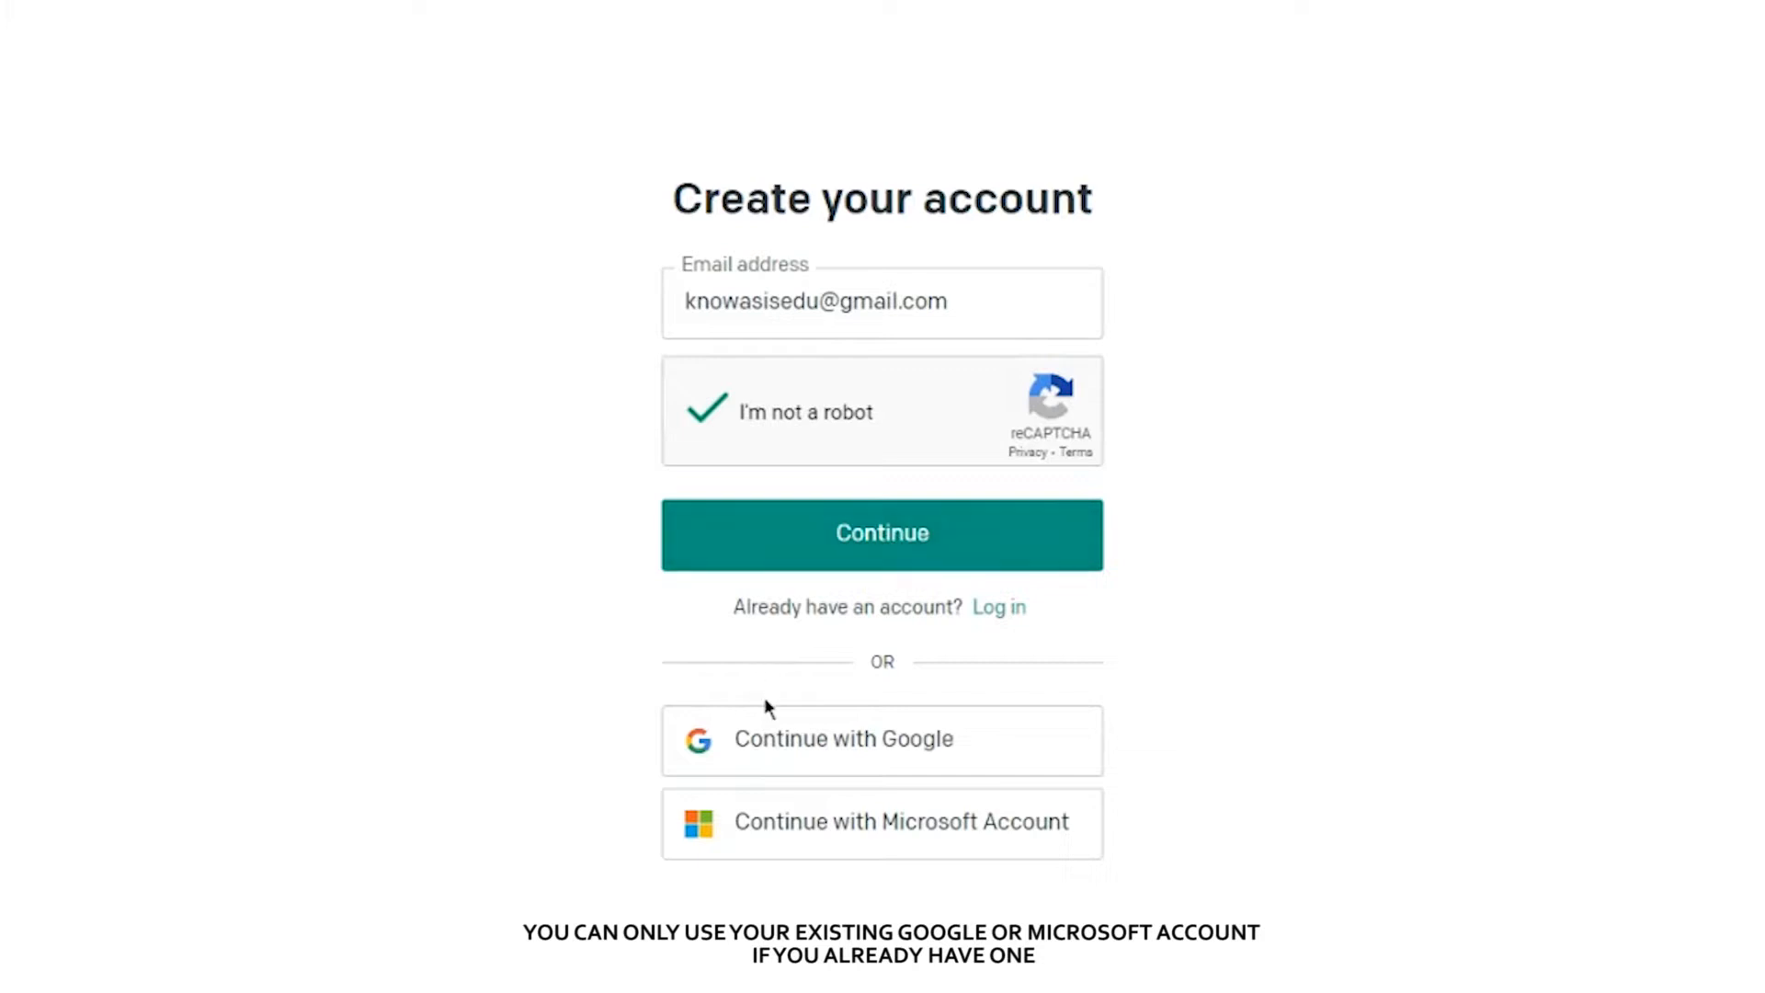
mouse_move(890, 583)
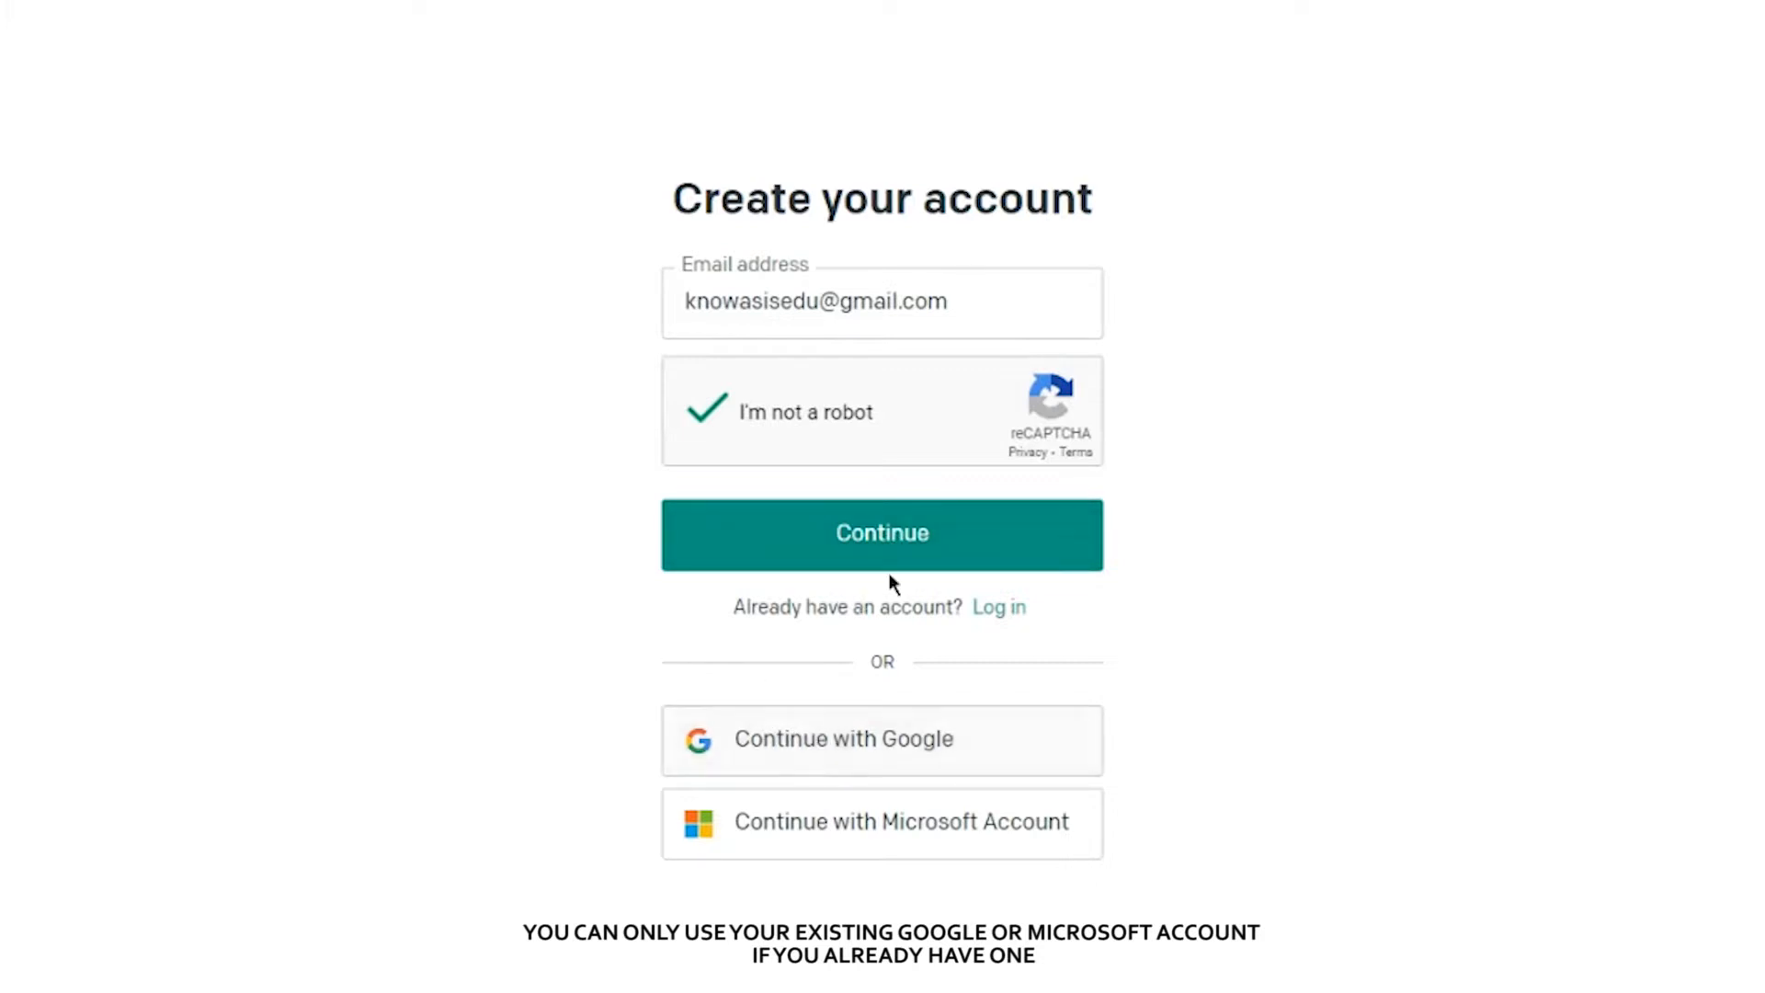
Step: Submit the email form, then continue with the existing Google account
left_click(881, 533)
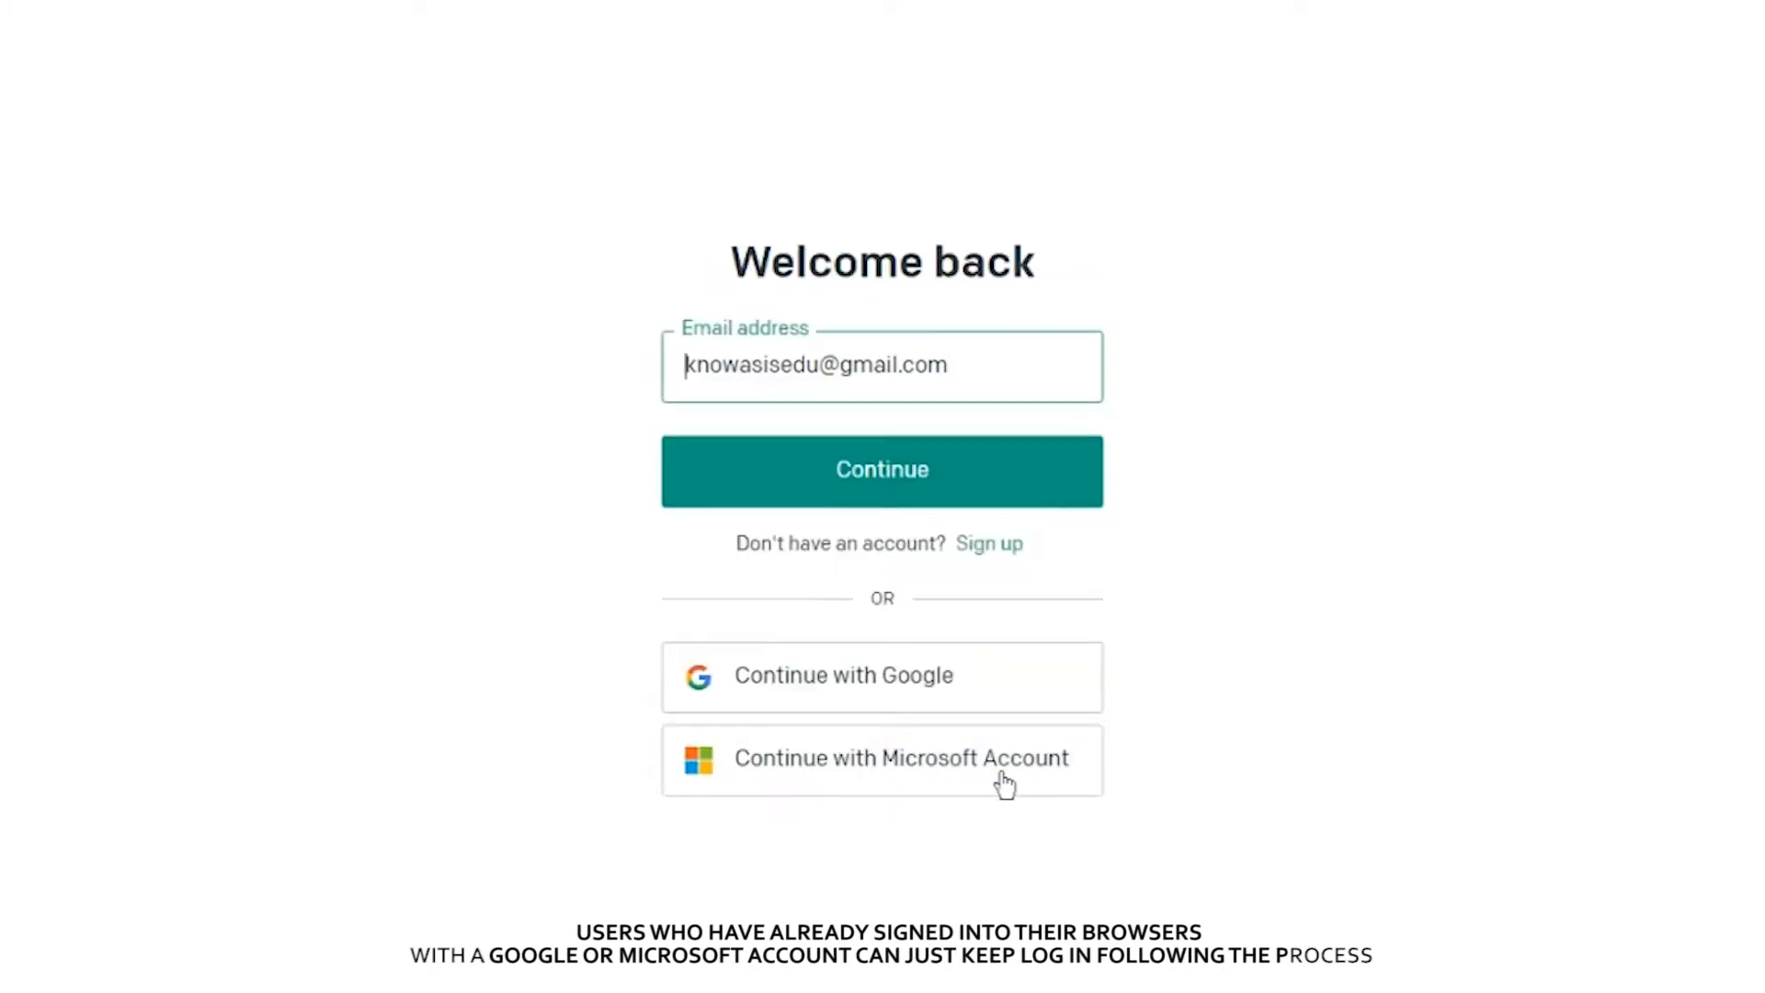
mouse_move(881, 676)
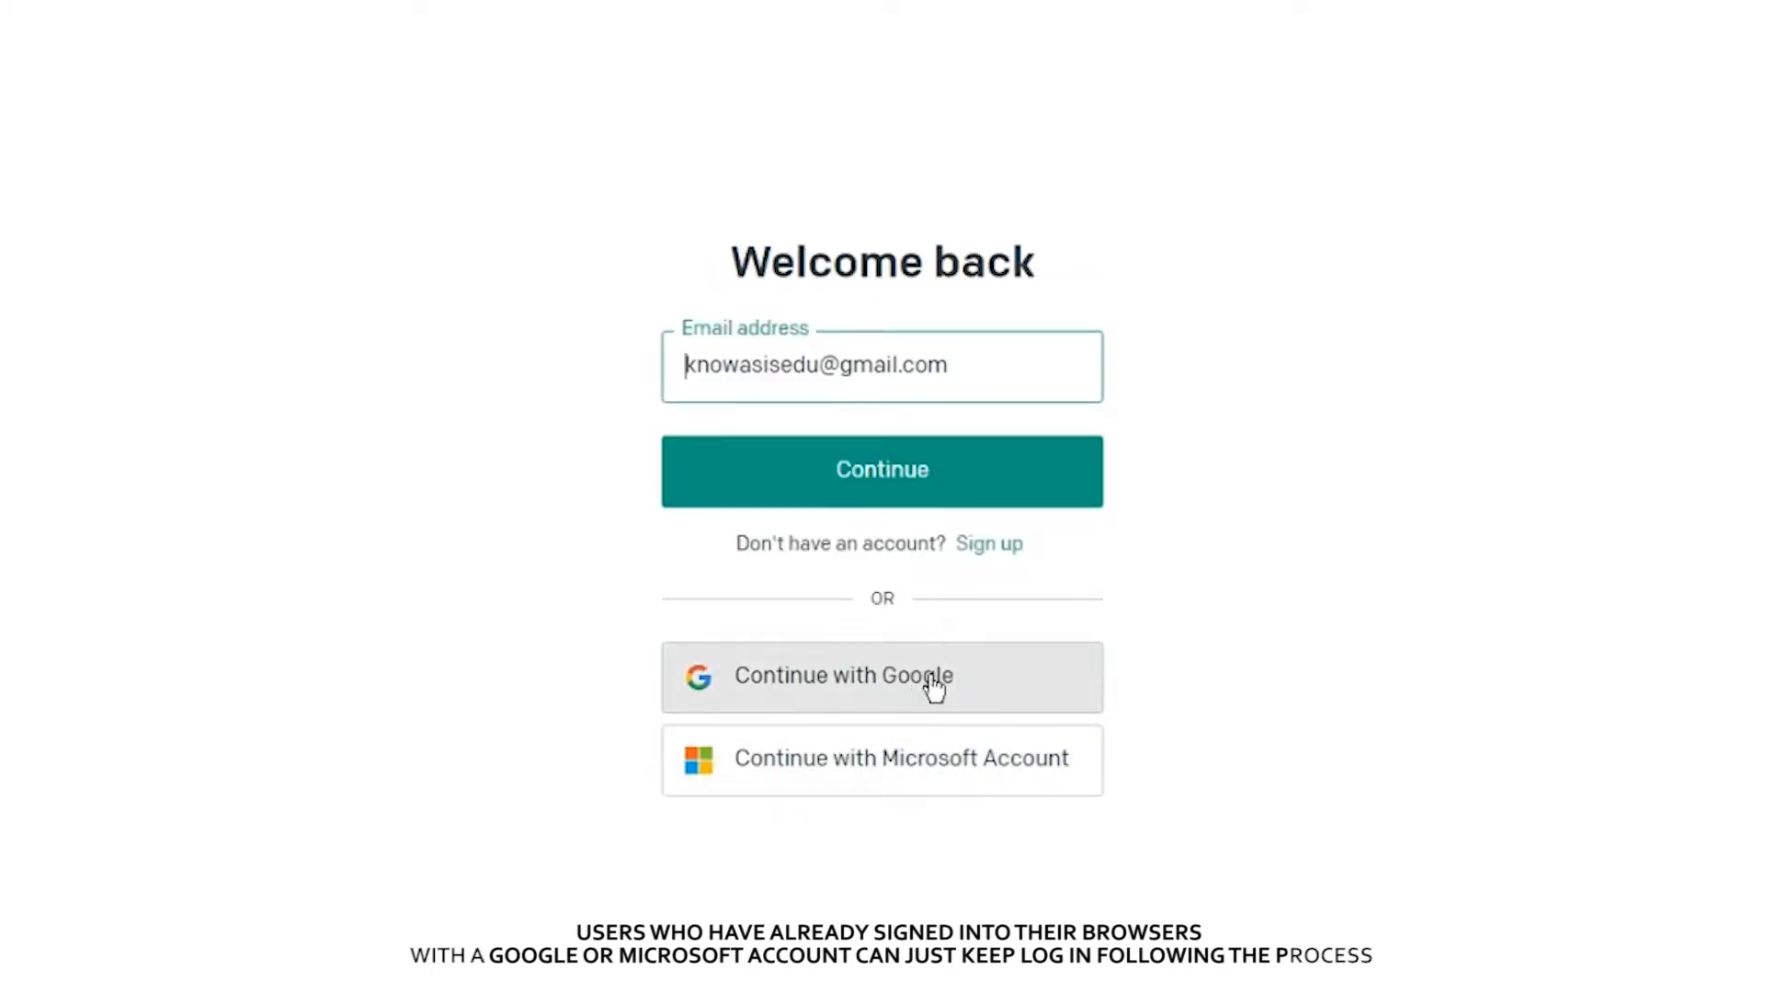
left_click(882, 676)
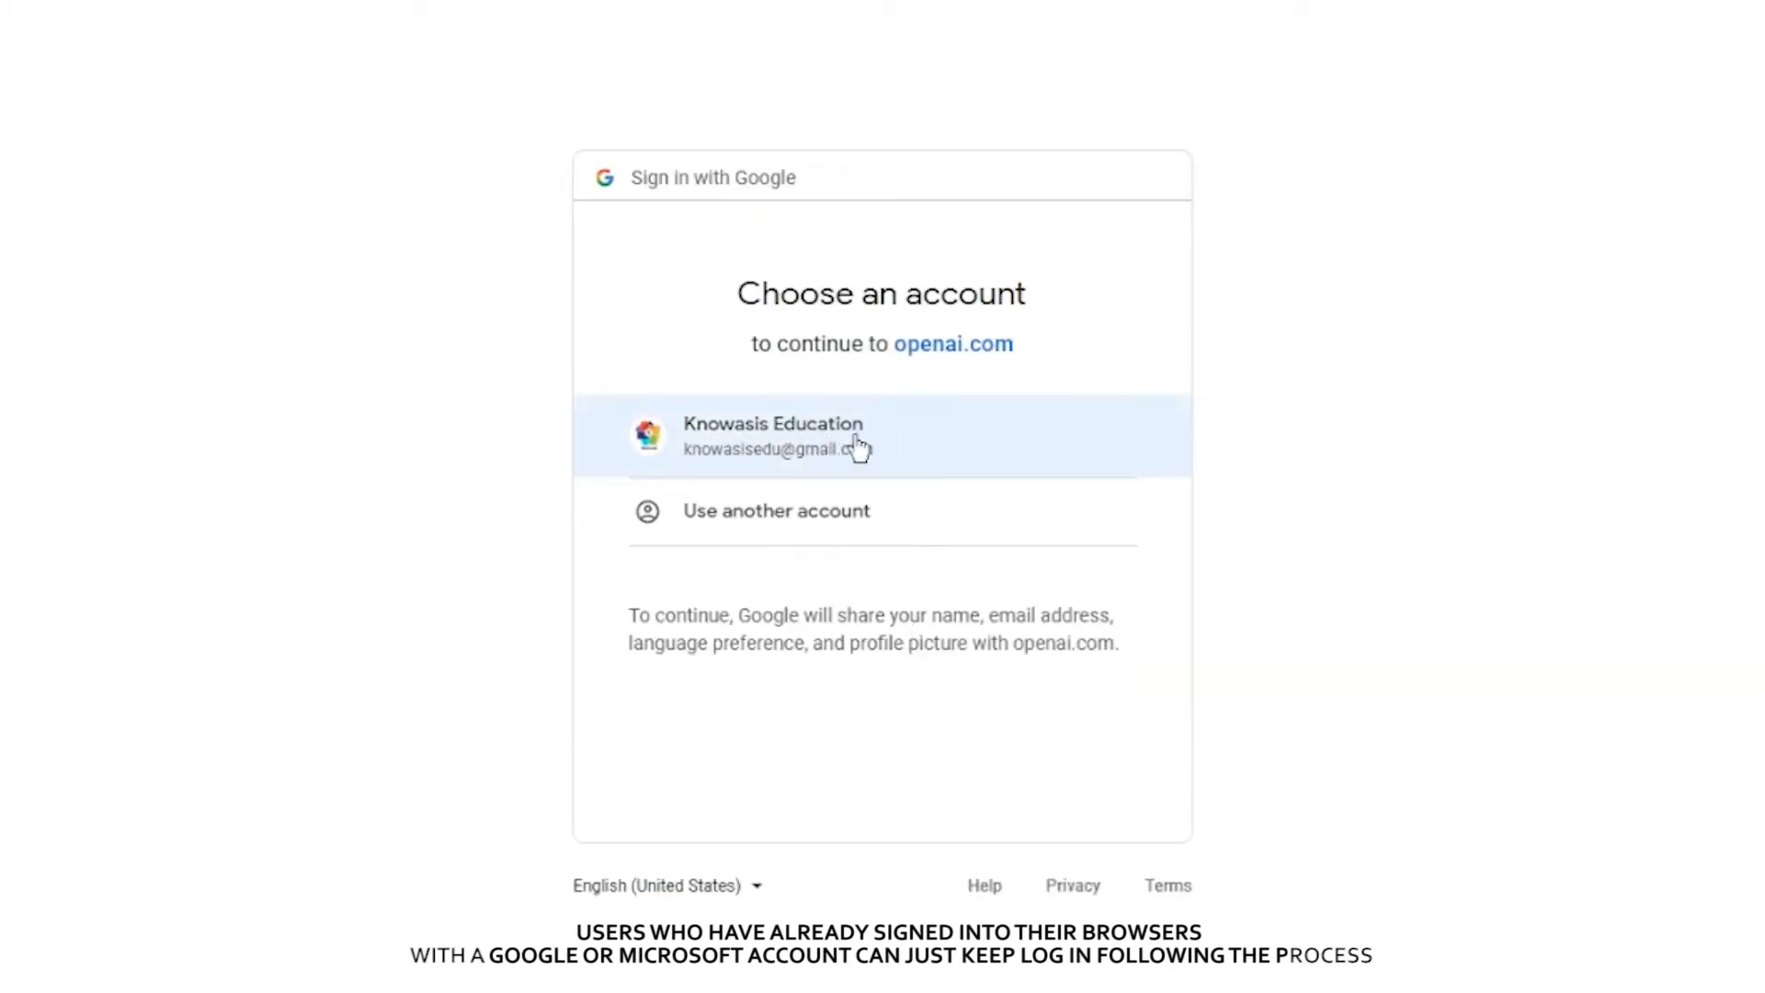
left_click(881, 436)
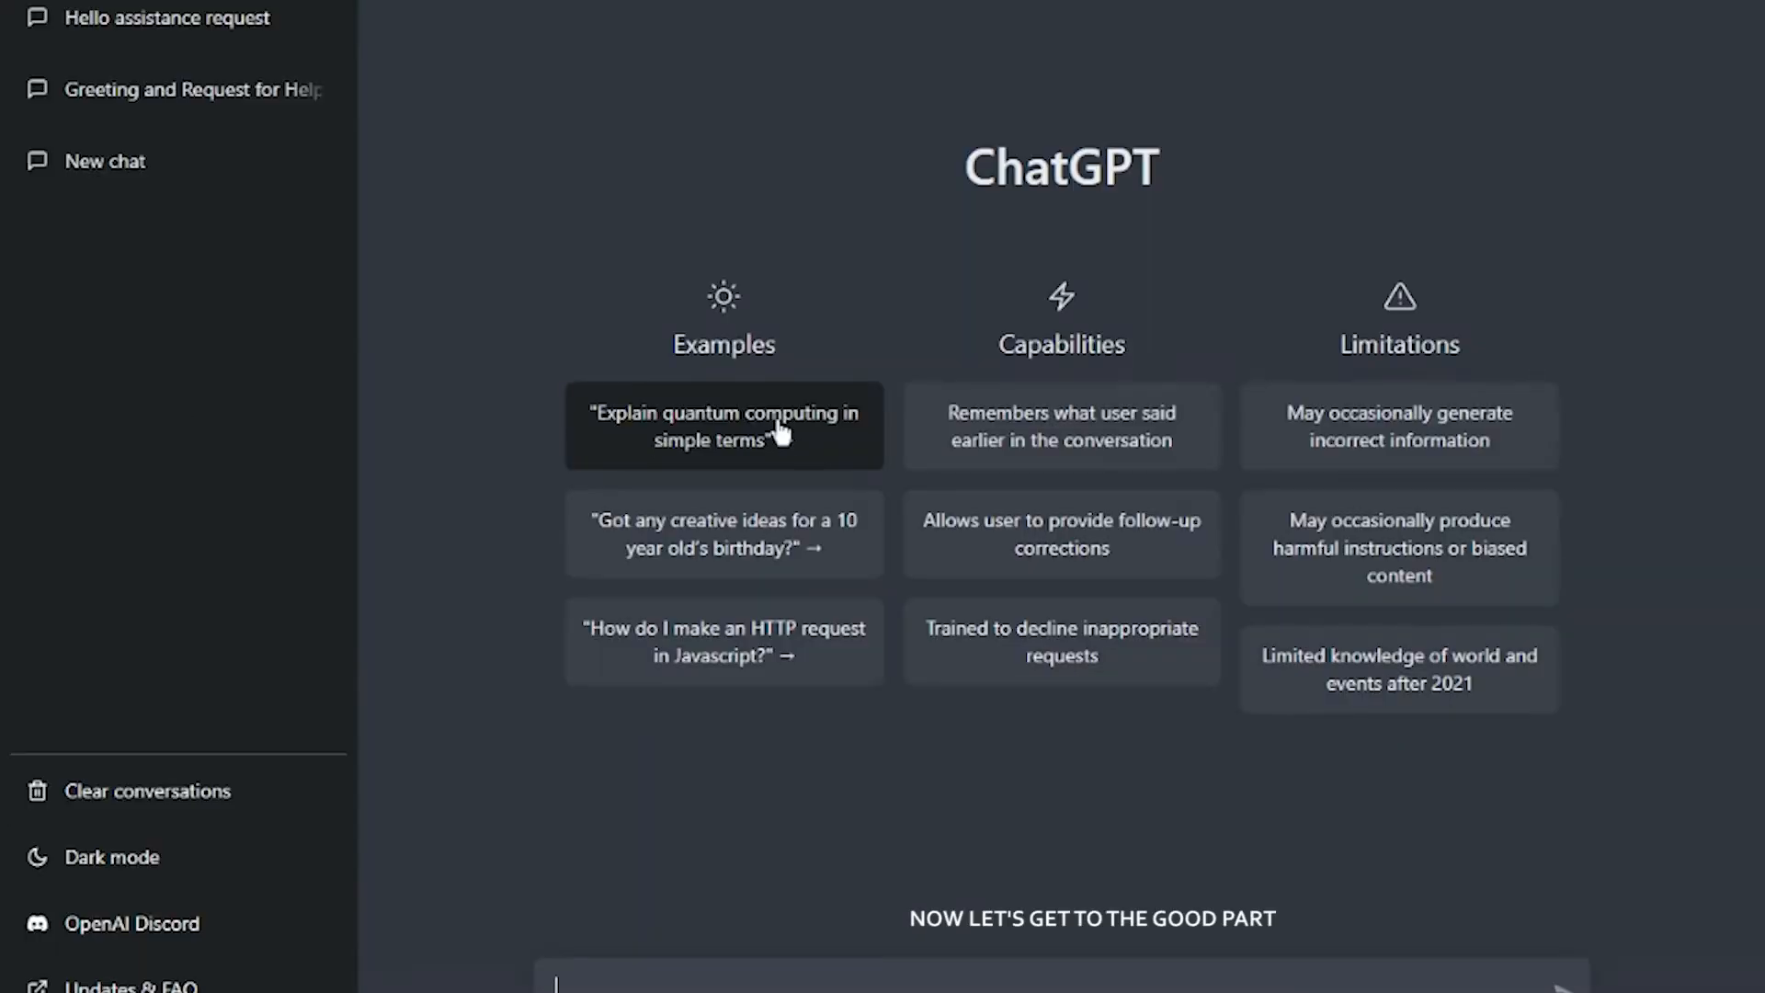
mouse_move(821, 207)
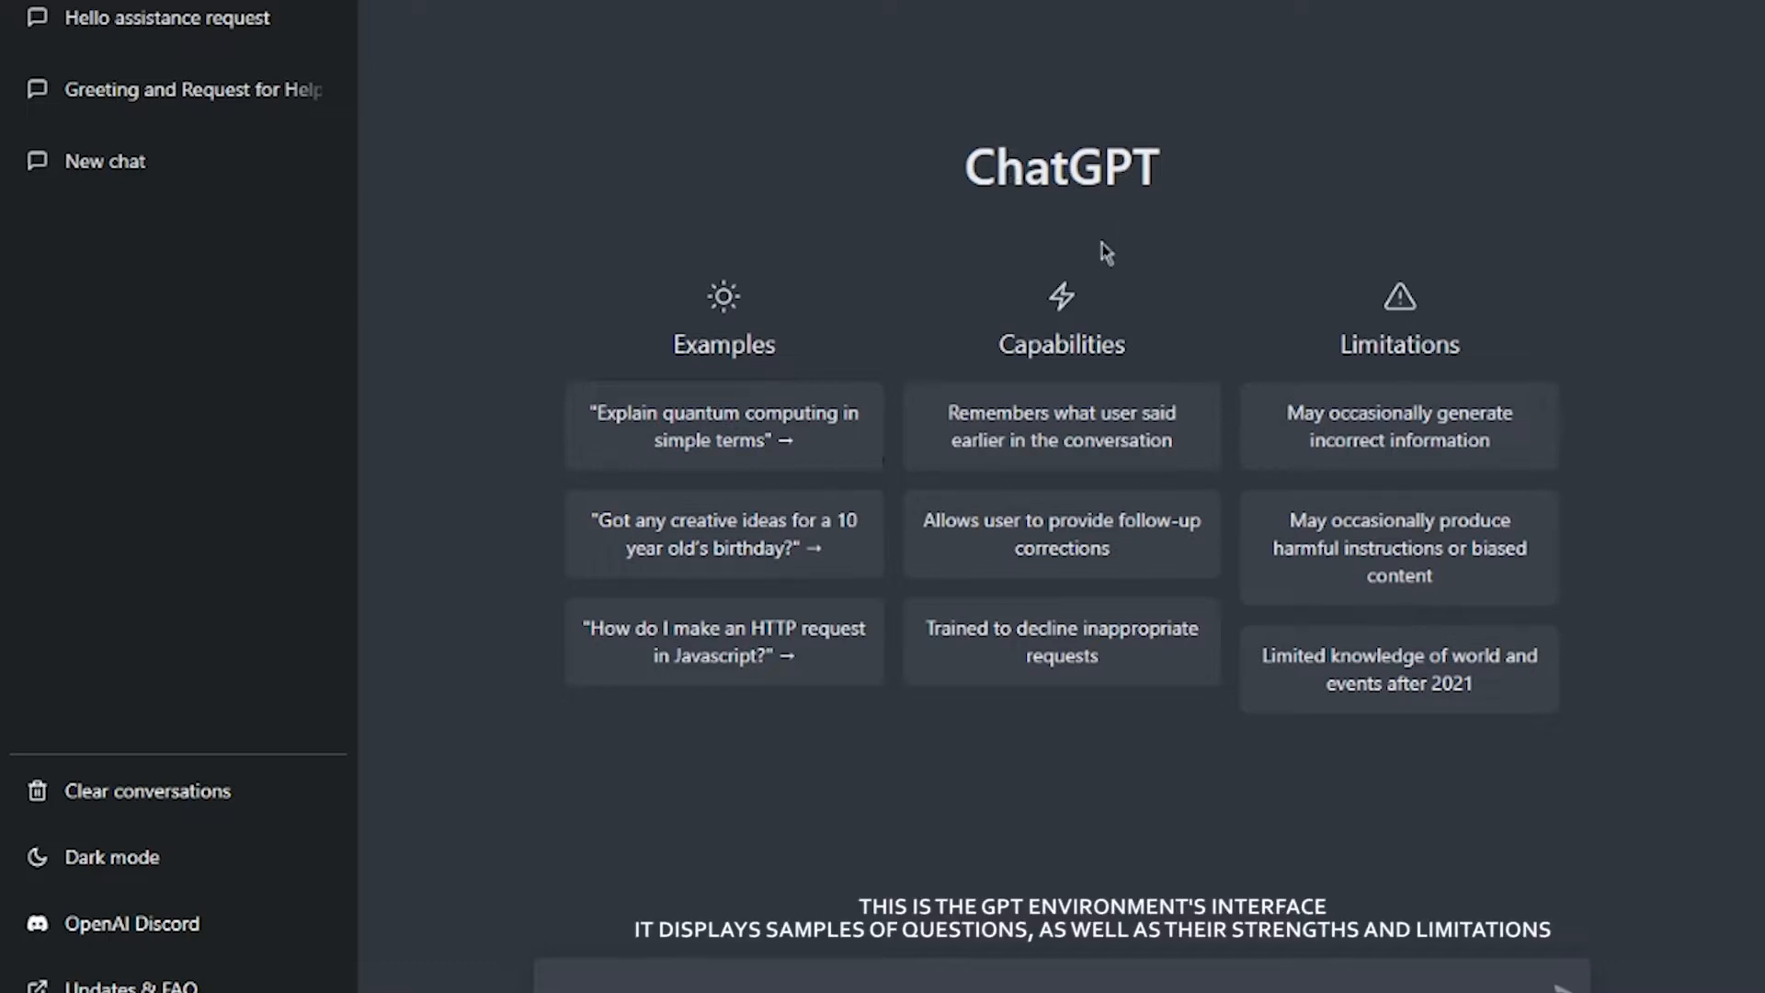
mouse_move(747, 305)
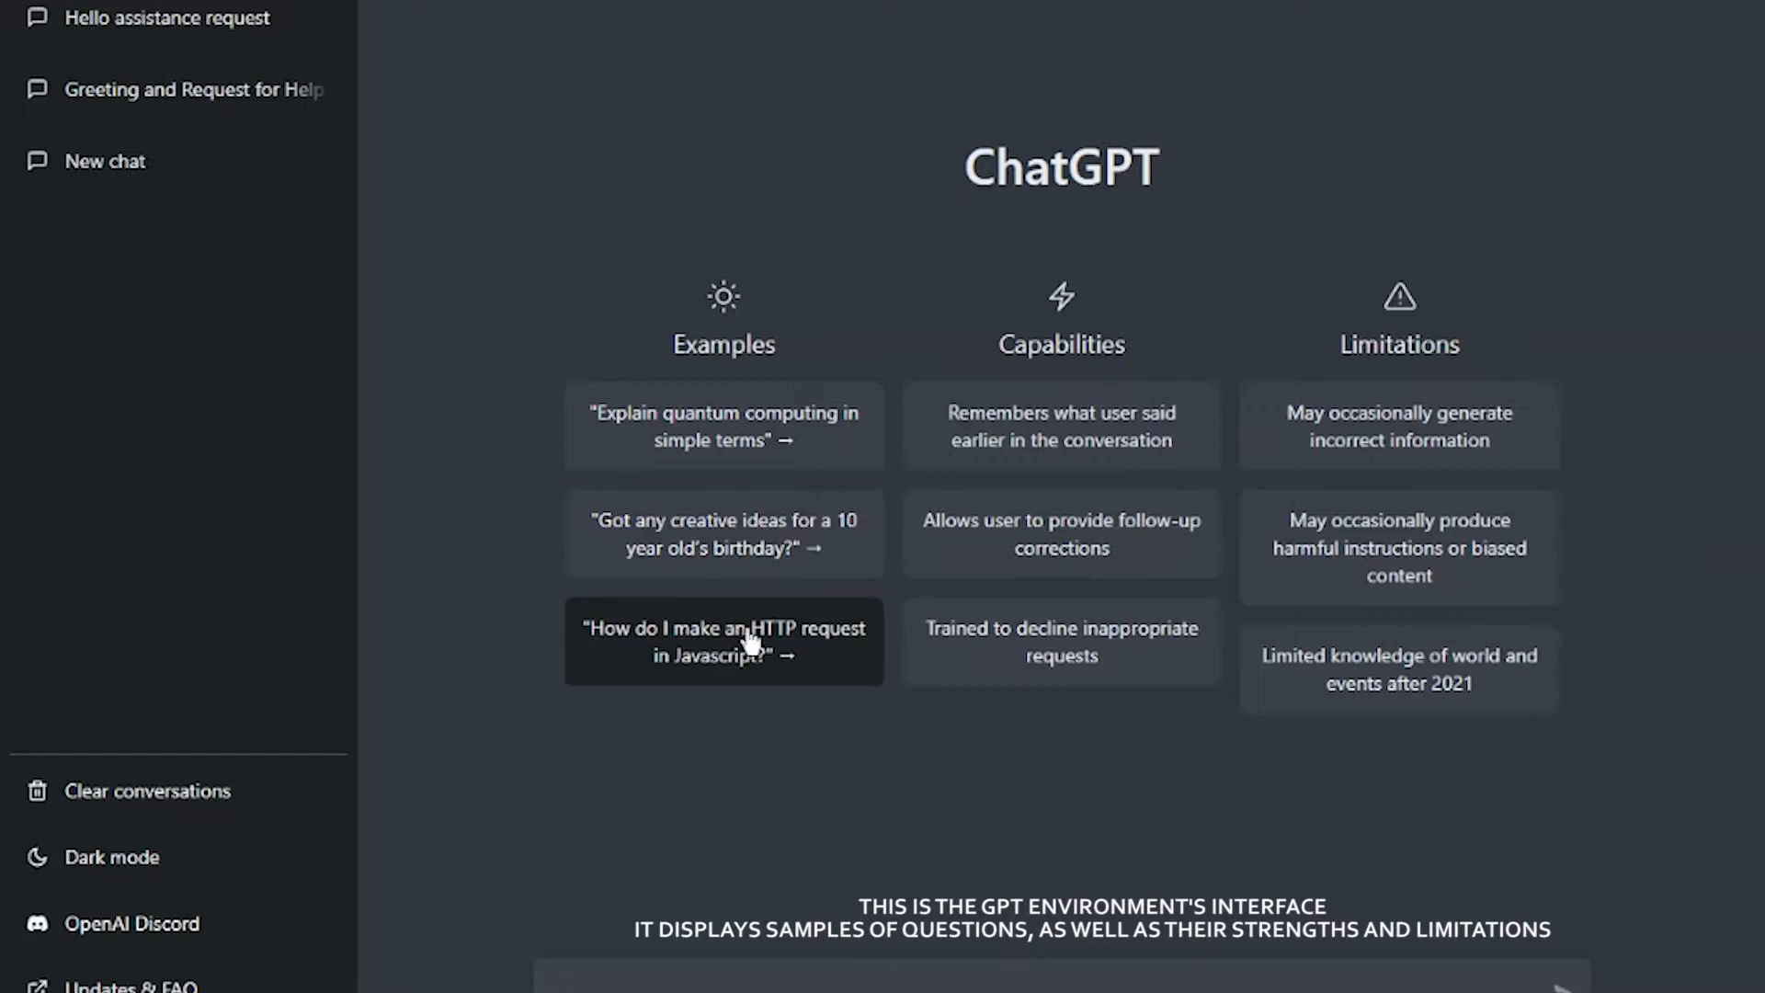
mouse_move(1072, 420)
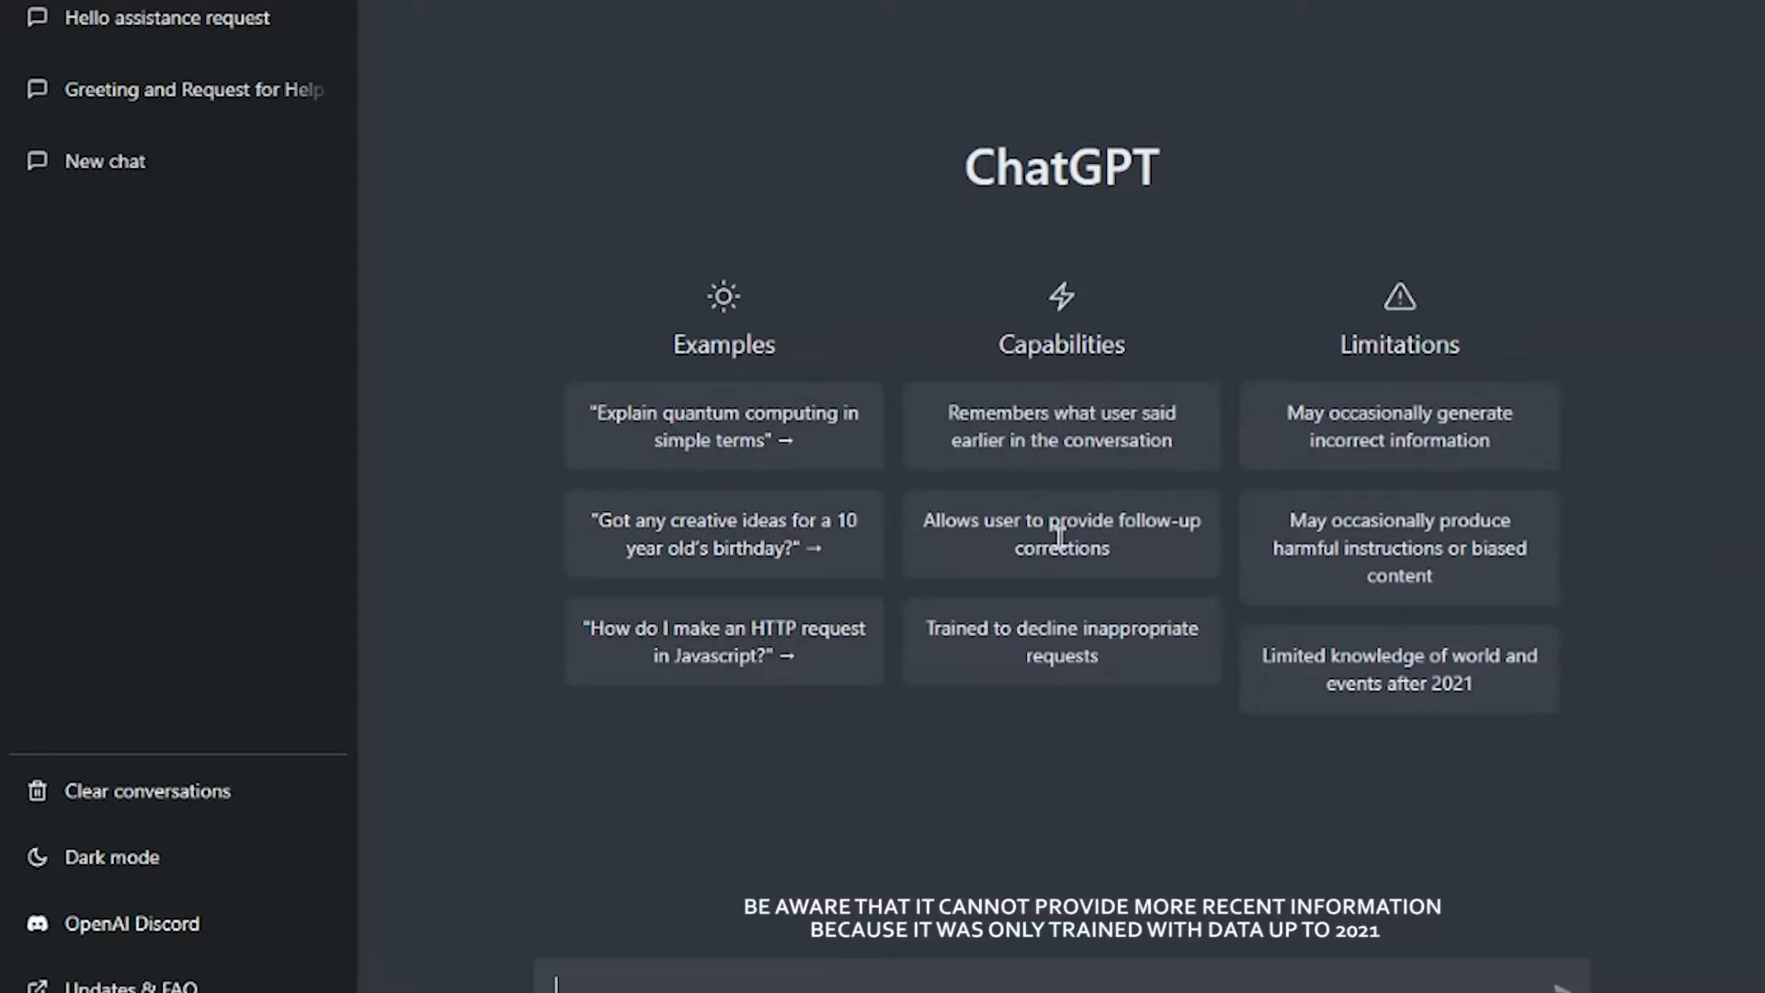
mouse_move(1326, 419)
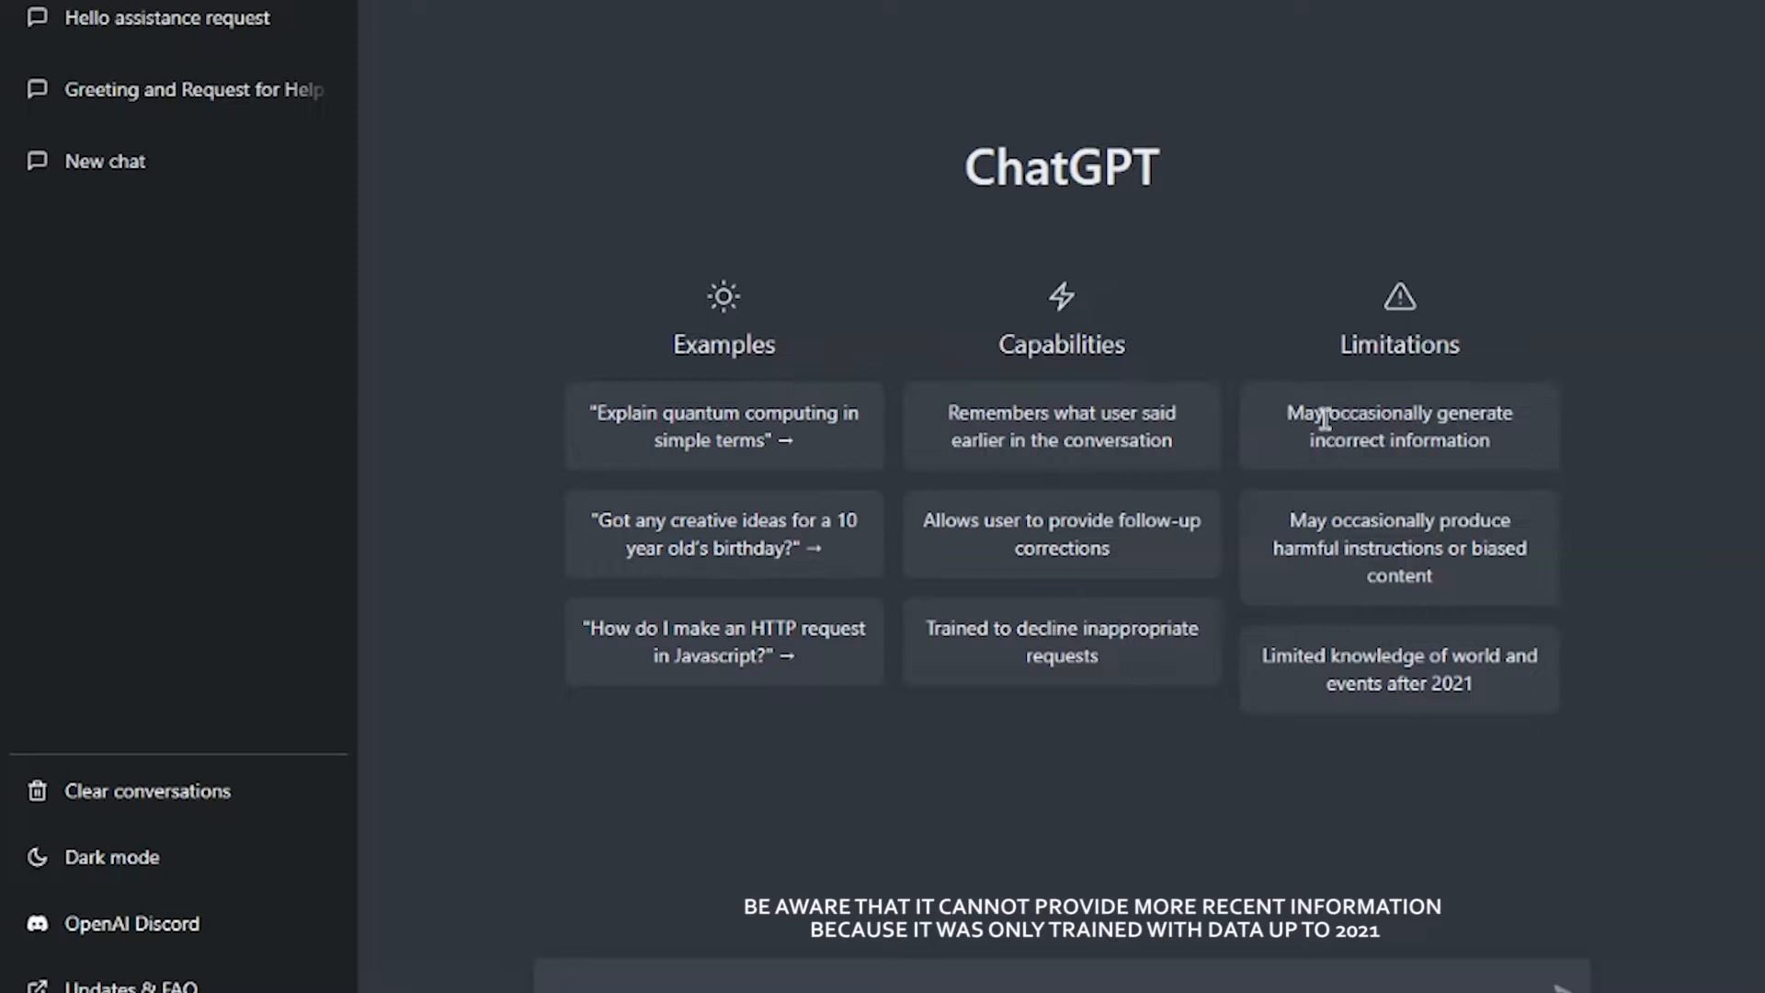
mouse_move(1453, 533)
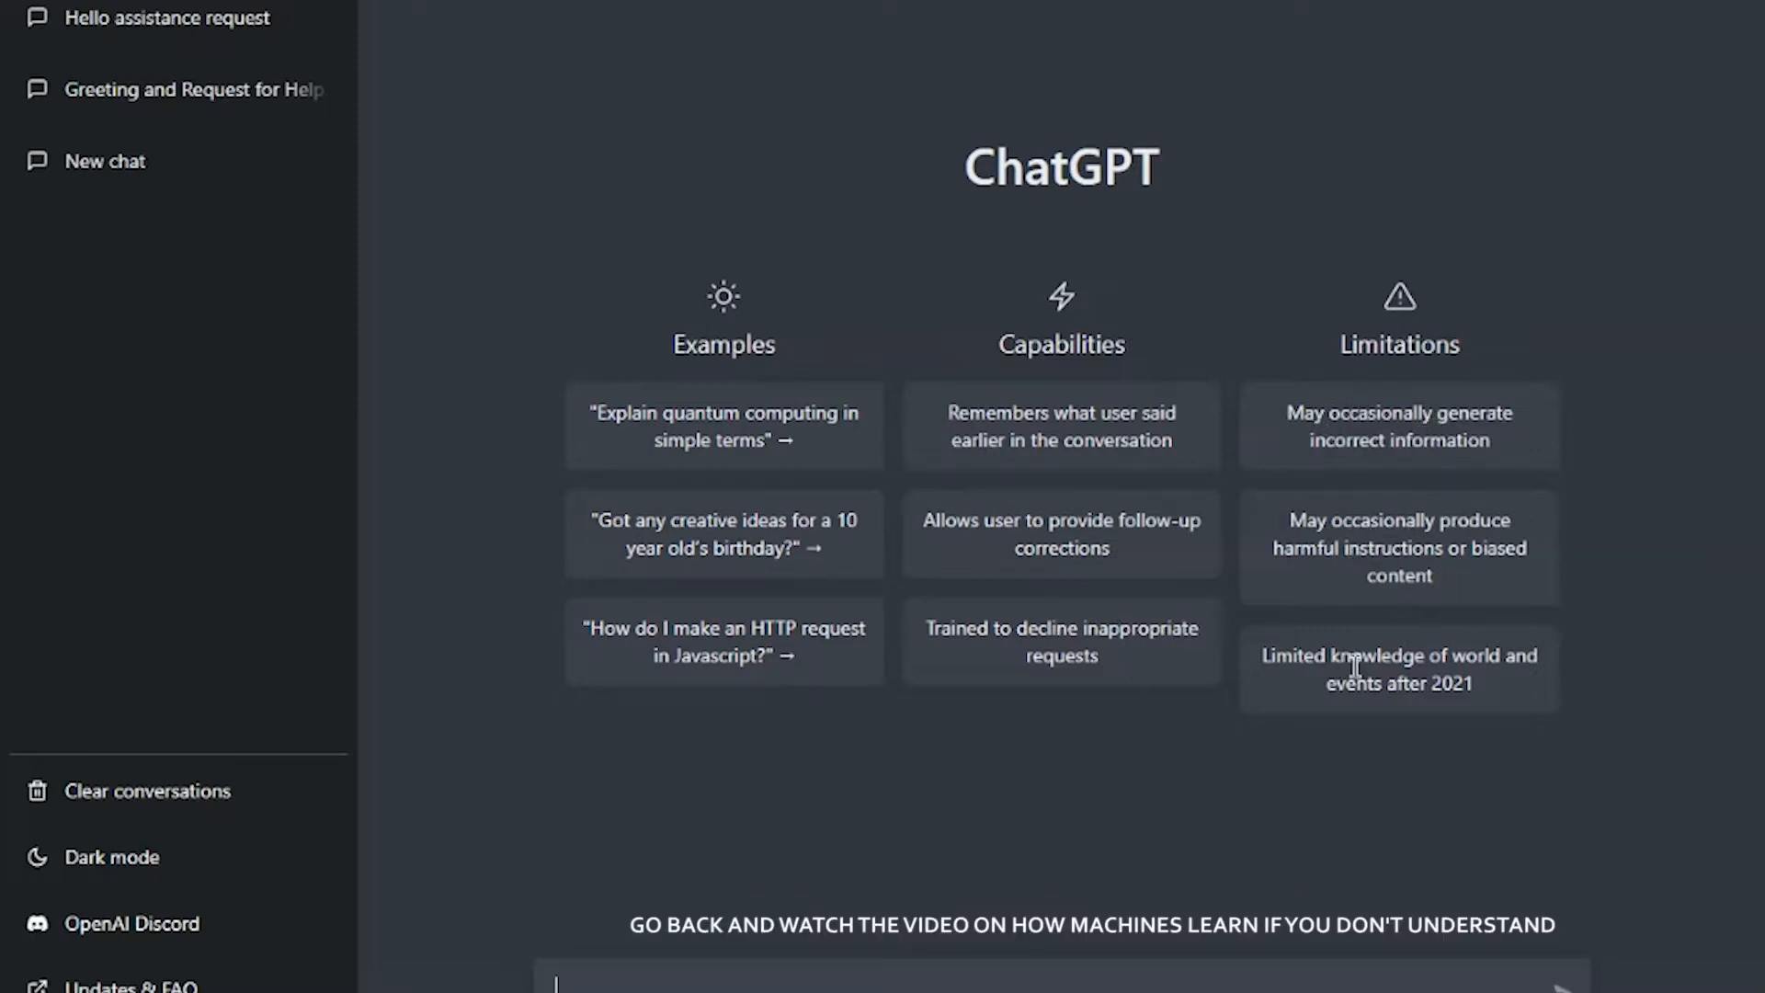
mouse_move(1485, 690)
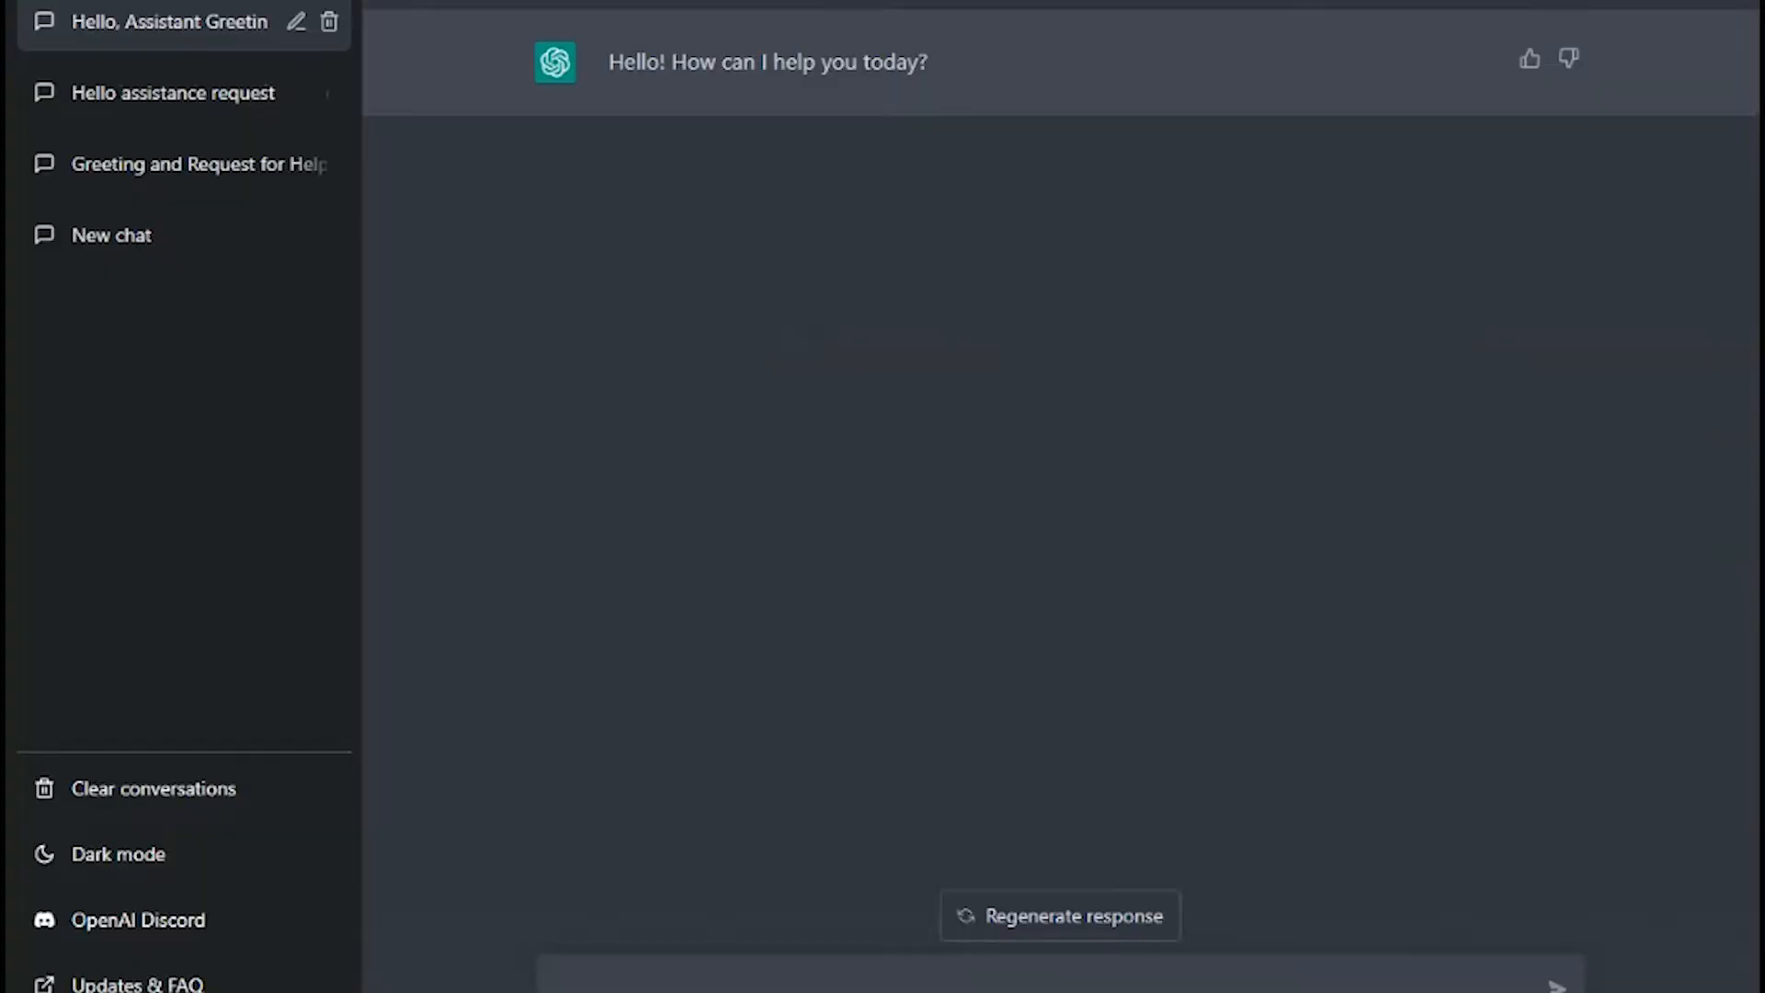
Step: Ask ChatGPT about its abilities and whether it can share recent updates
type("Tell me")
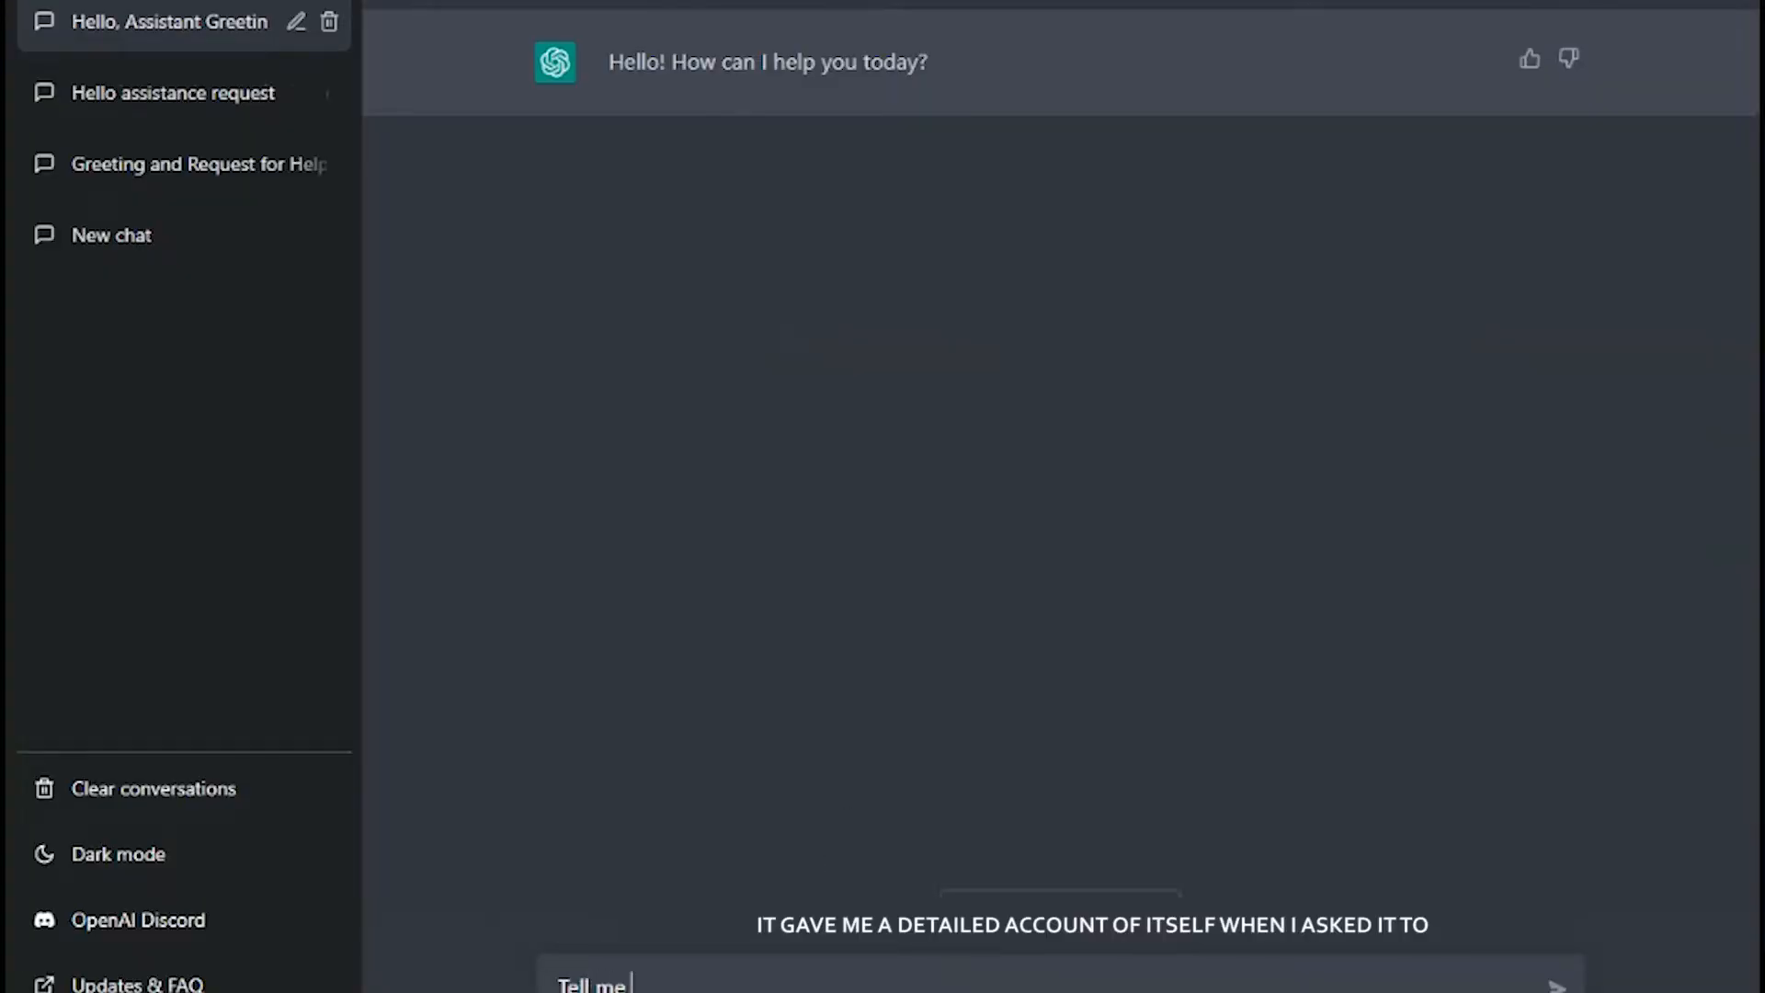
key("Return")
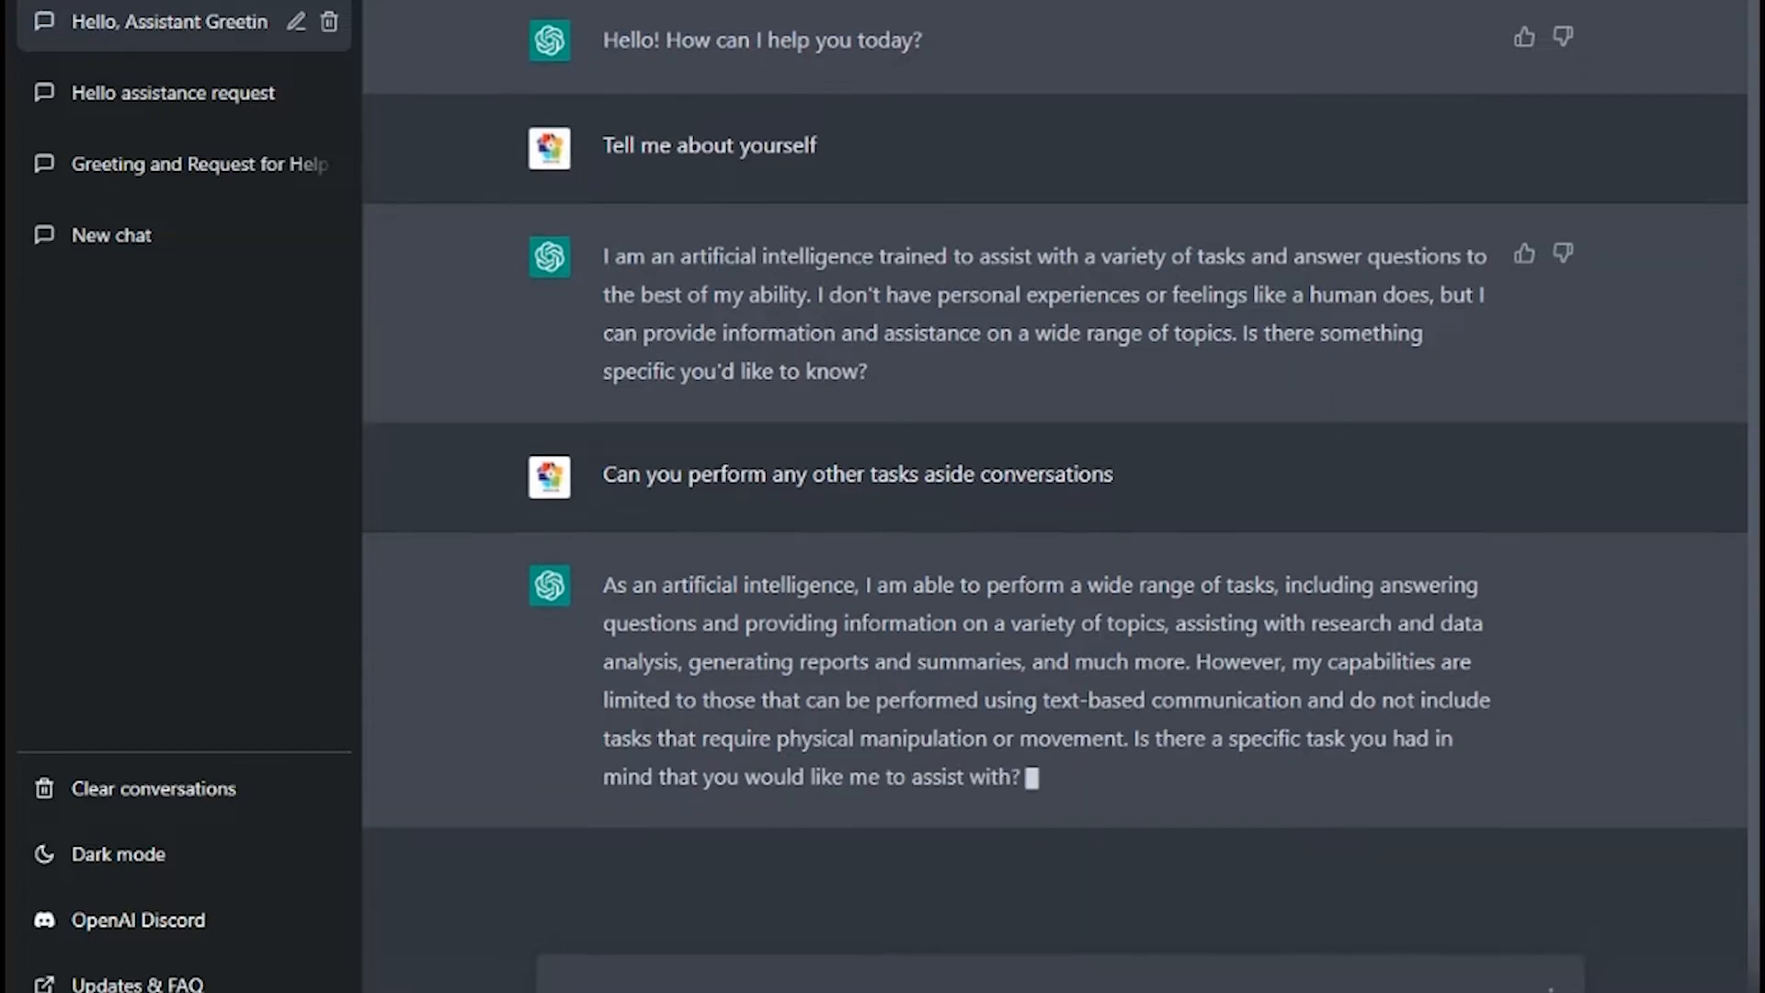
type("I want to know if you can provide")
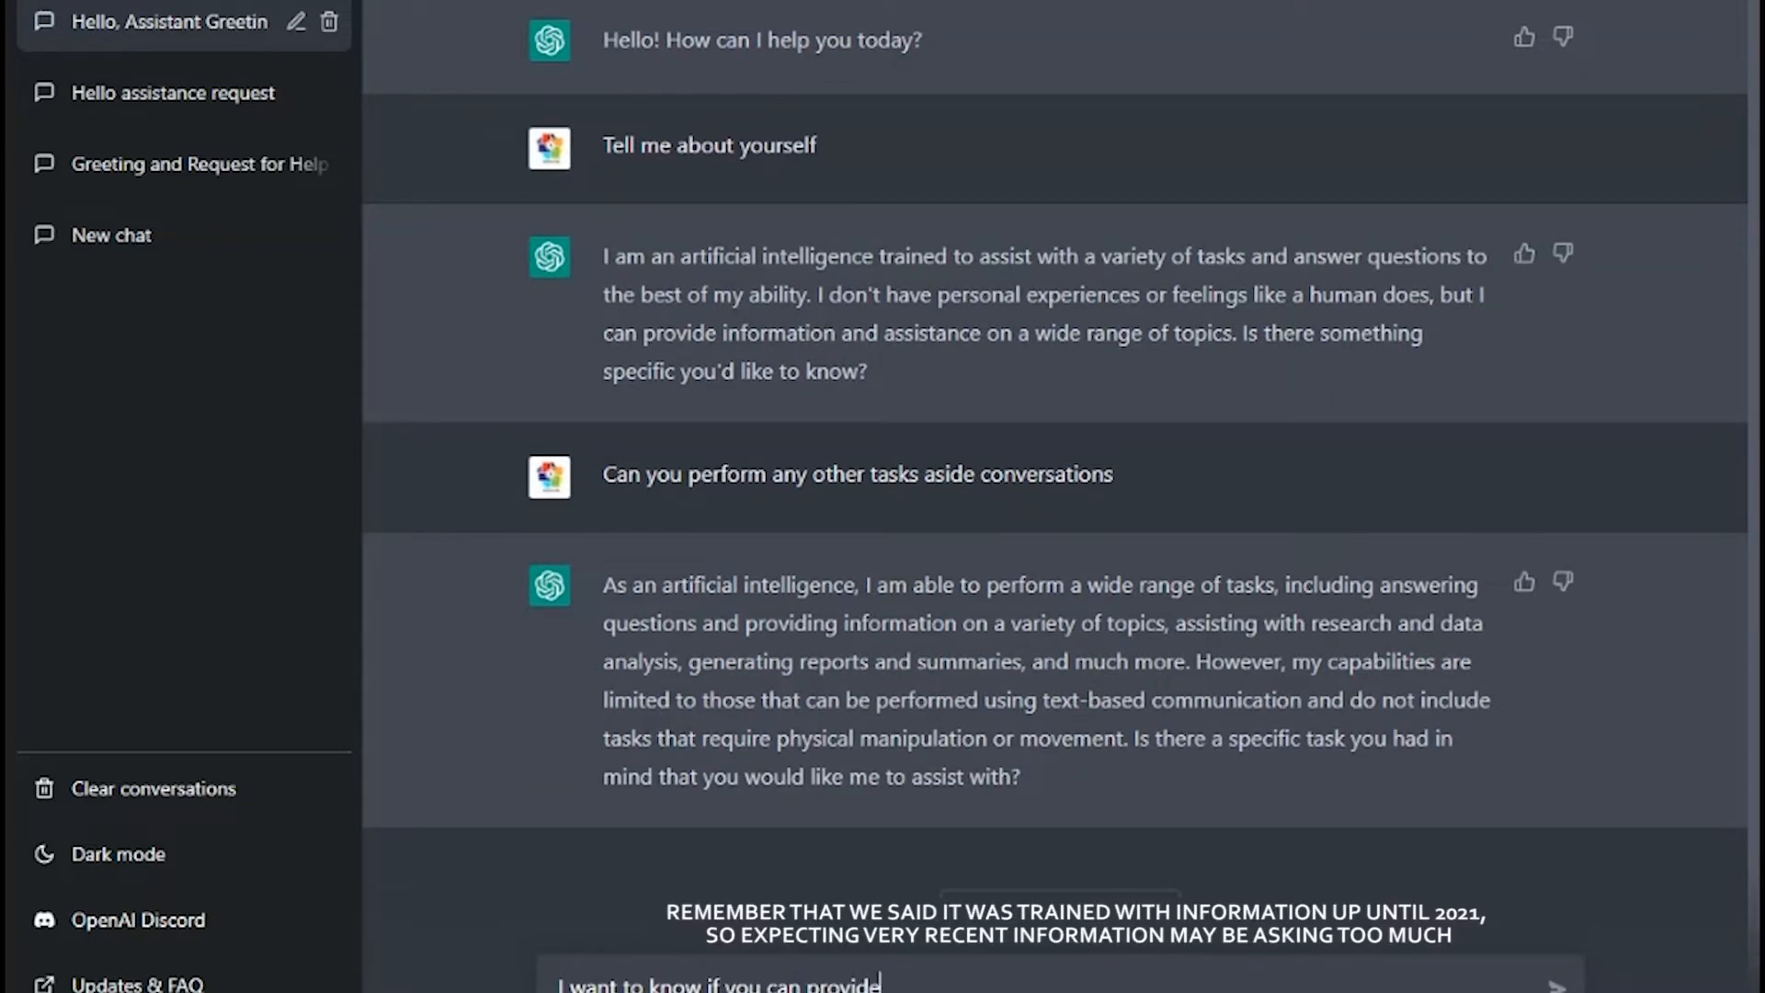
type("me with recent updates")
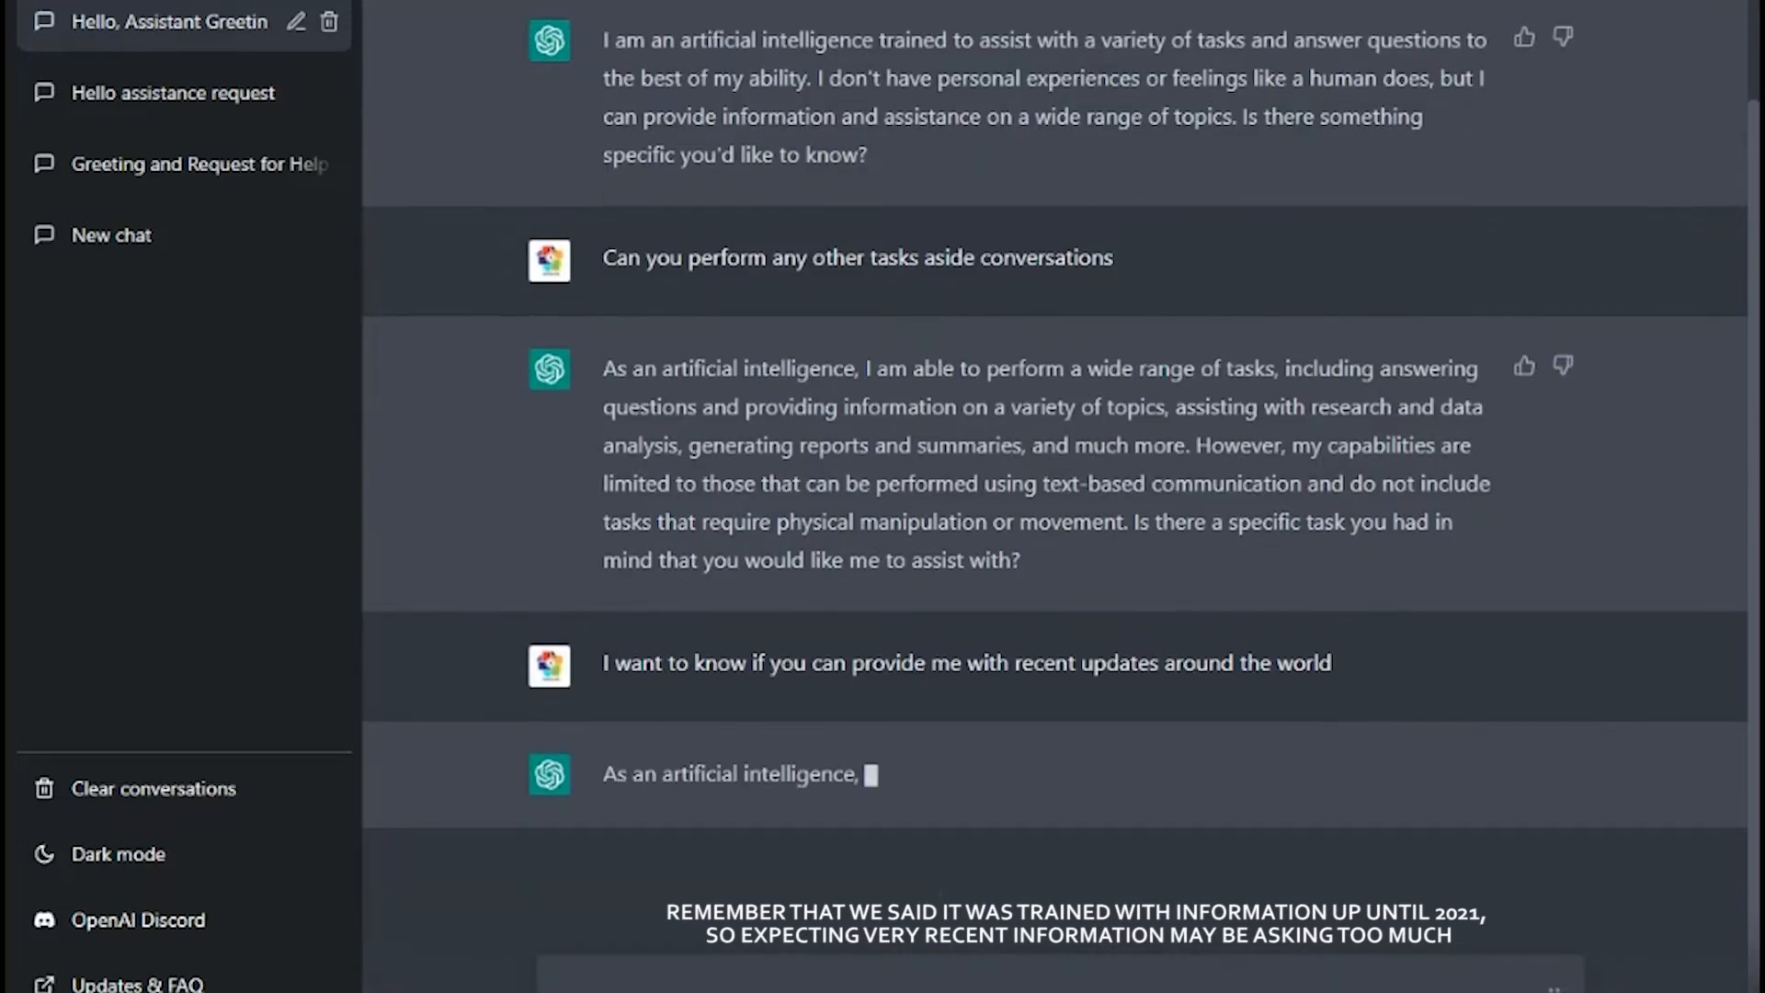
scroll("down", 3)
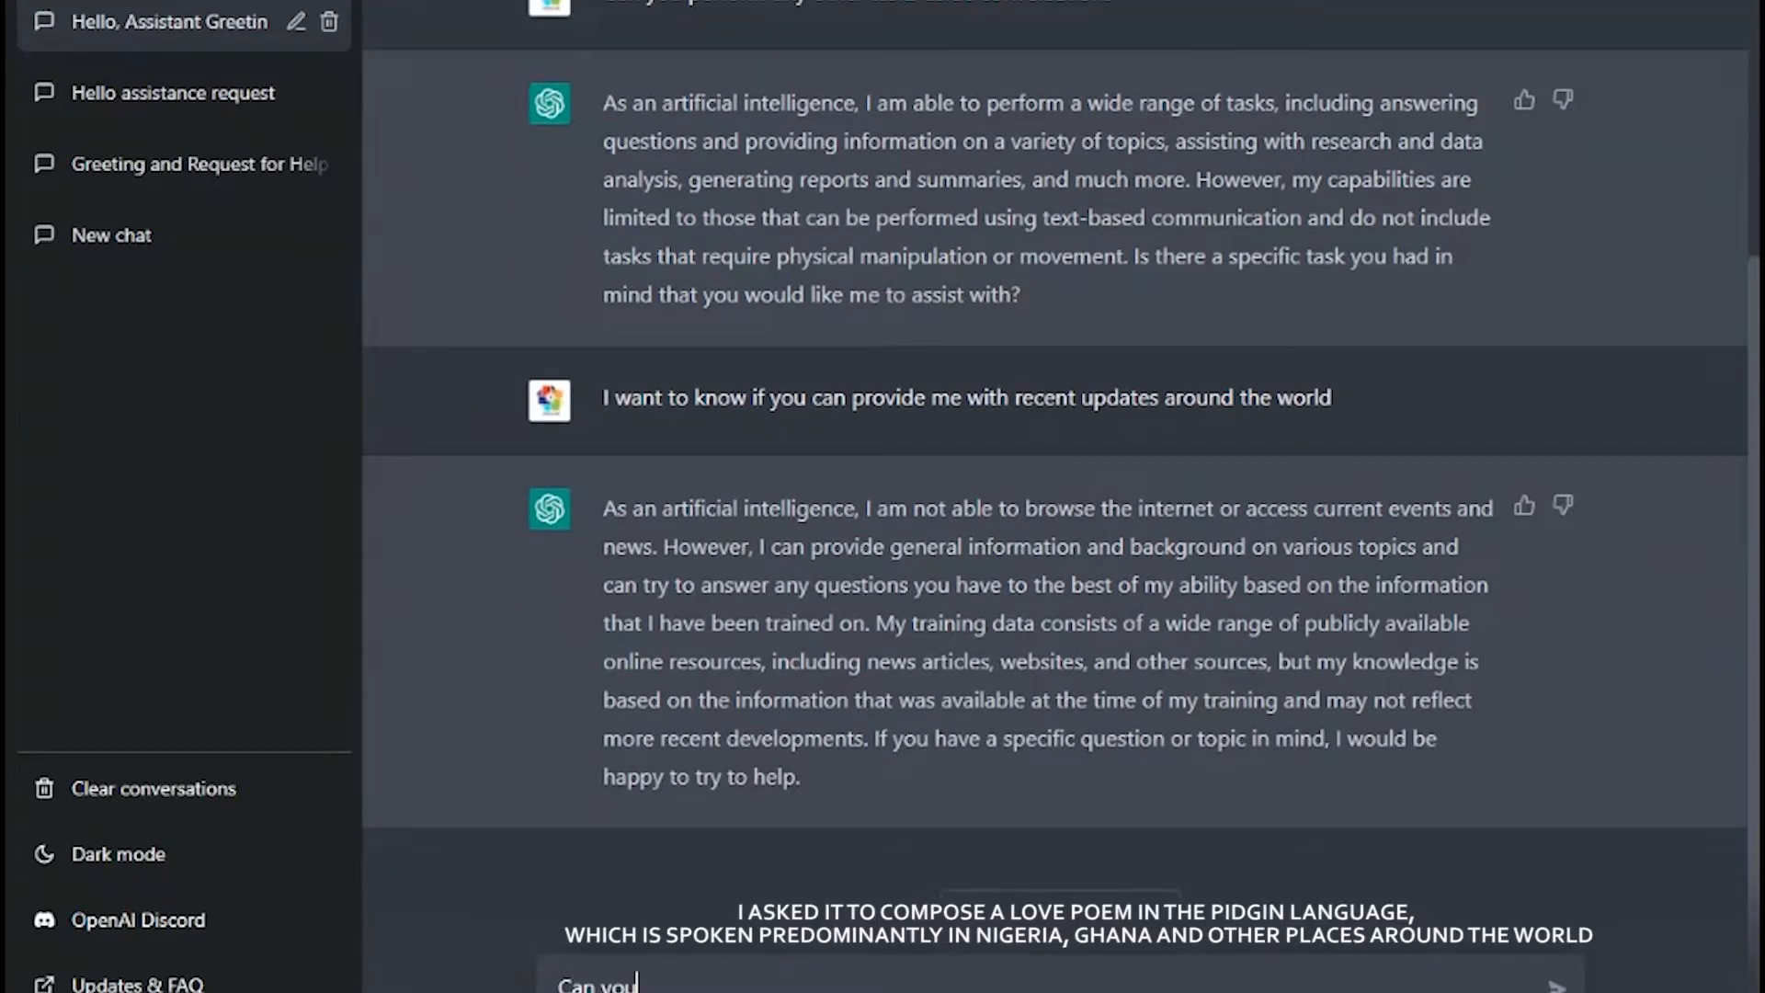
Step: Request a love poem in pidgin and read the poem and its Hindi version
type("write a love poem in pi")
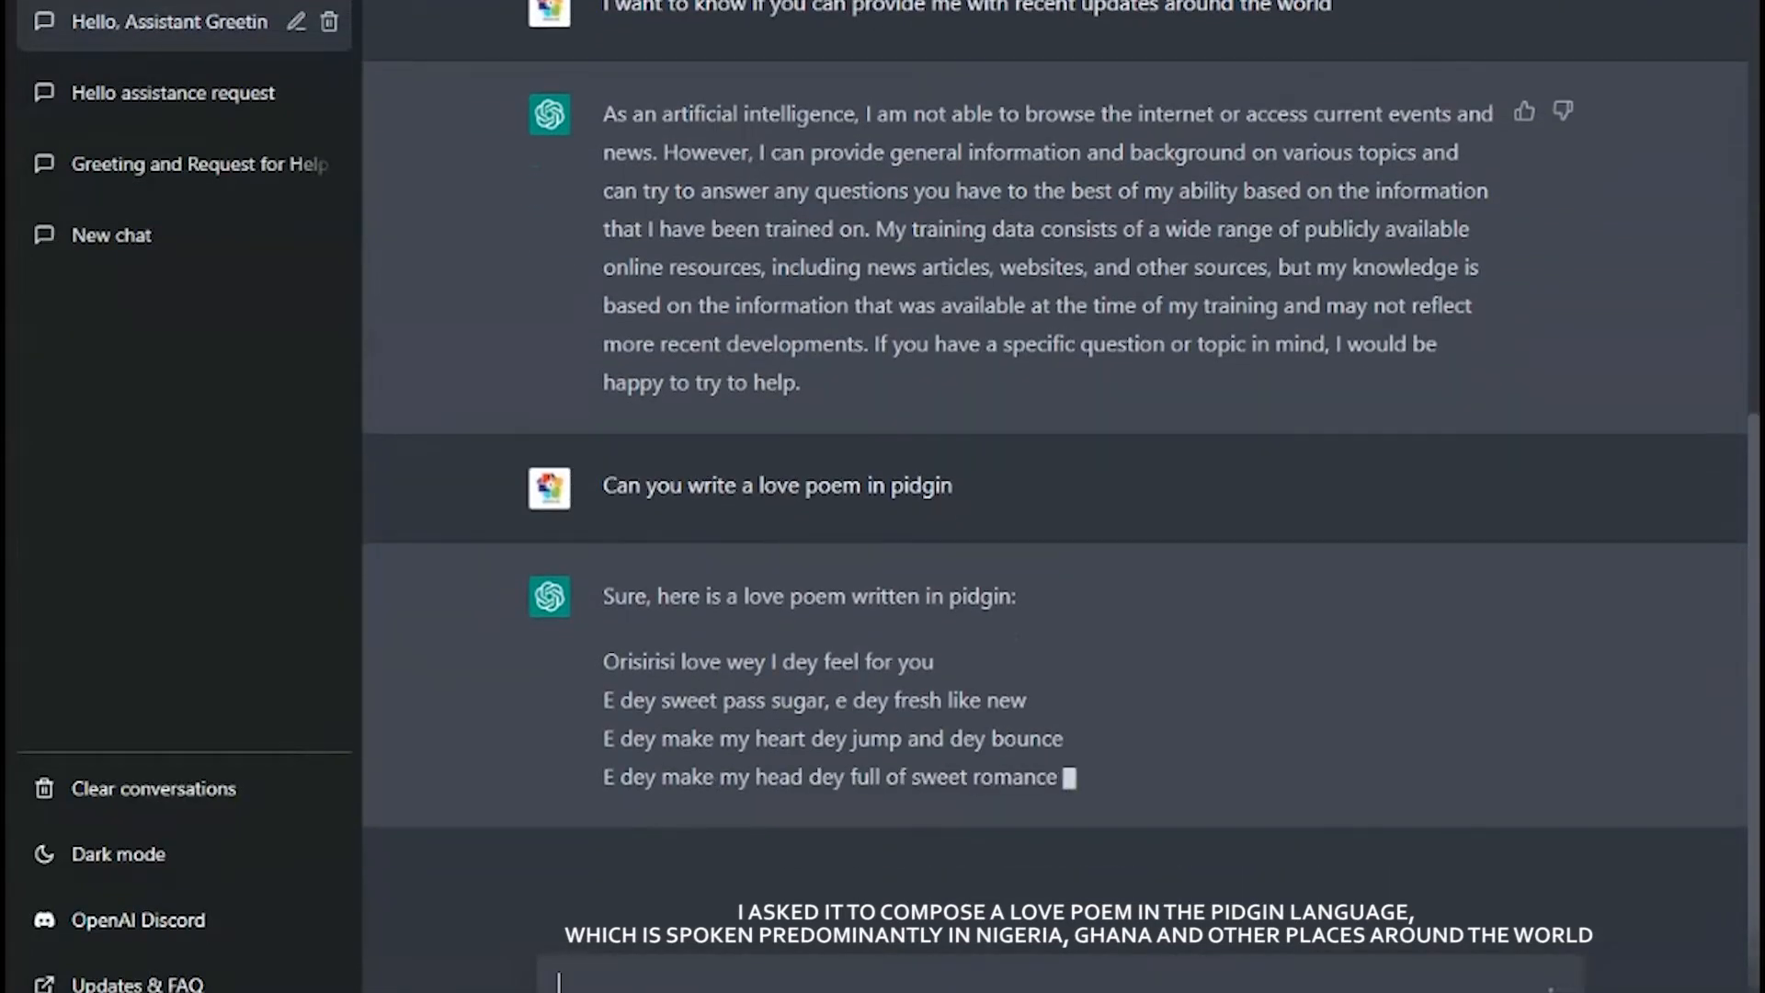
scroll("down", 3)
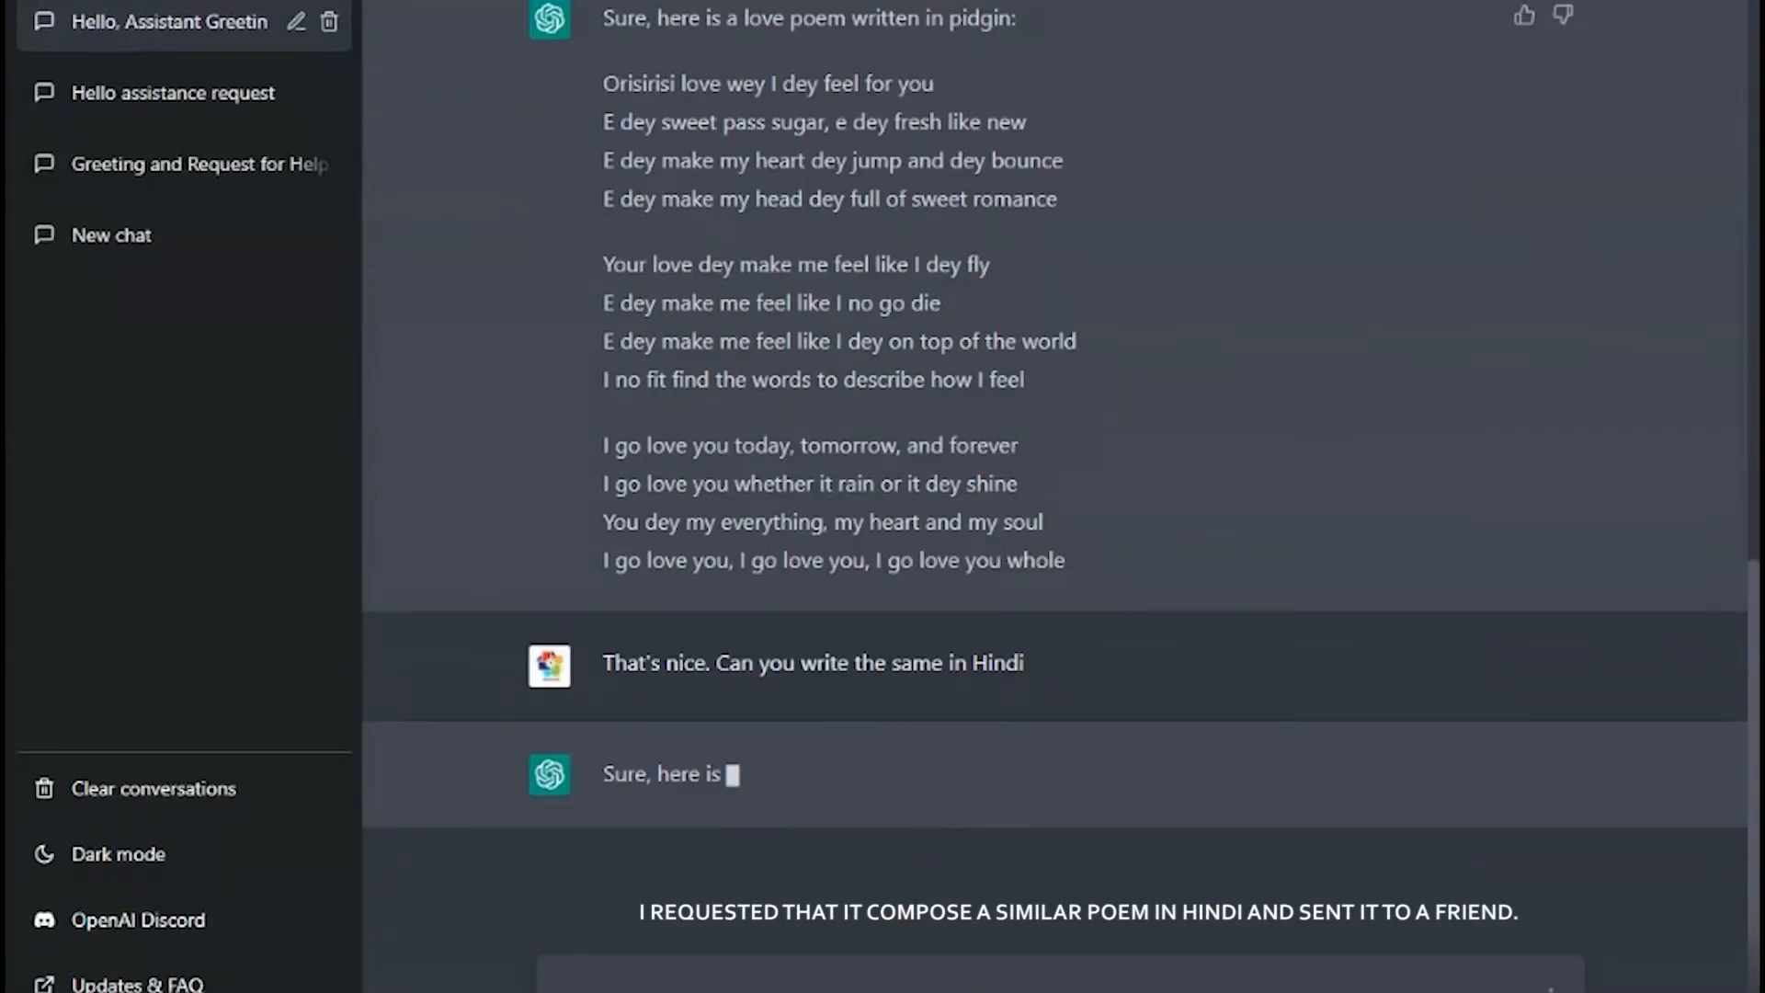
scroll("down", 3)
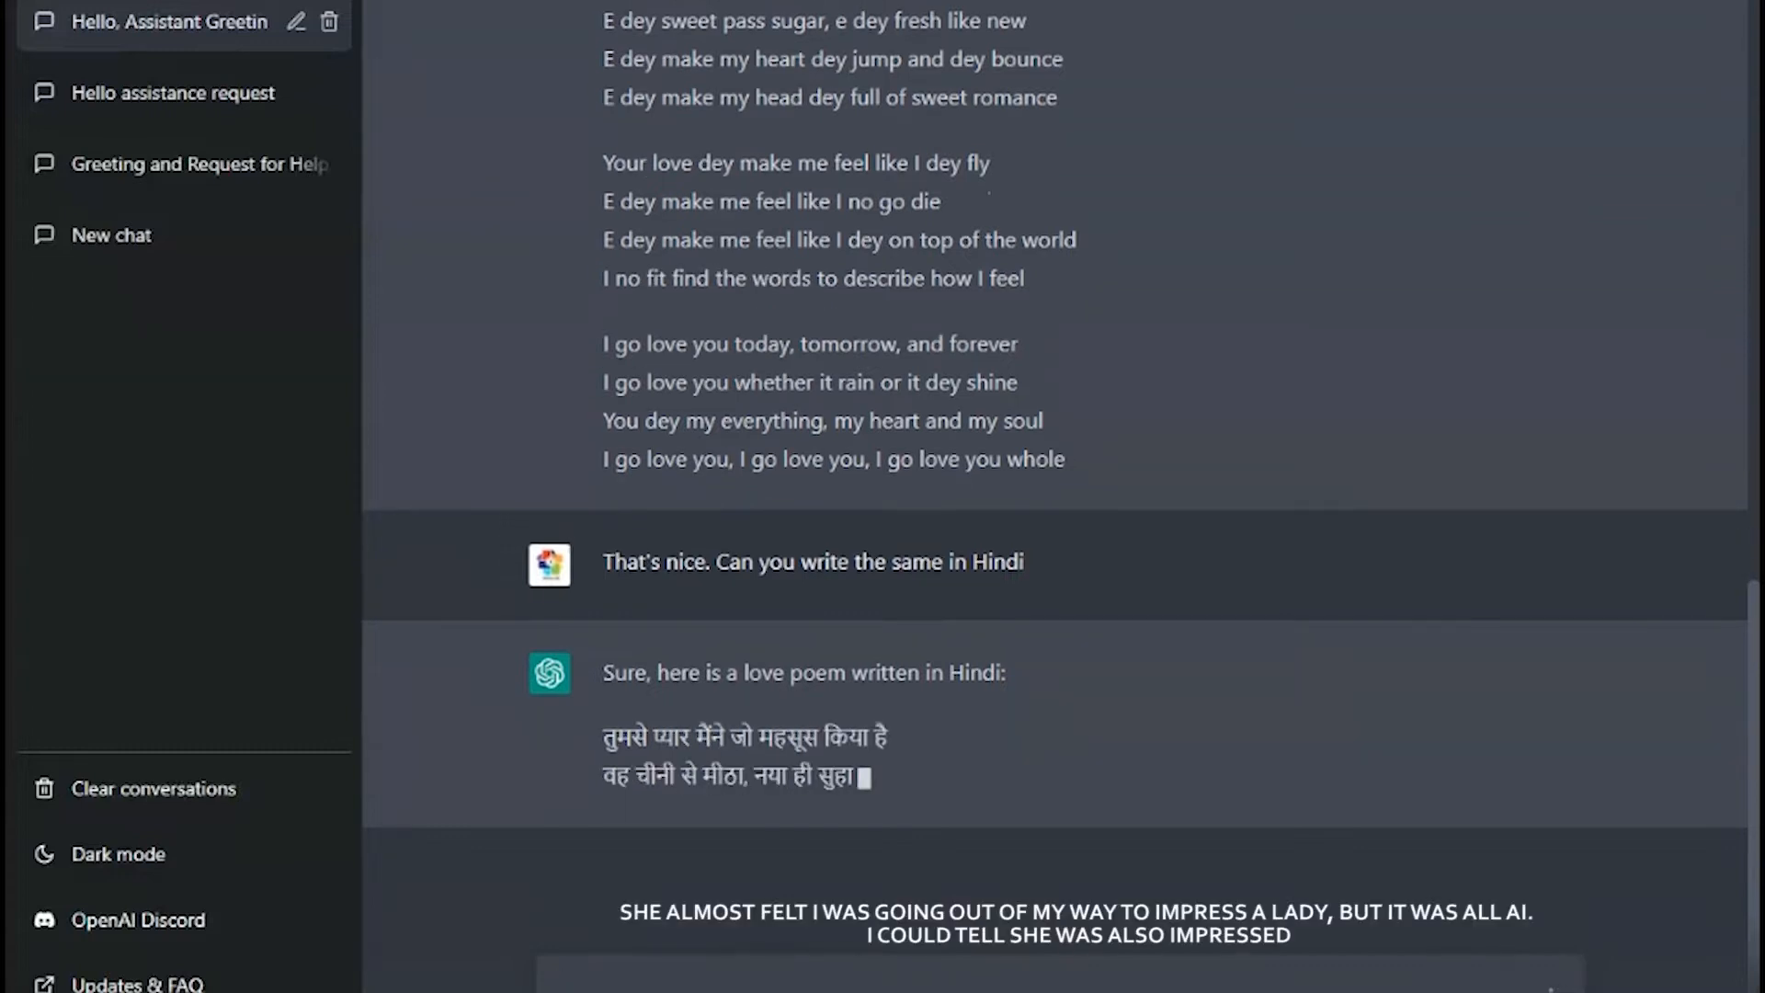
scroll("down", 3)
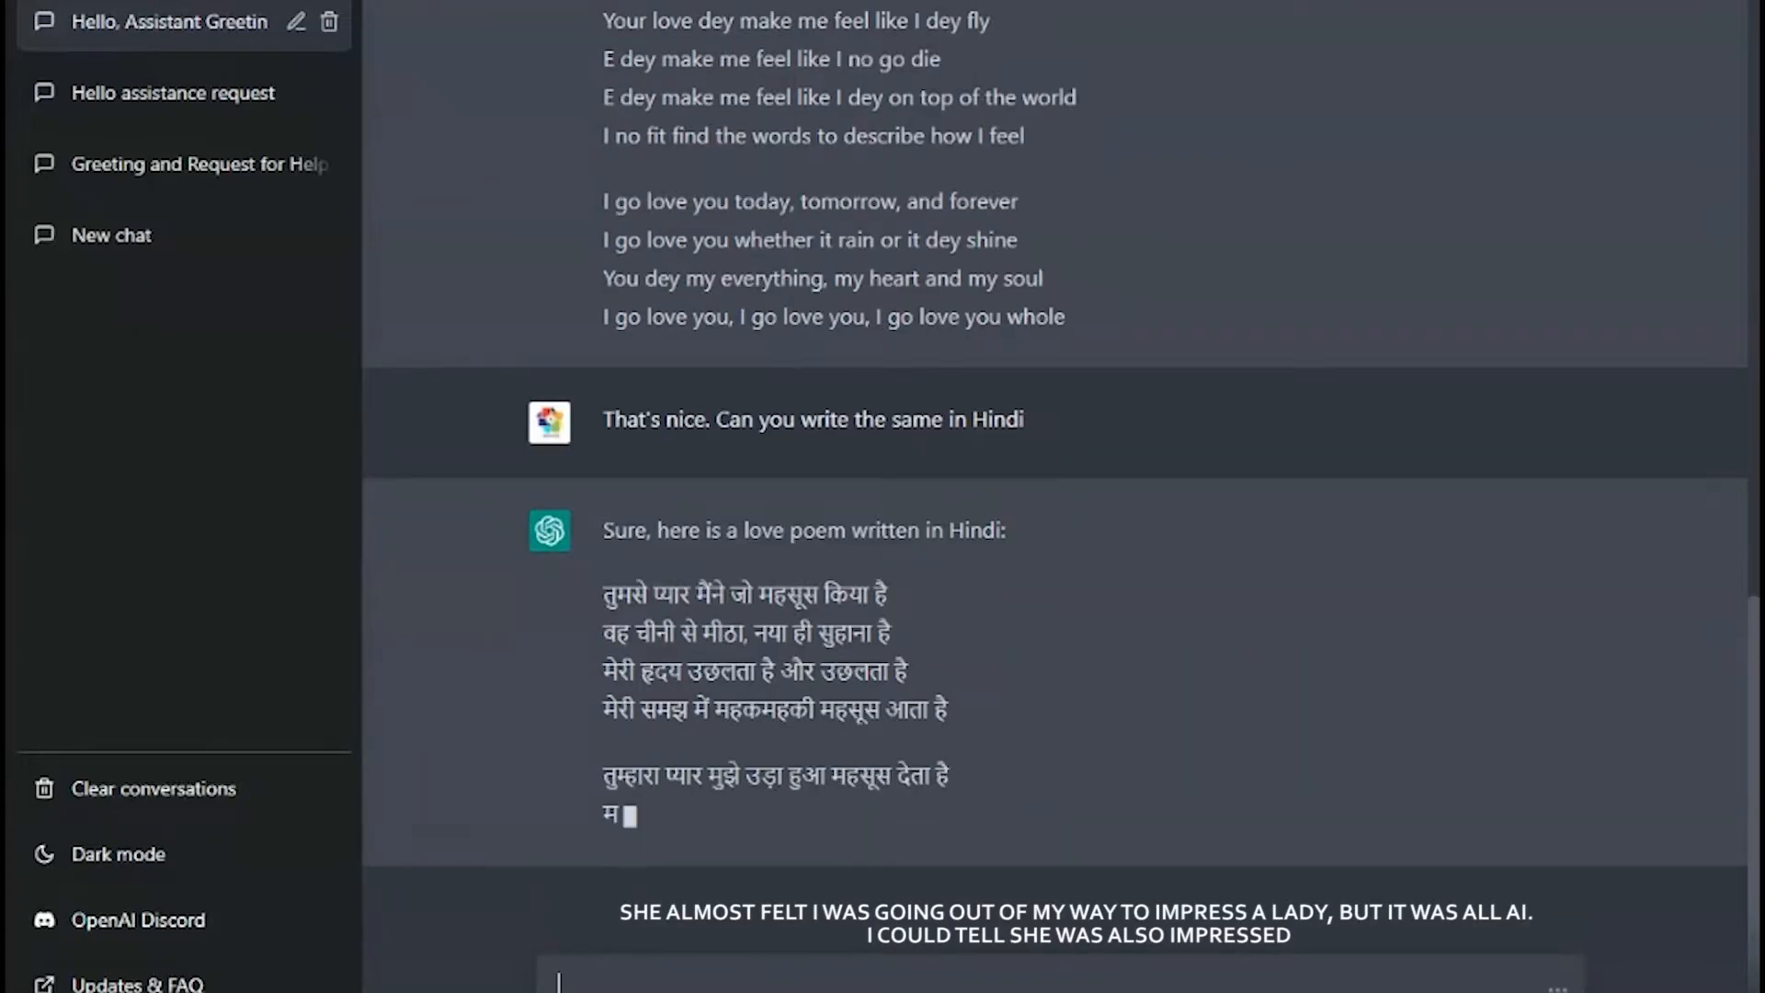
scroll("down", 3)
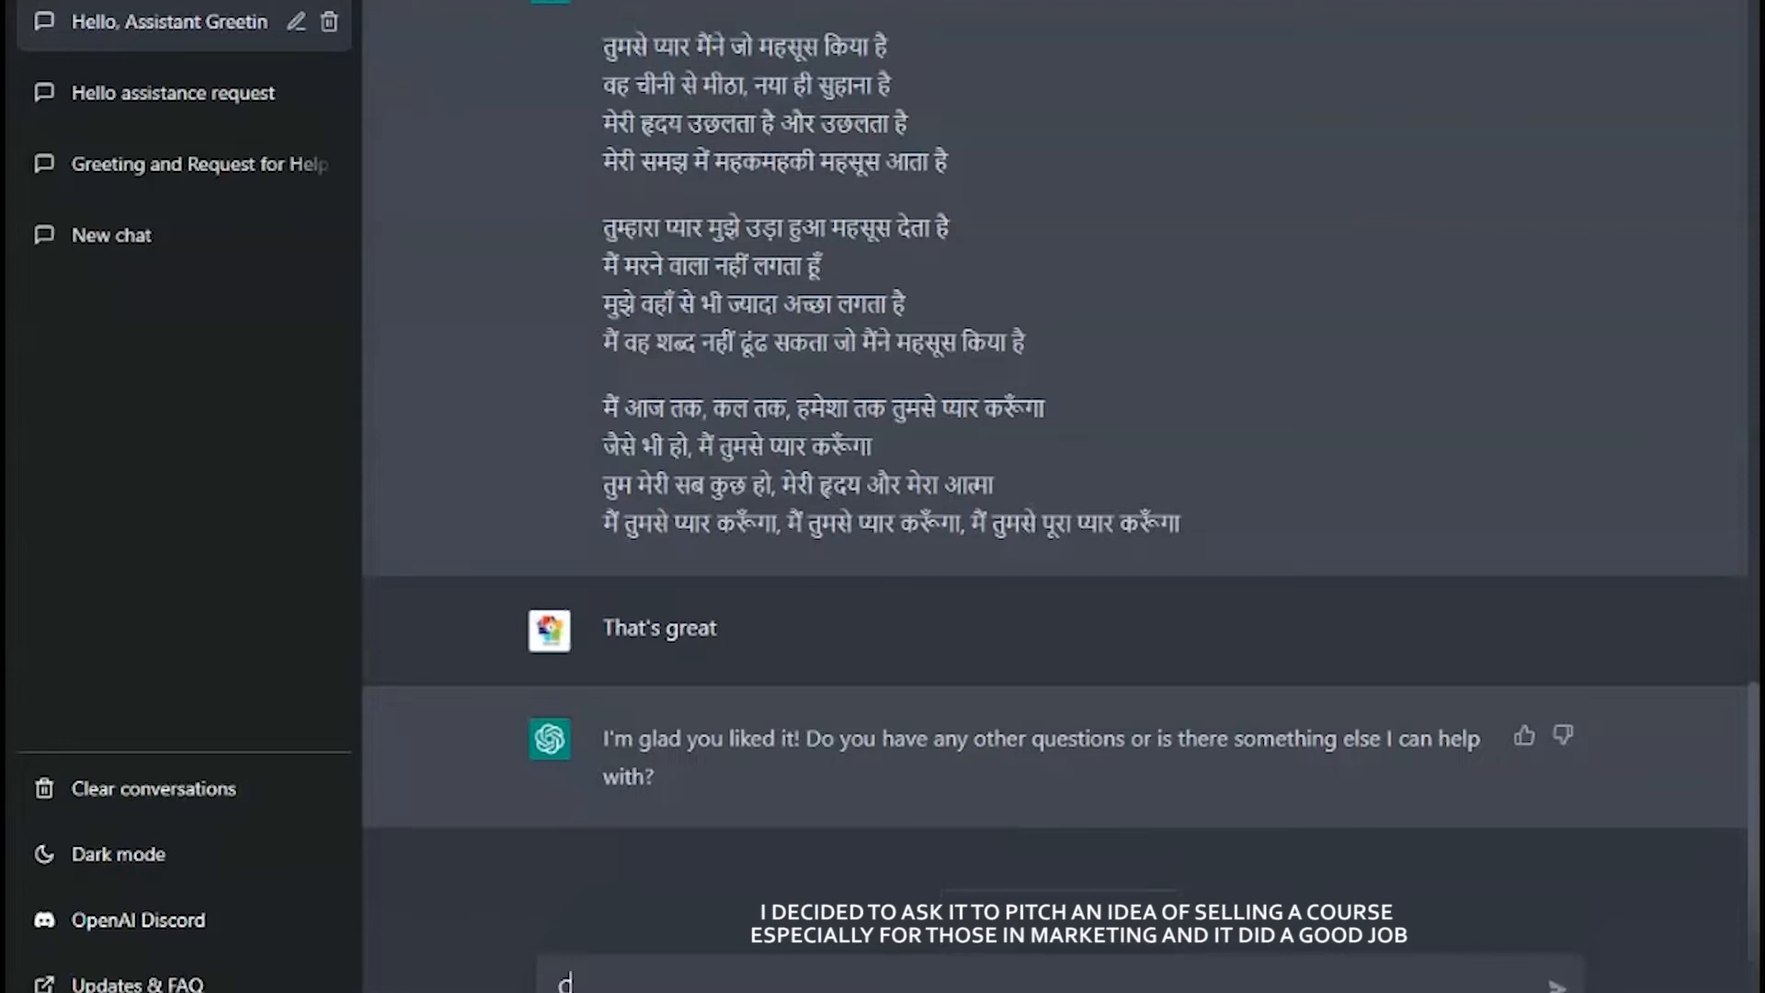
Step: Ask for a pitch idea for selling a course and scroll through the pitch
type("Can you create a pitch idea of selling a cour")
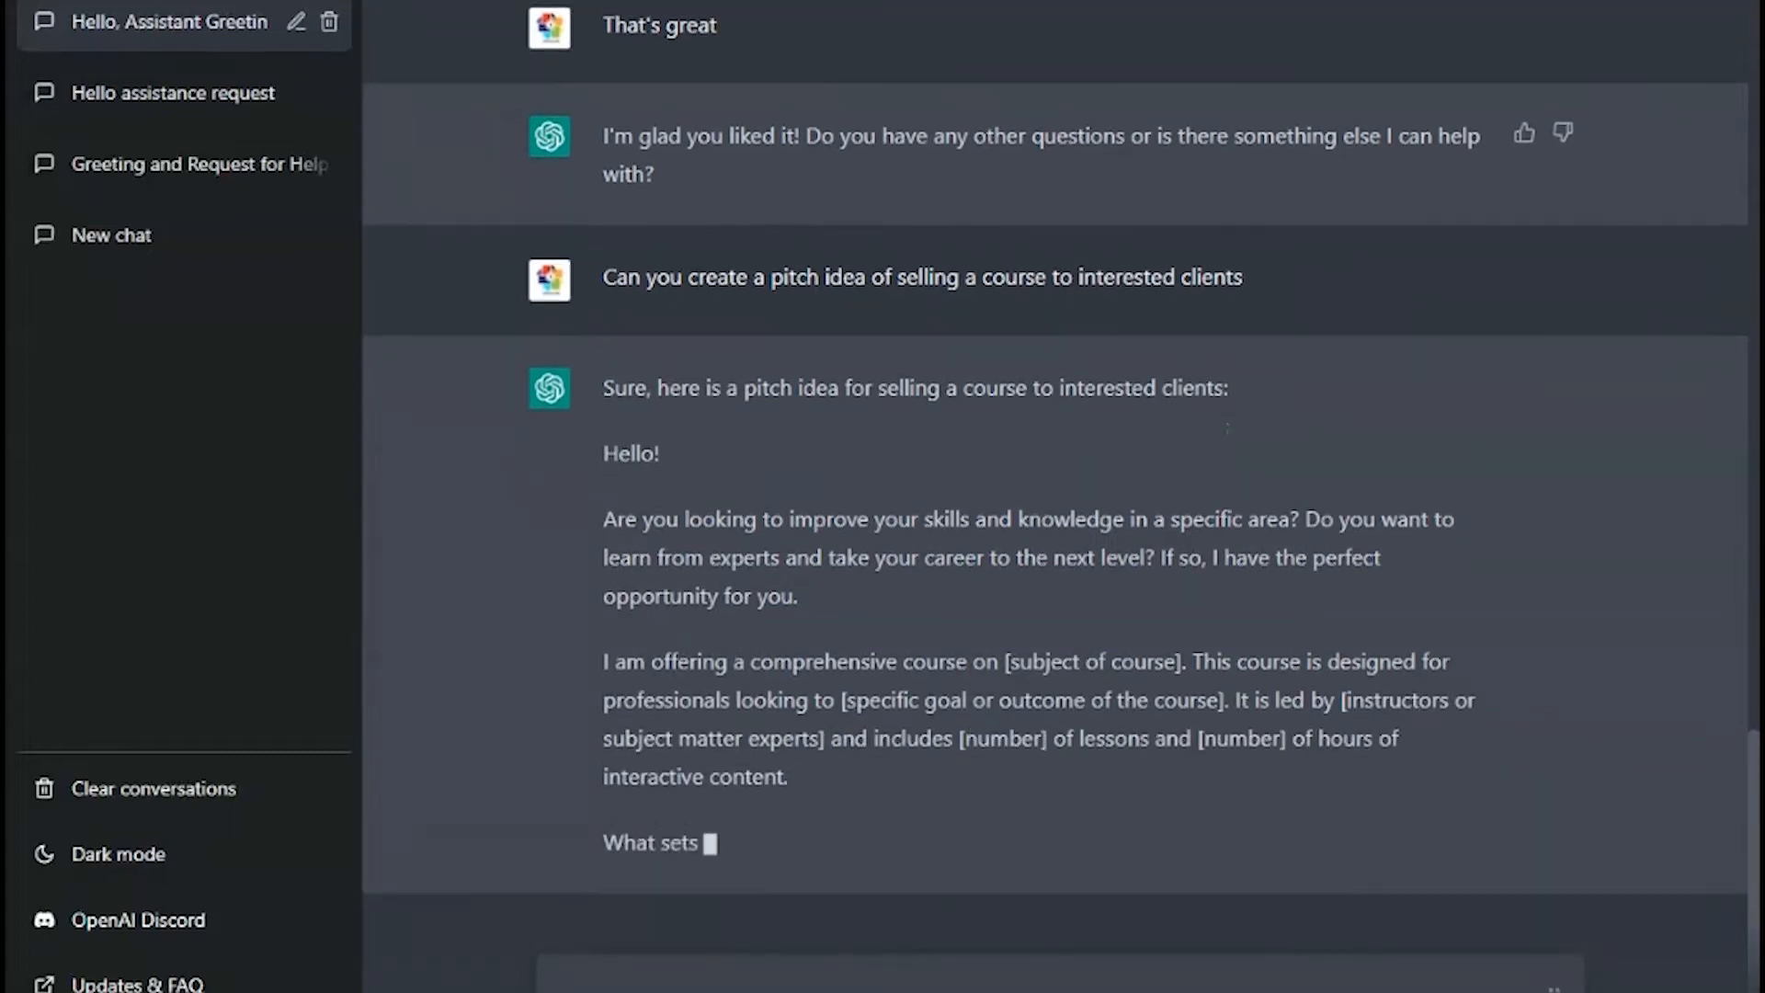
scroll("down", 3)
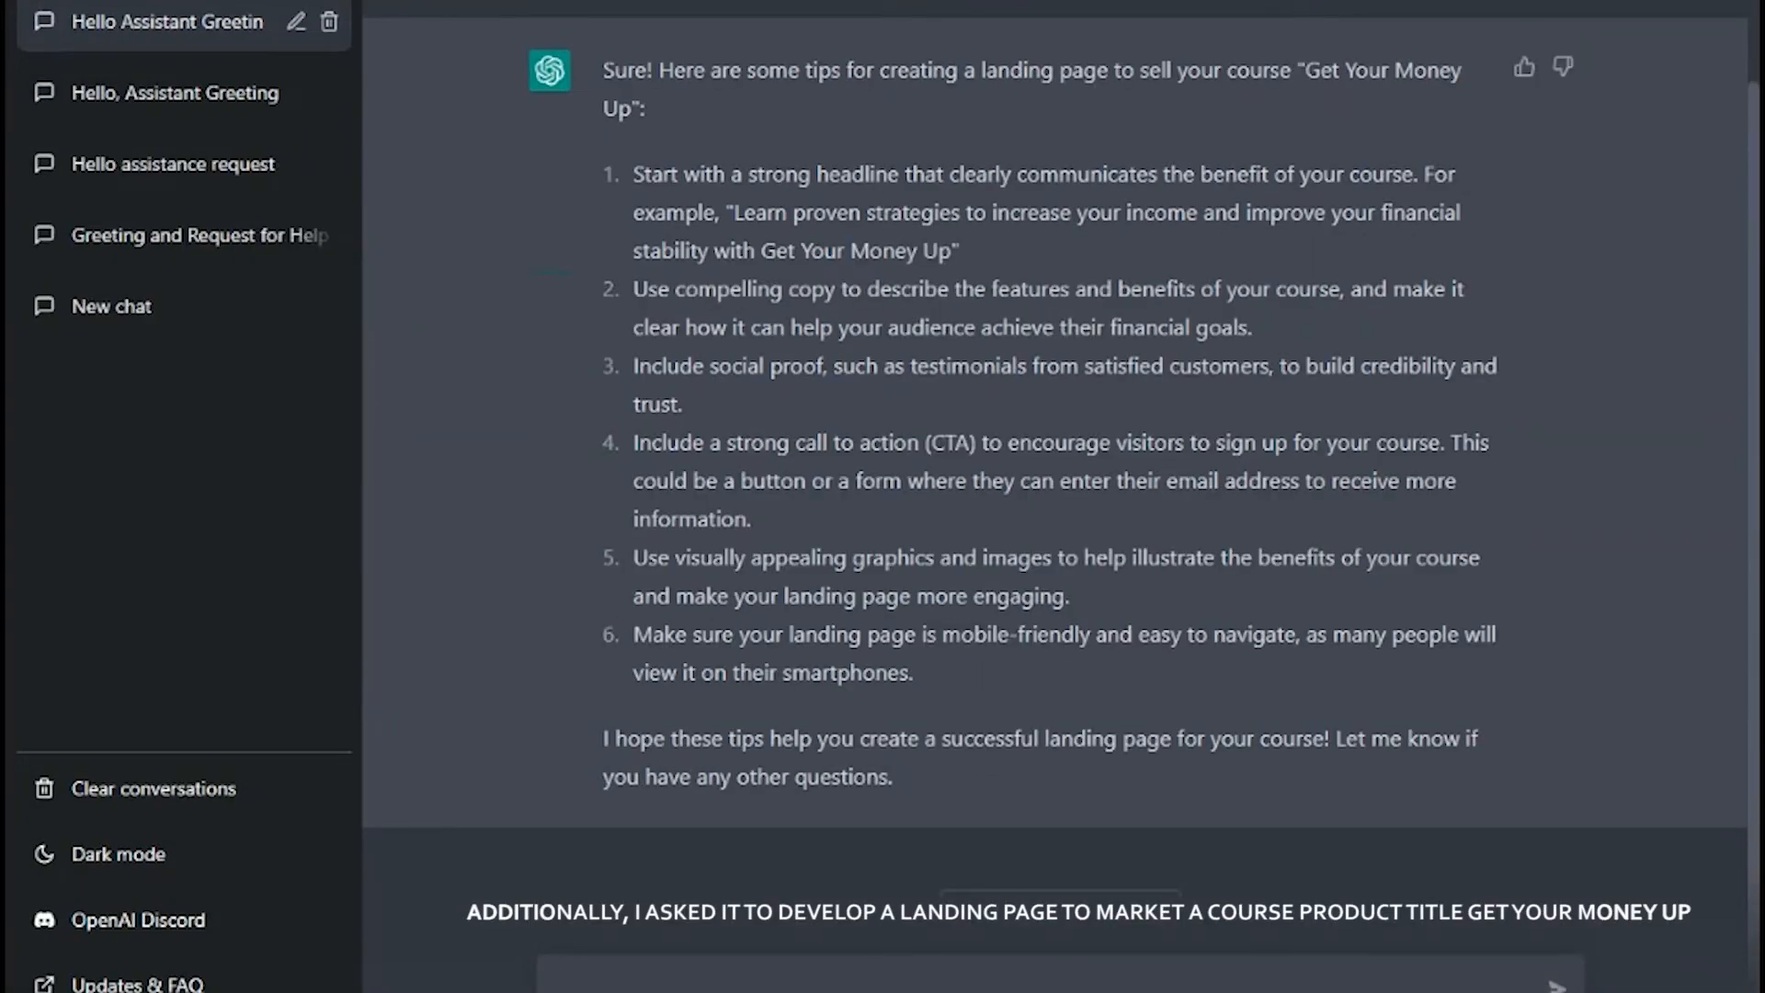
Step: Ask 'Can you give me the code to do that' and review the HTML and CSS code
left_click(1014, 973)
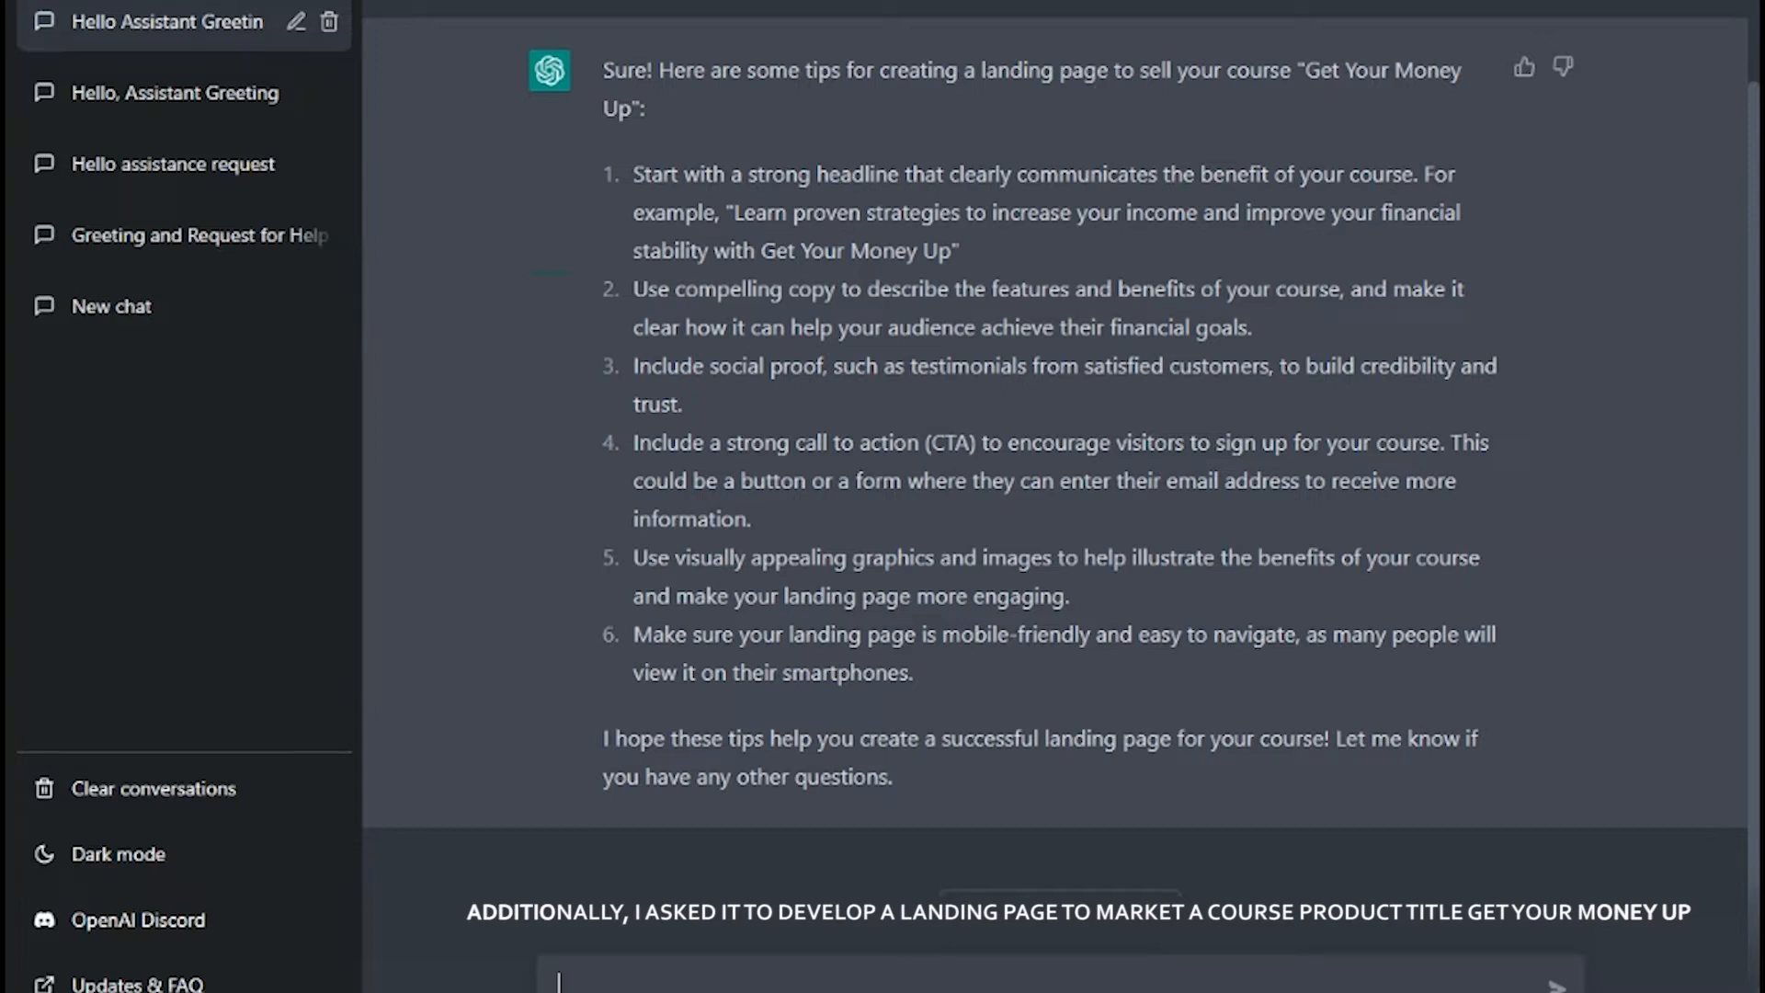
type("Can you d")
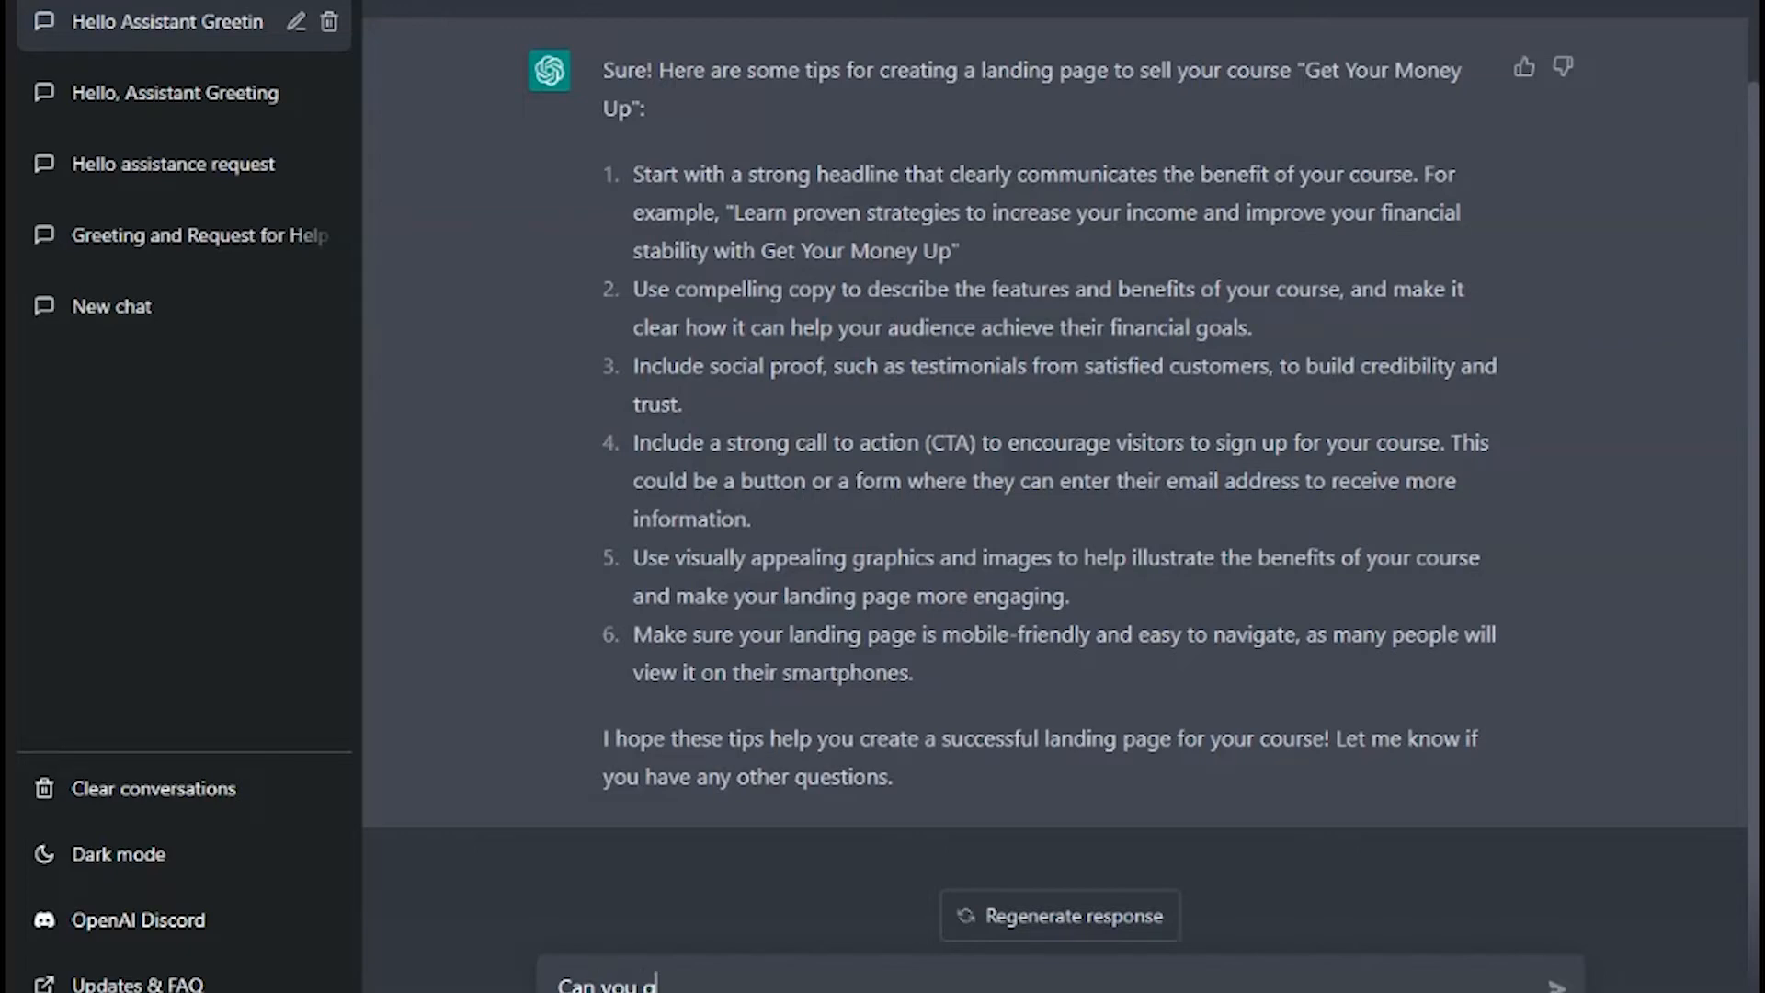
key("Return")
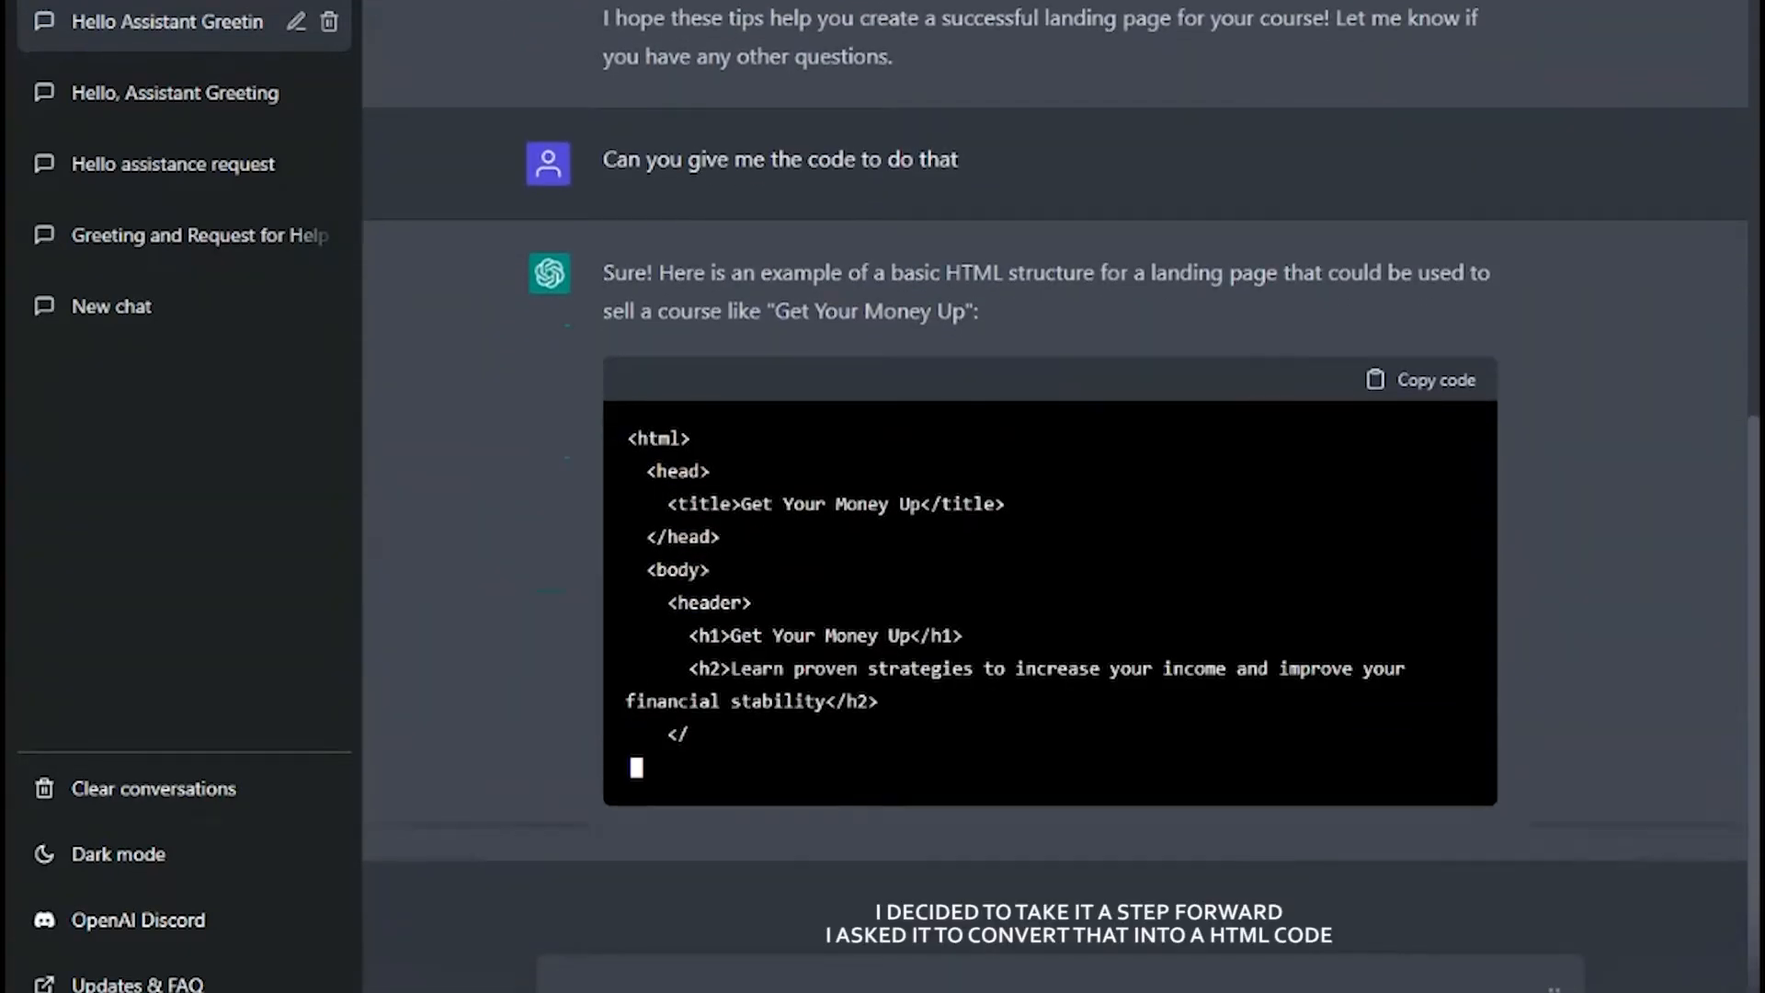
scroll("down", 3)
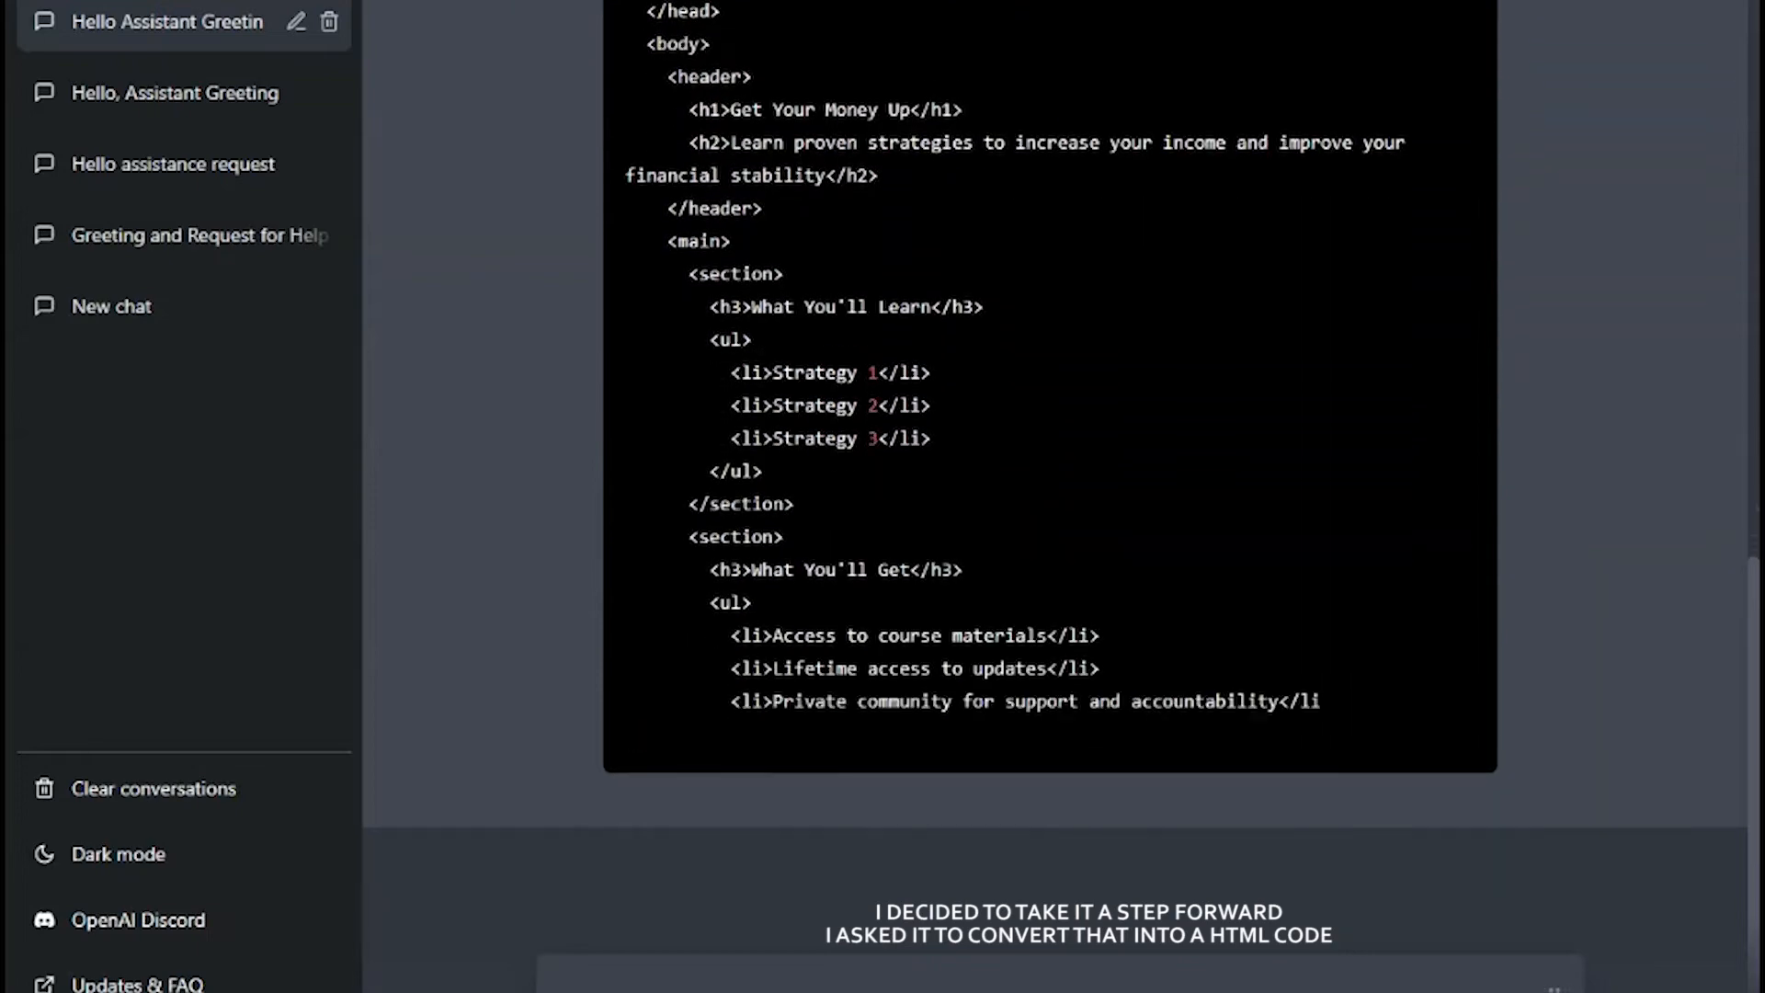
scroll("down", 3)
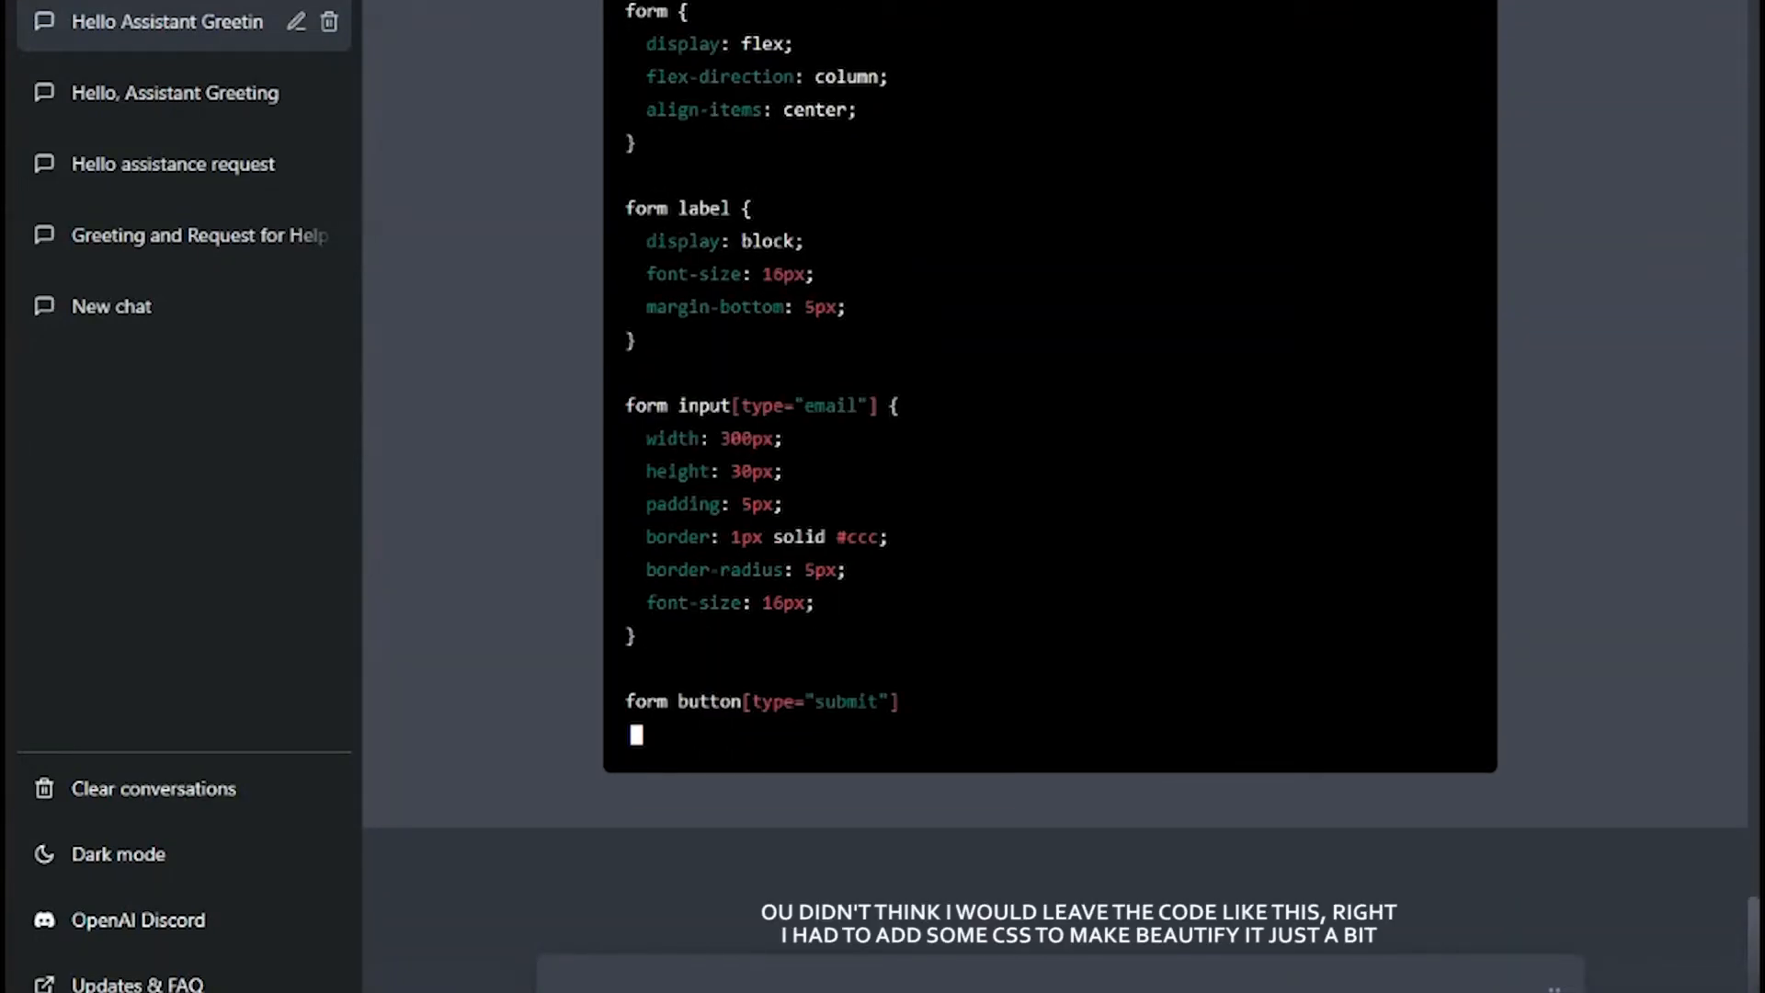
scroll("down", 3)
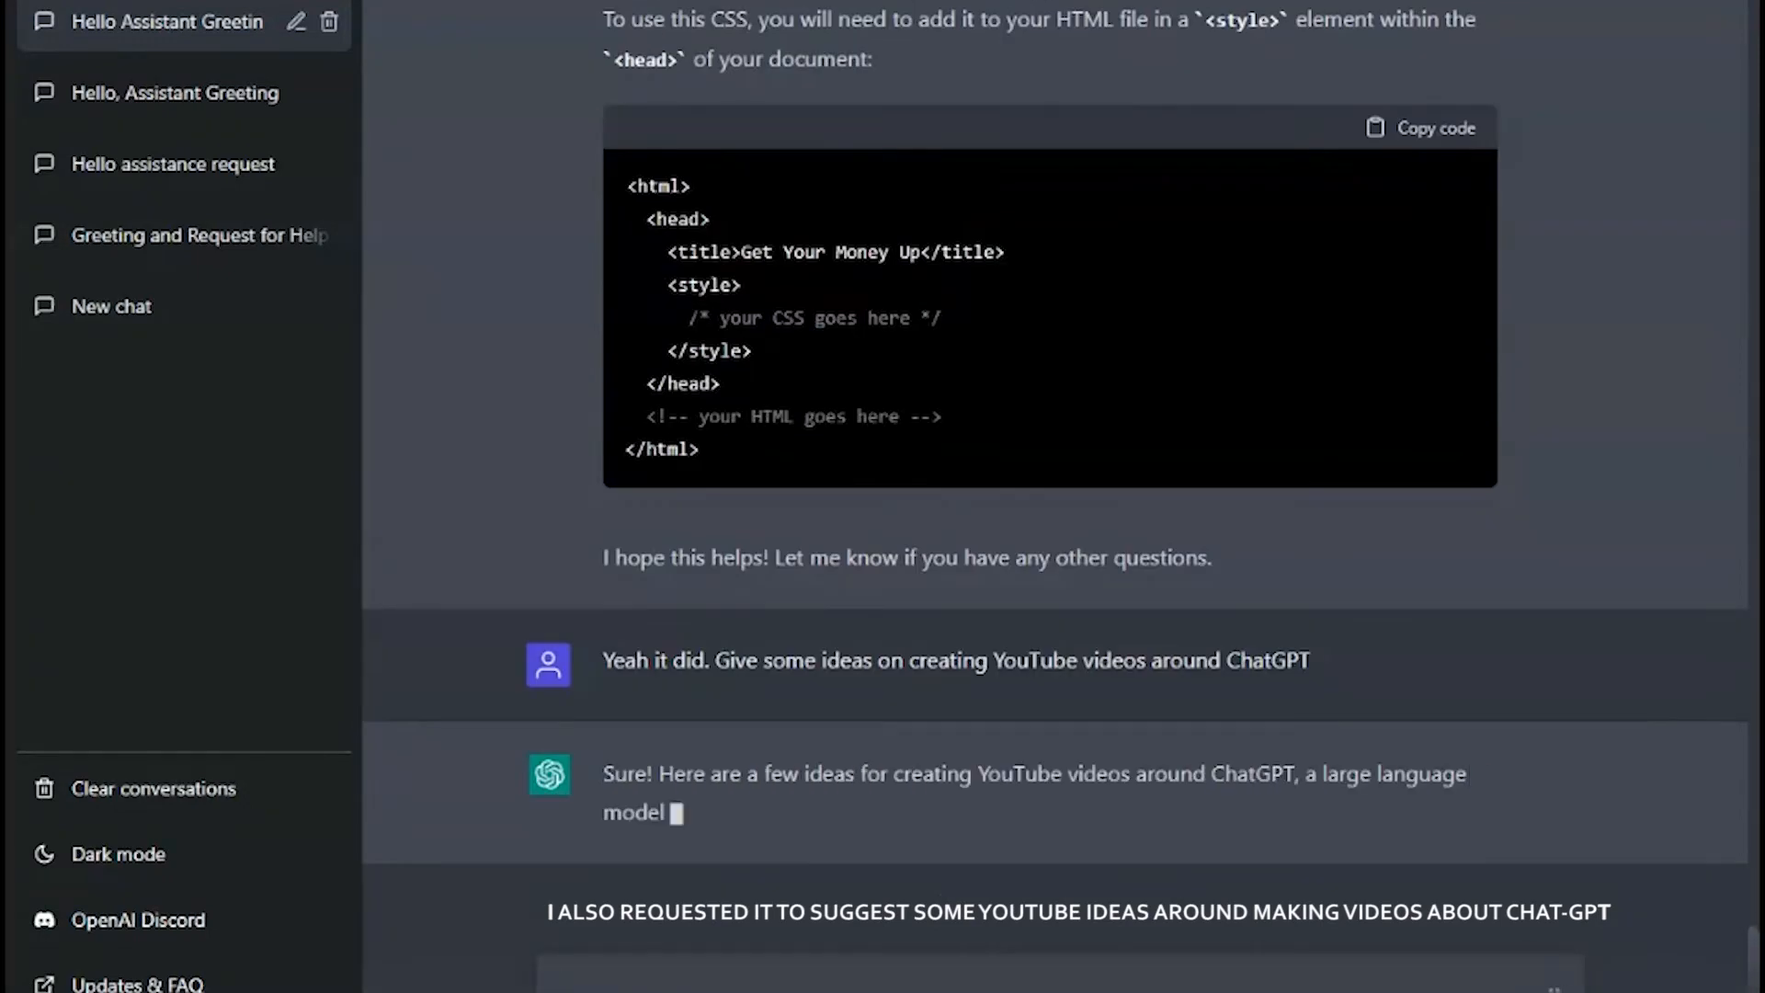
Step: Scroll through ChatGPT's list of YouTube video ideas about ChatGPT
scroll("down", 3)
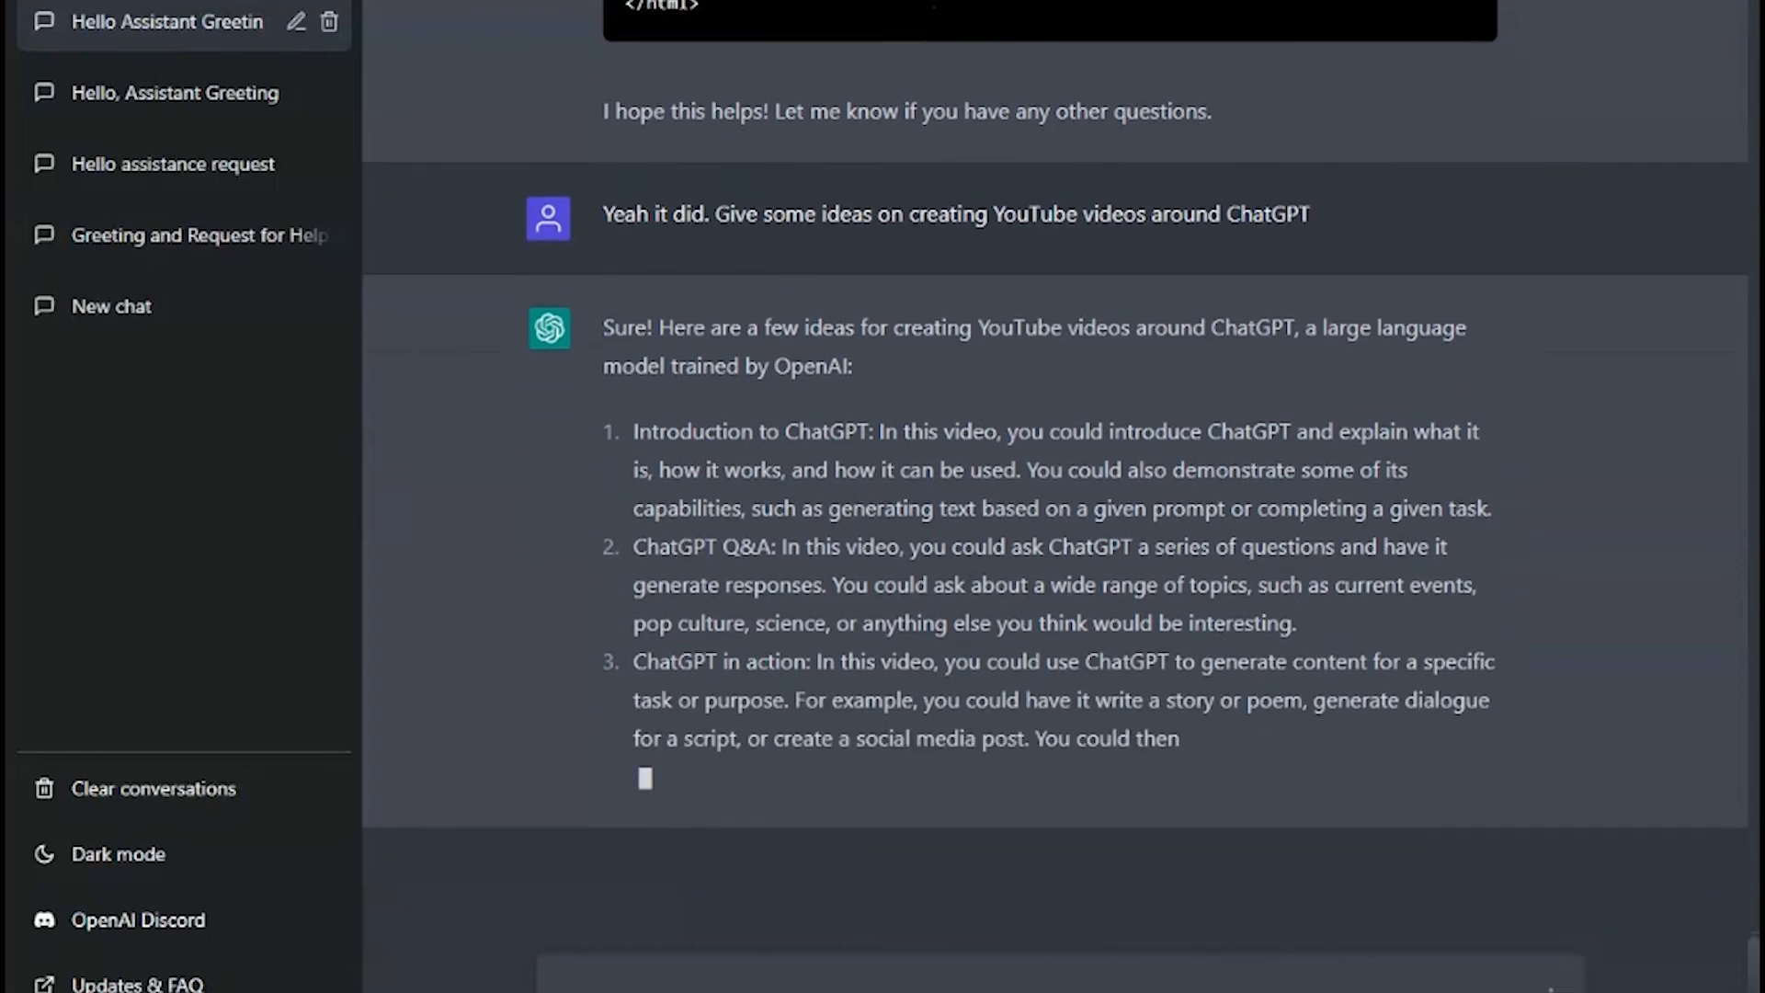
scroll("down", 3)
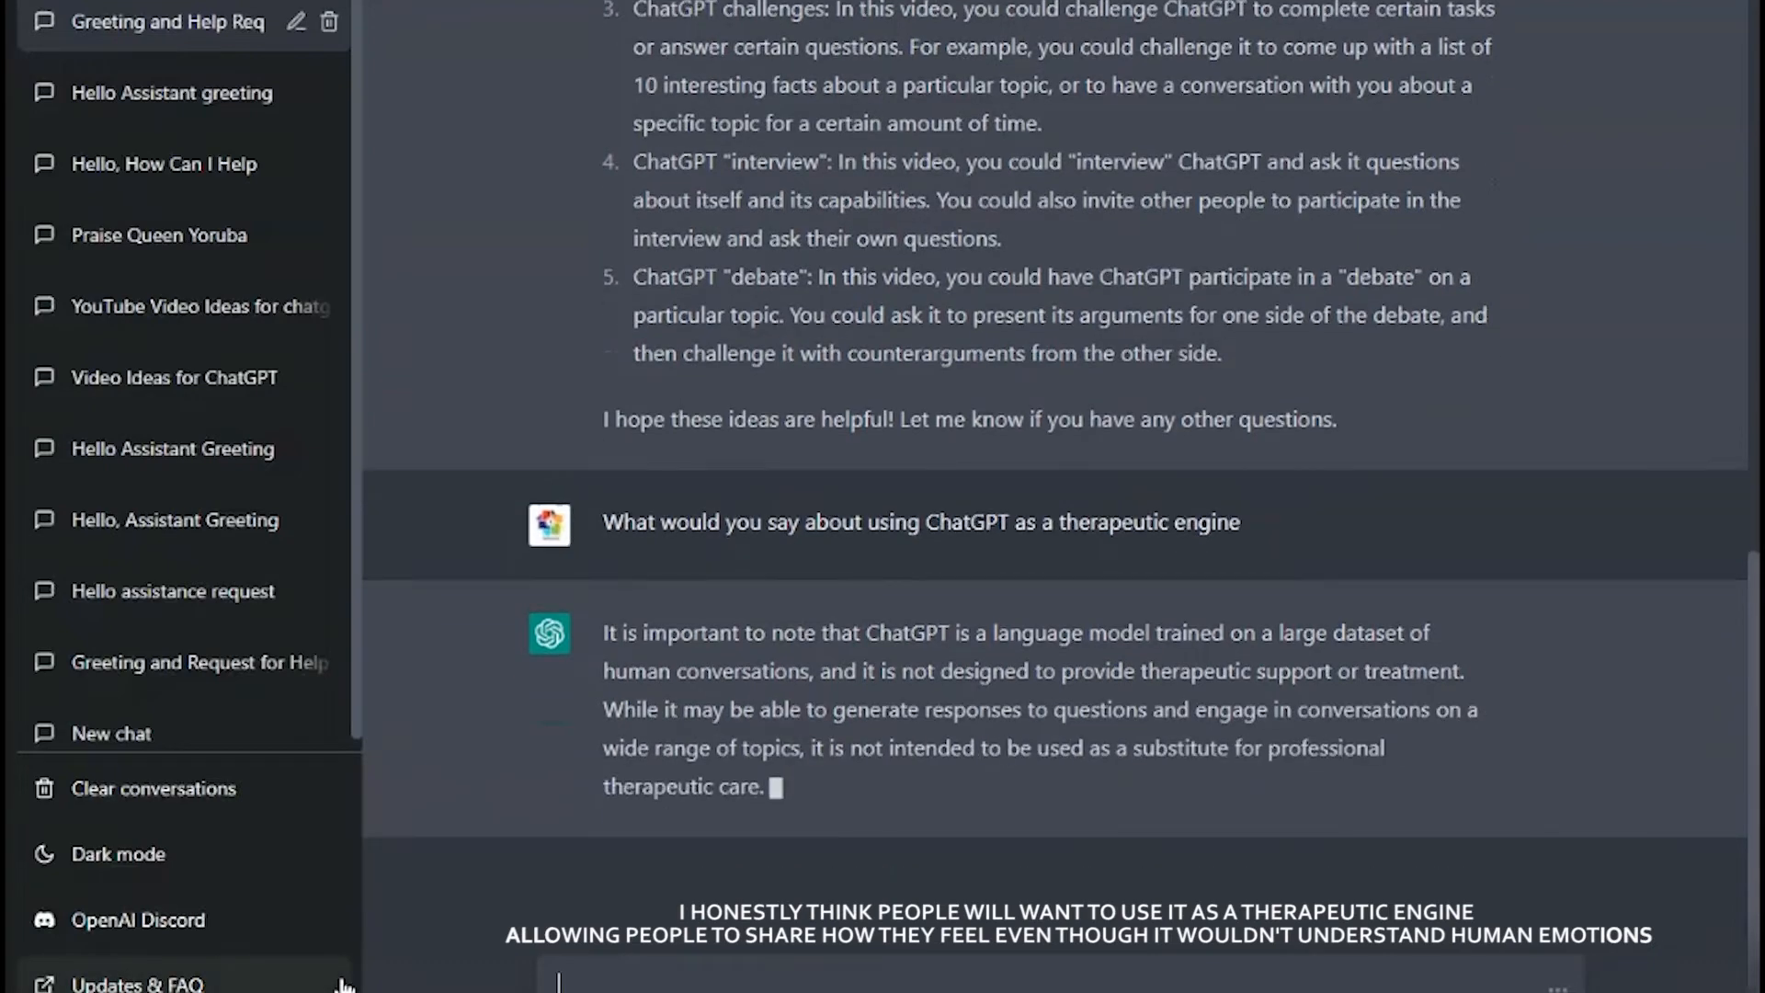
Step: Scroll through ChatGPT's answer about its limits as a therapeutic engine
scroll("down", 3)
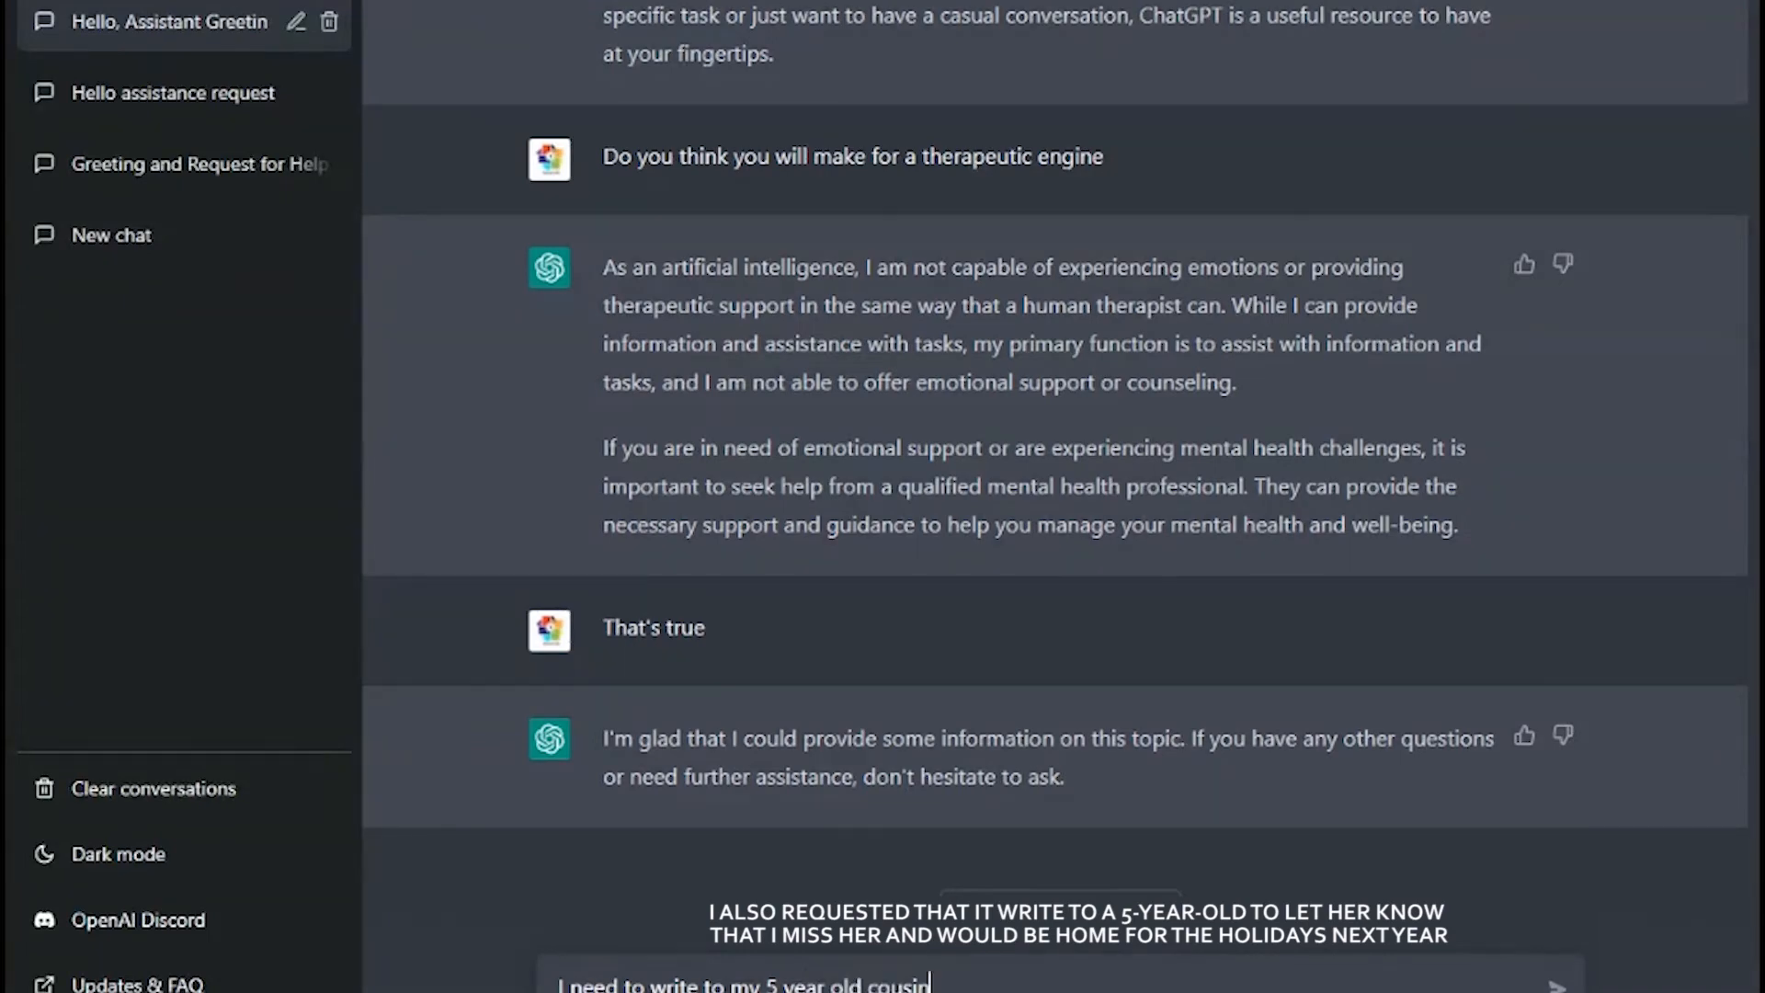
Step: Request a letter telling the 5-year-old cousin she is missed, and scroll the letter
type("telling her I miss her and would ensure I can spend th")
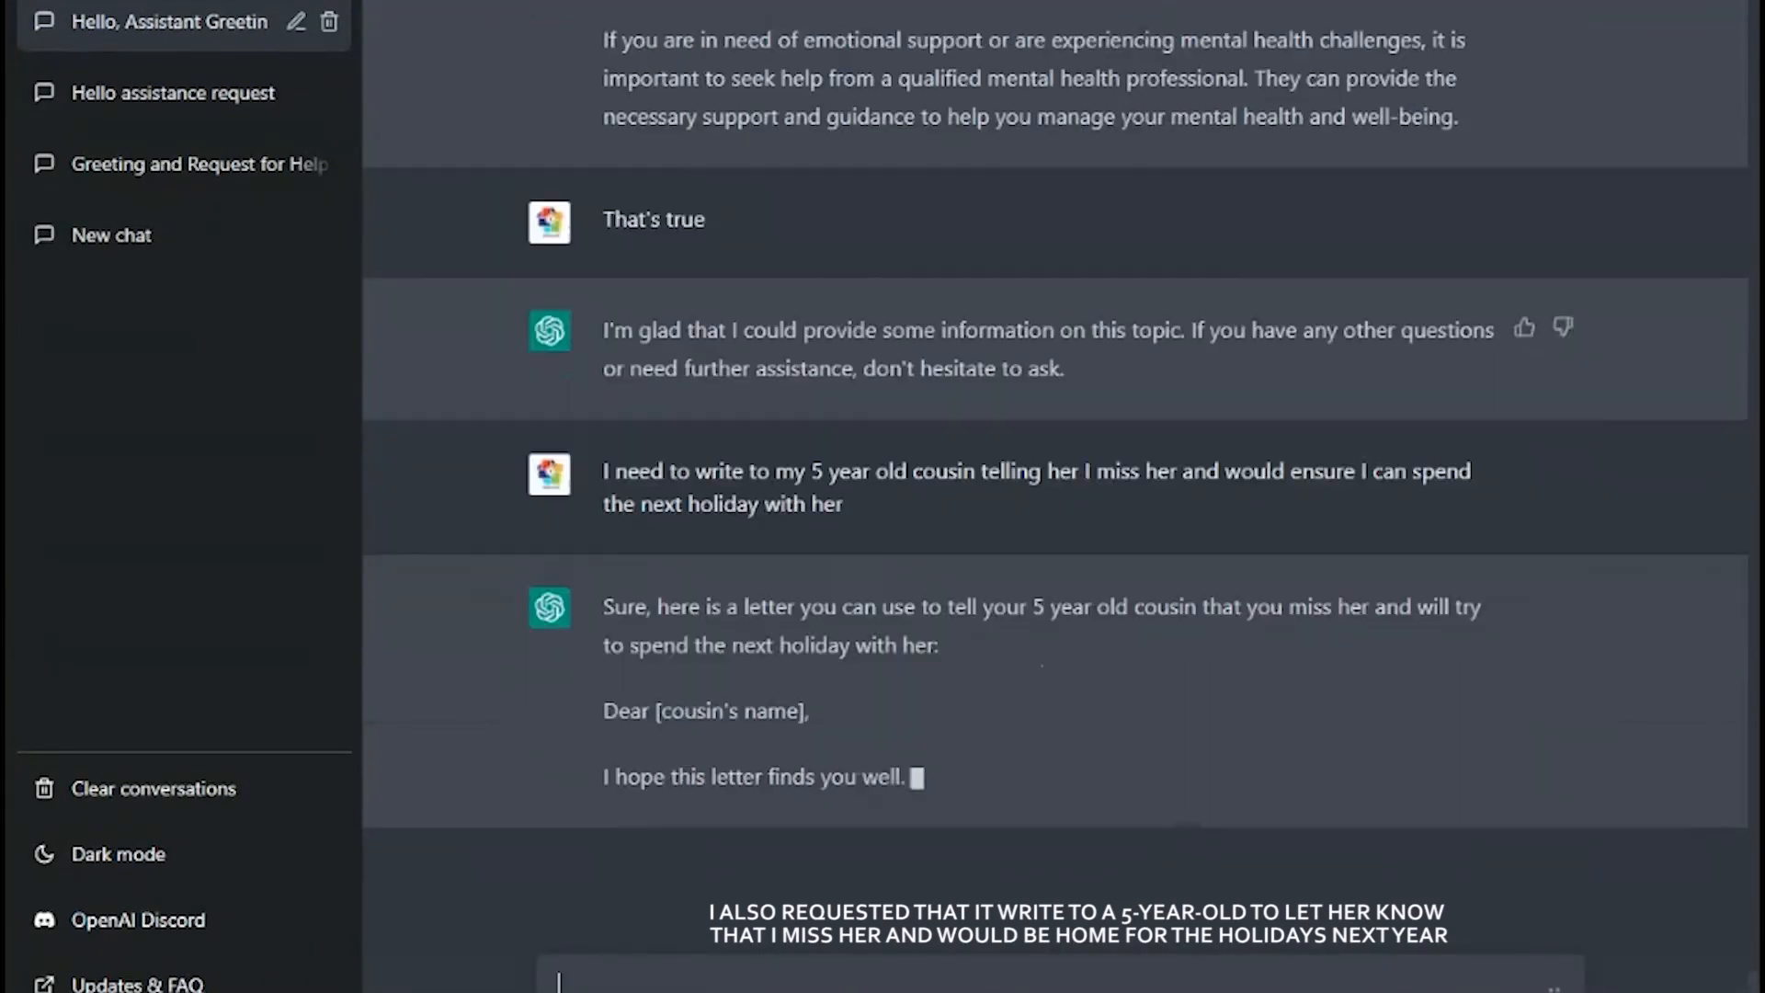
scroll("down", 3)
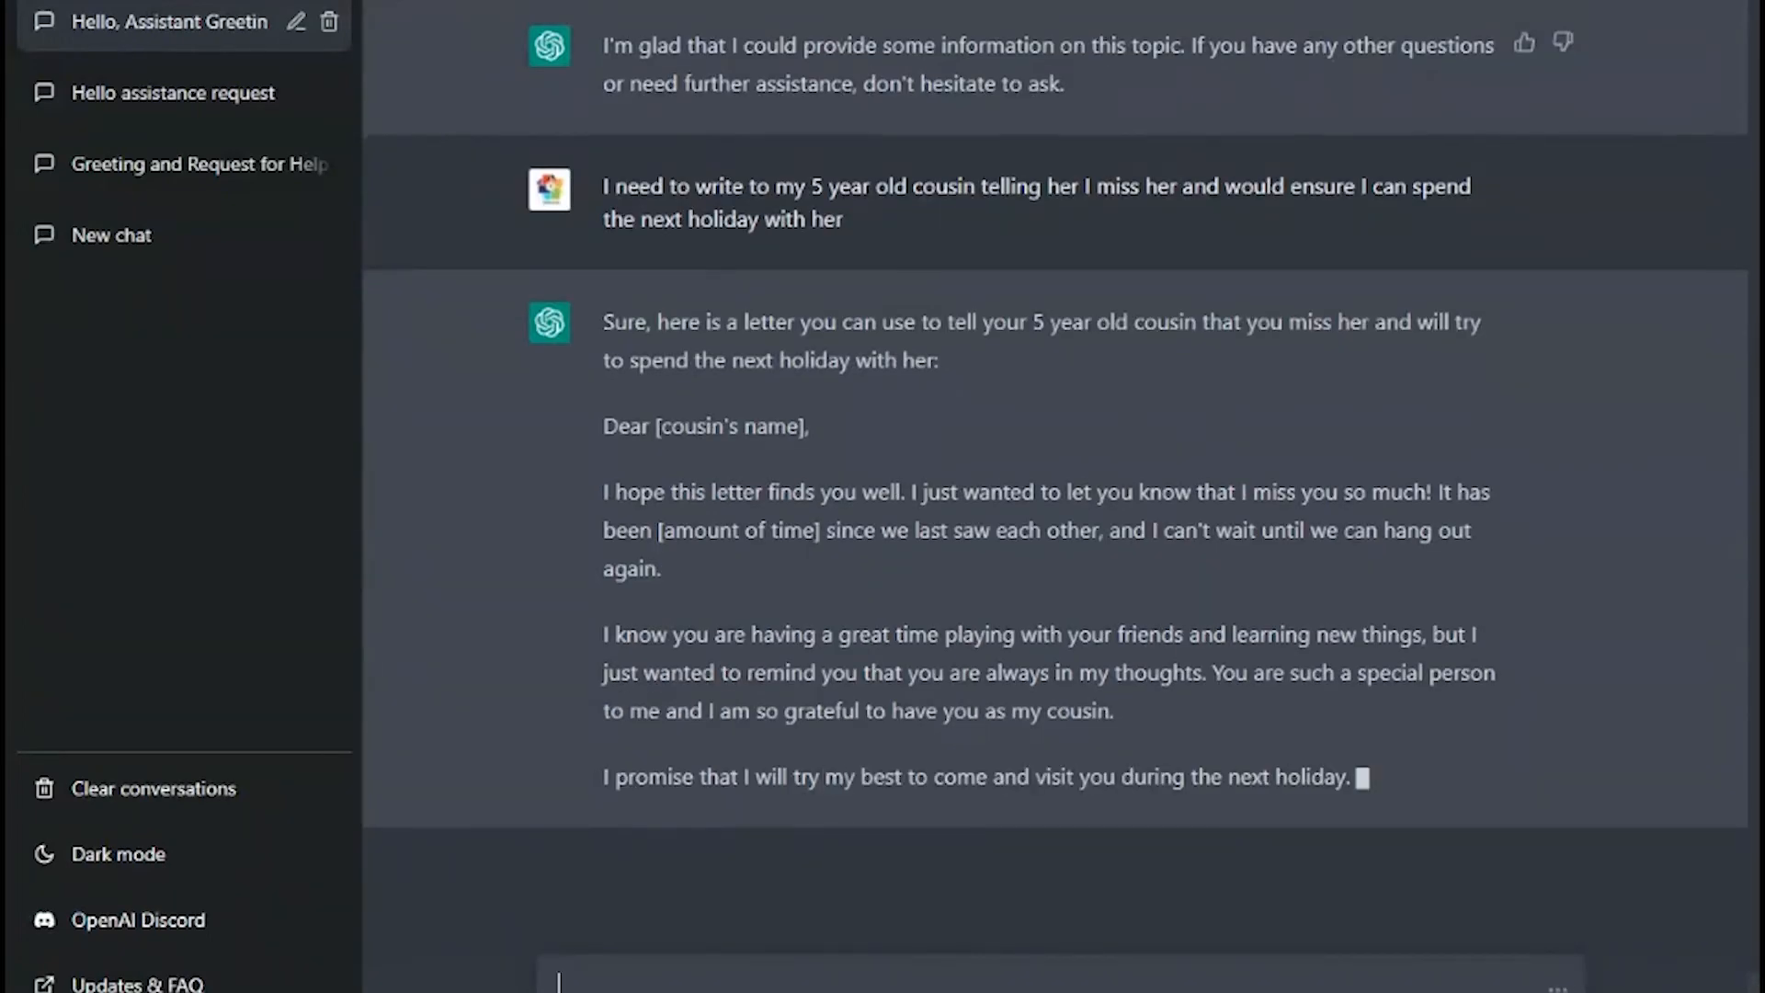
scroll("down", 3)
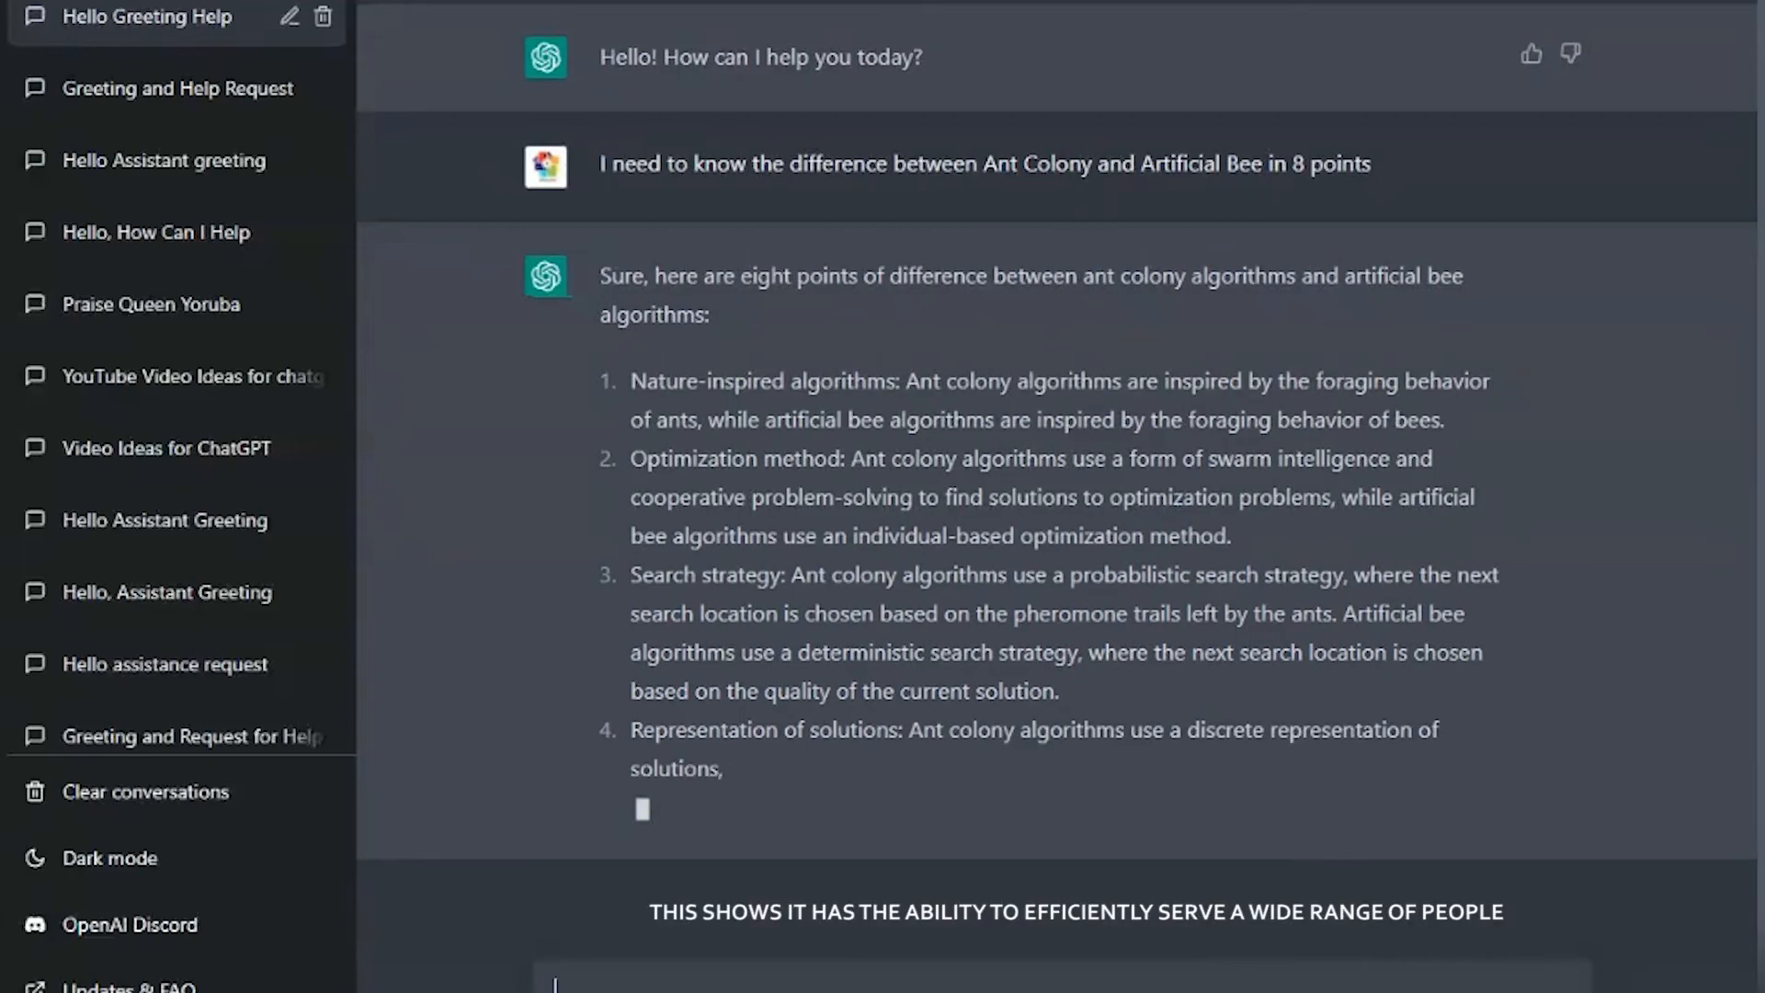
Step: Scroll through the eight differences between ant colony and artificial bee algorithms
scroll("down", 3)
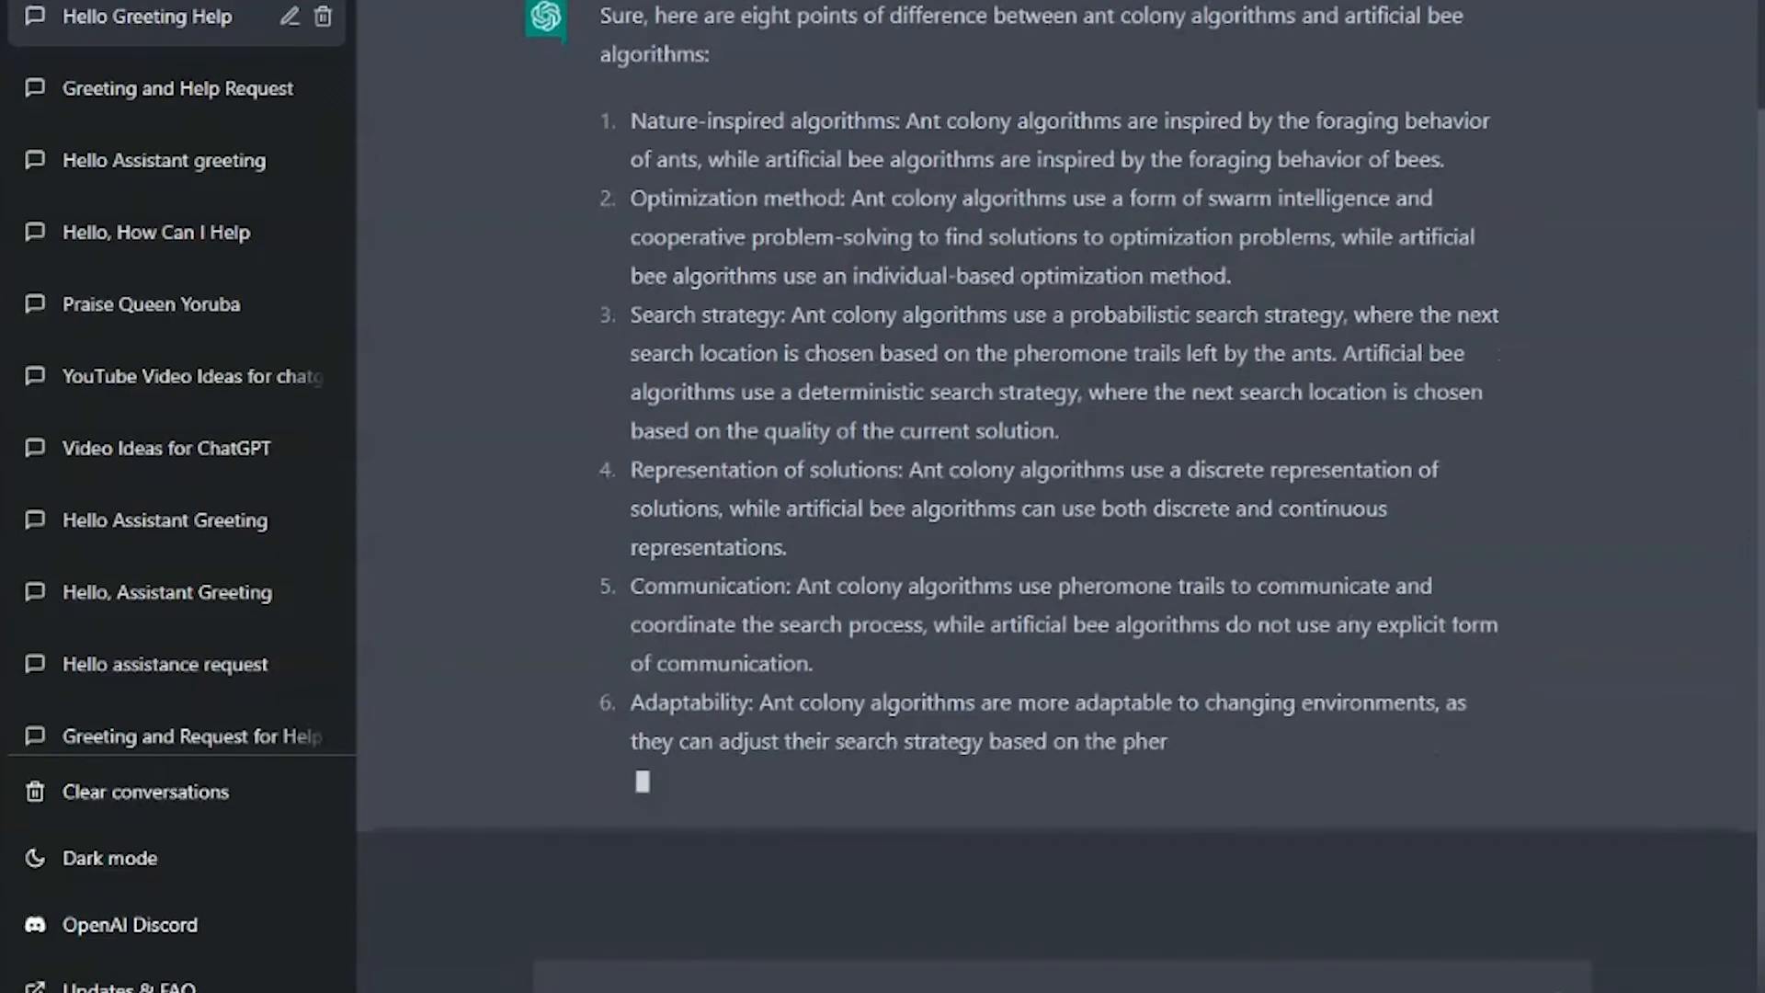
scroll("down", 3)
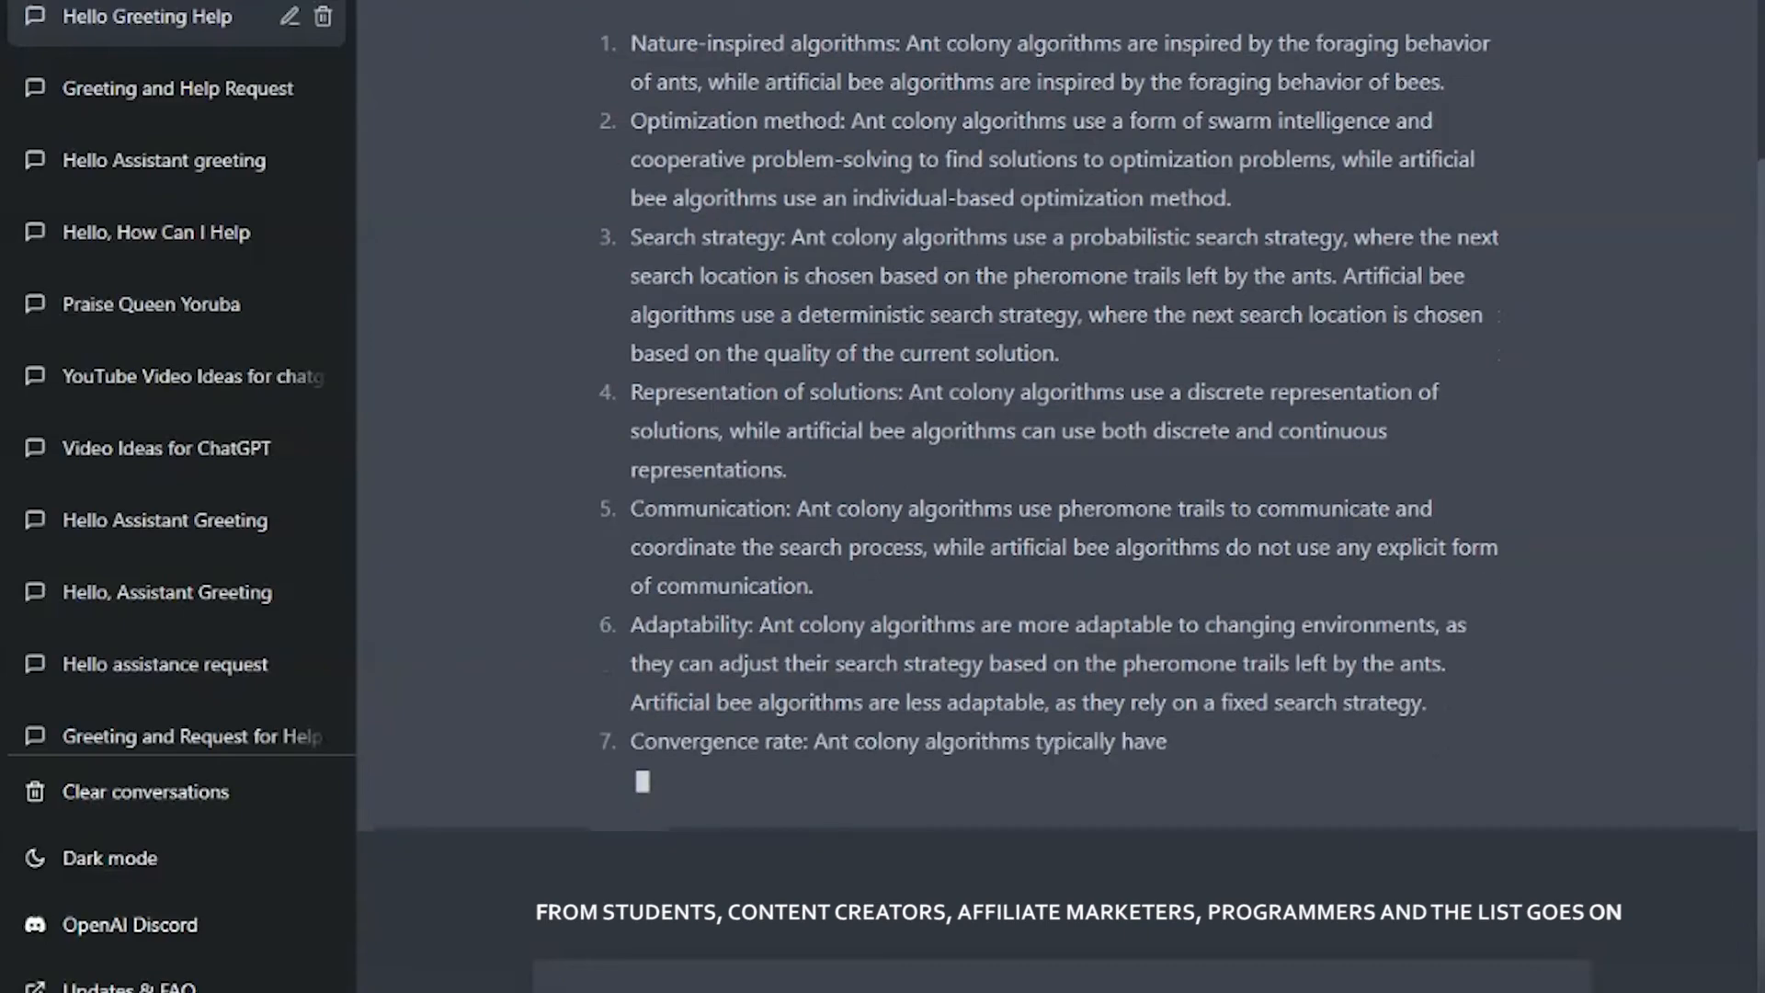
scroll("down", 3)
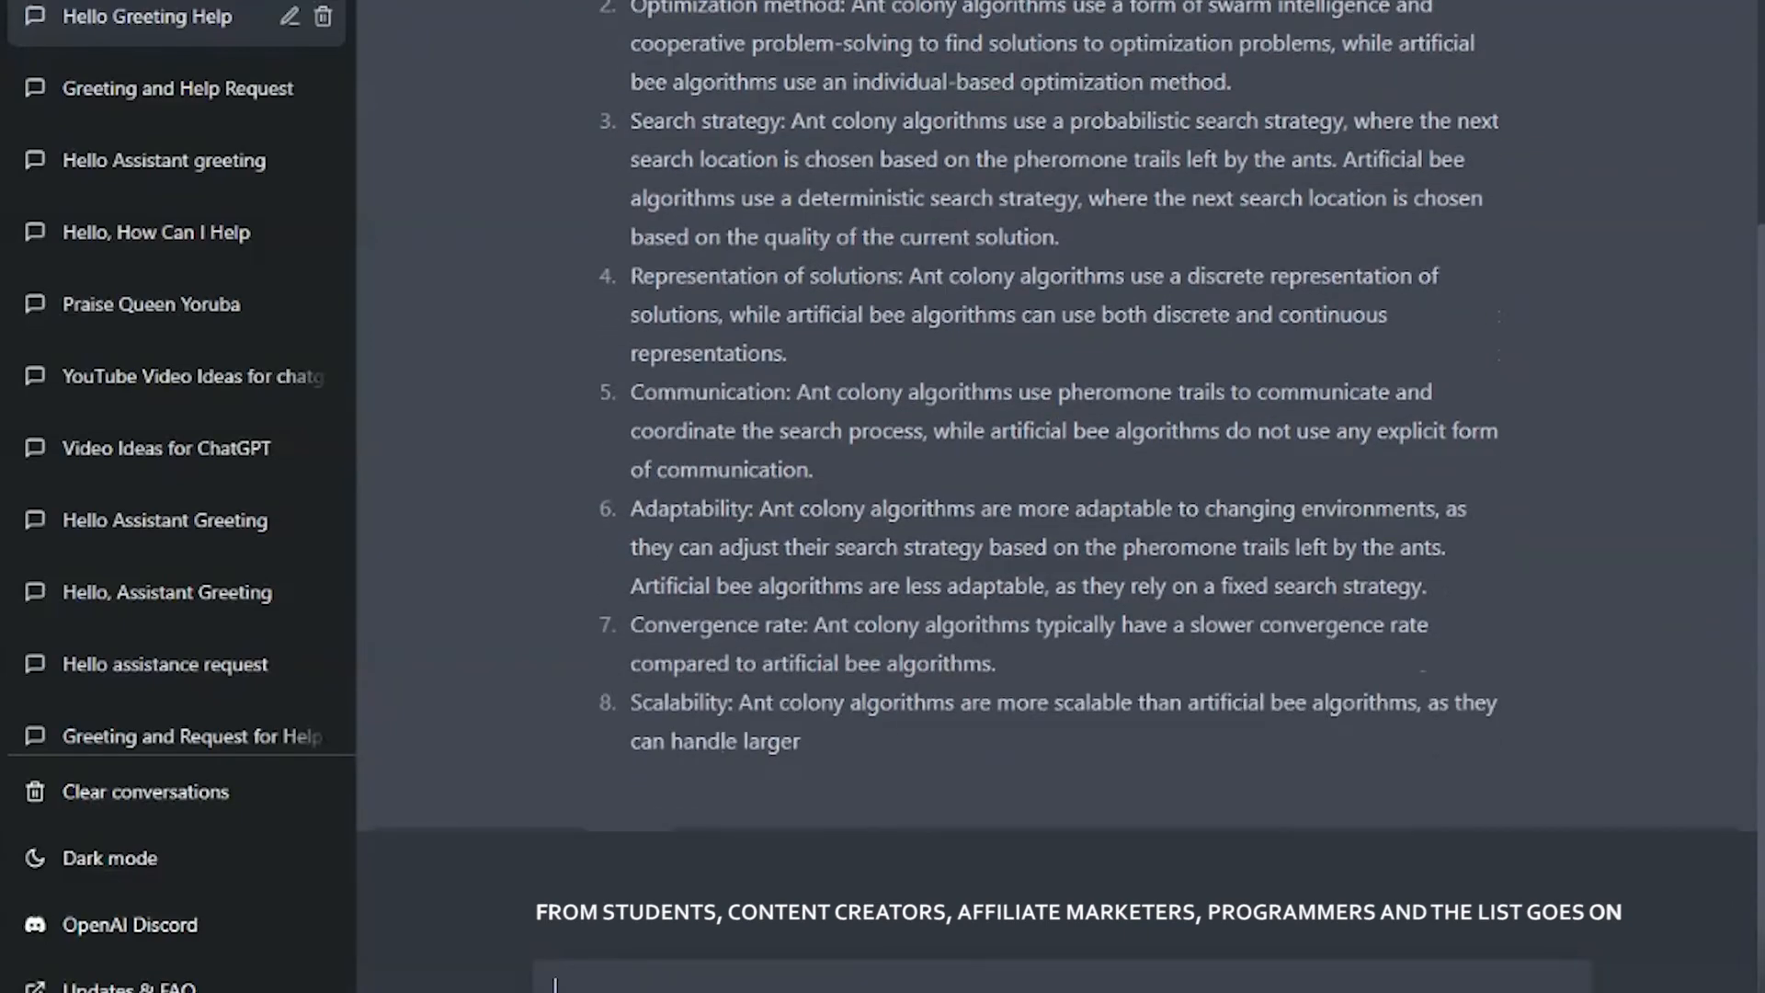
scroll("down", 3)
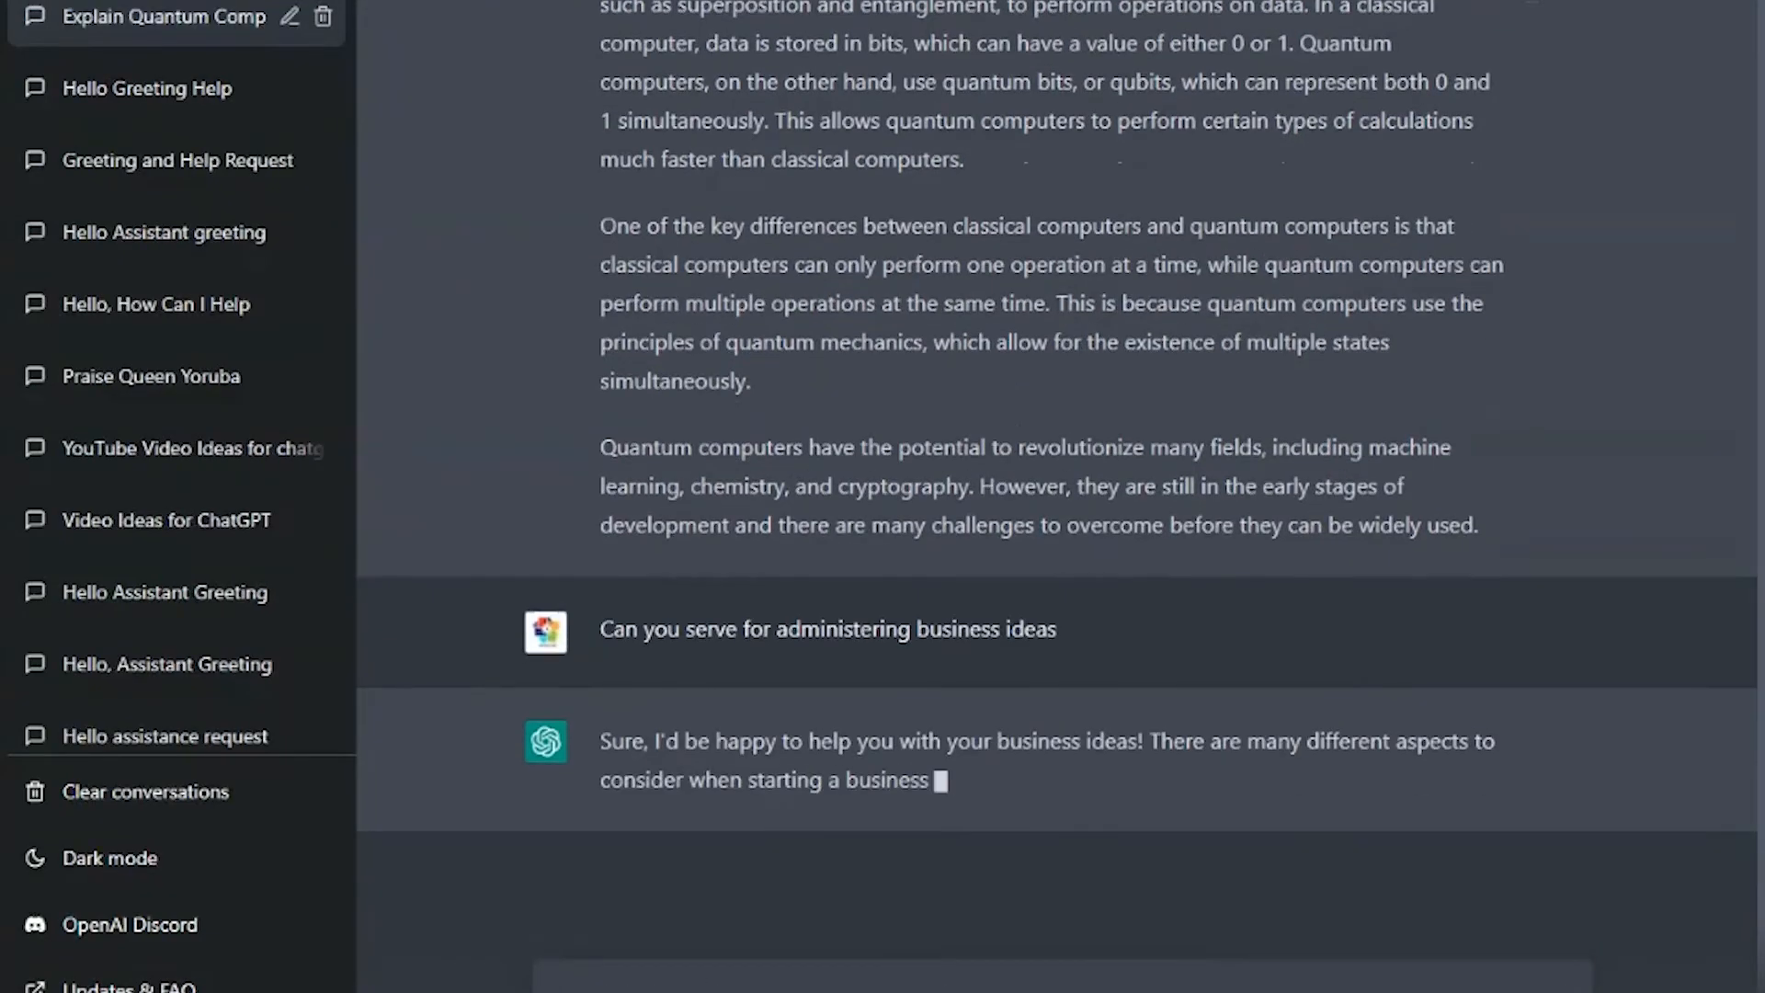
Step: Scroll through ChatGPT's five-step plan for a $10,000 ad budget across 10 cities
scroll("down", 3)
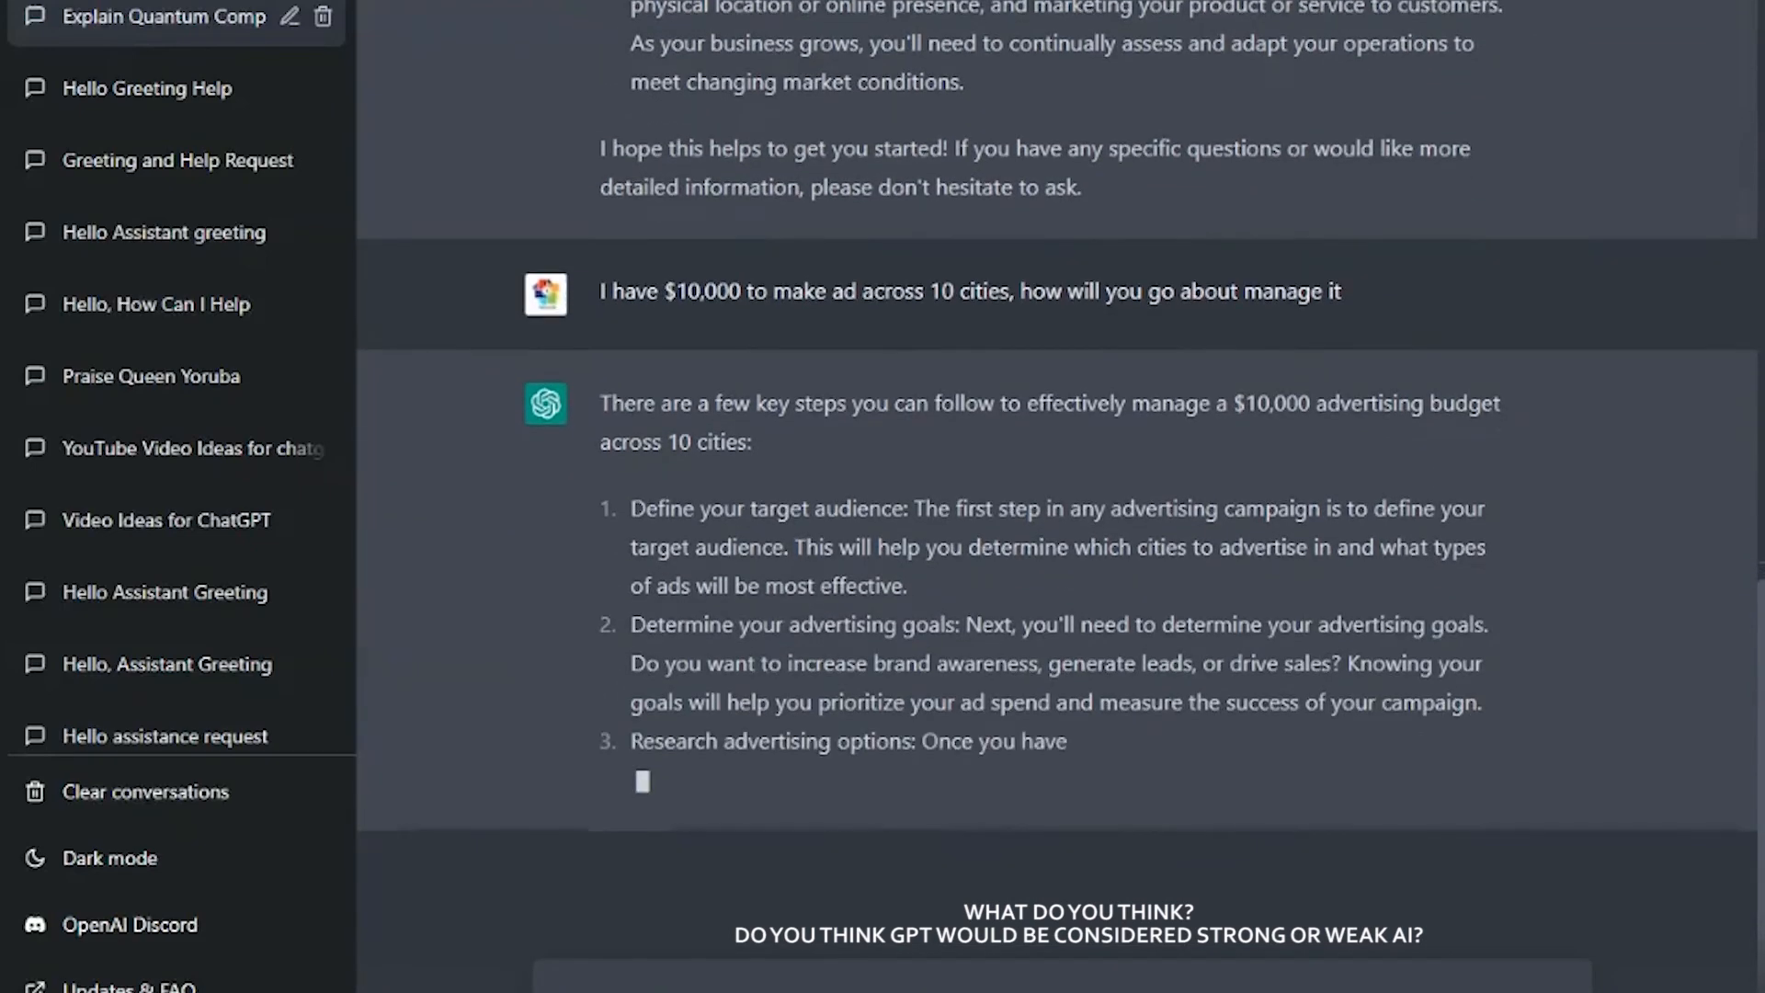
scroll("down", 3)
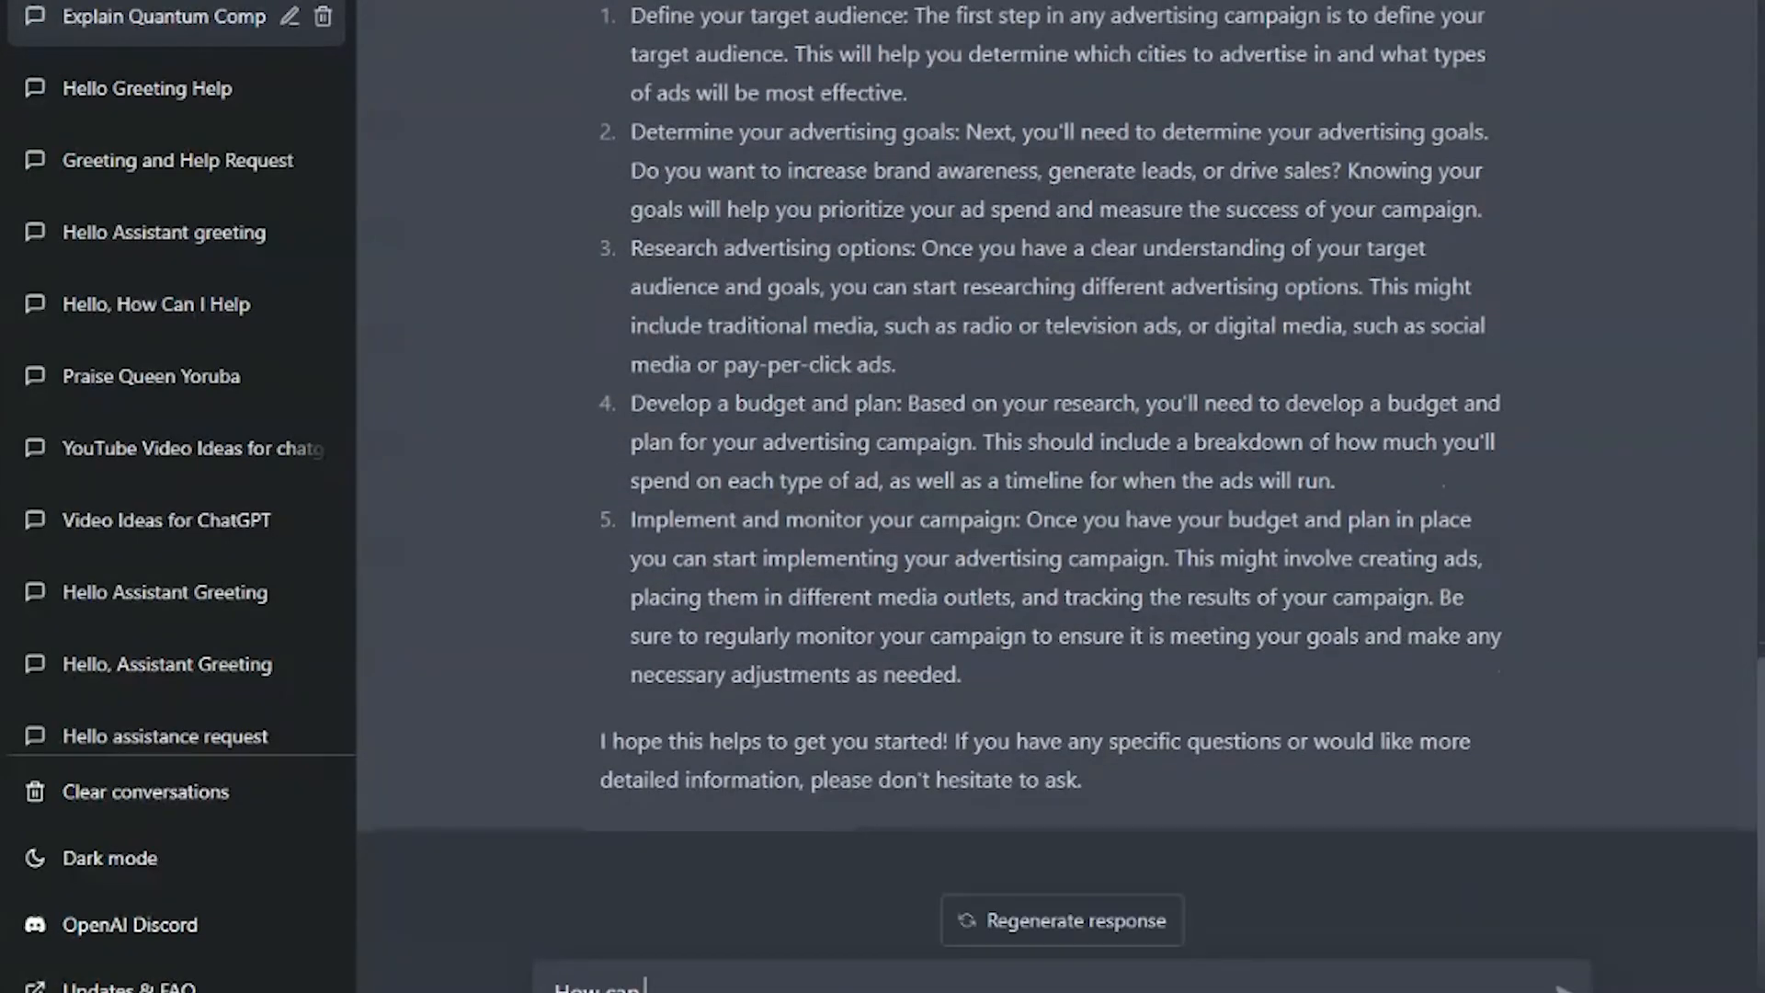
Step: Scroll through ChatGPT's five ways to integrate GPT into businesses today
scroll("down", 3)
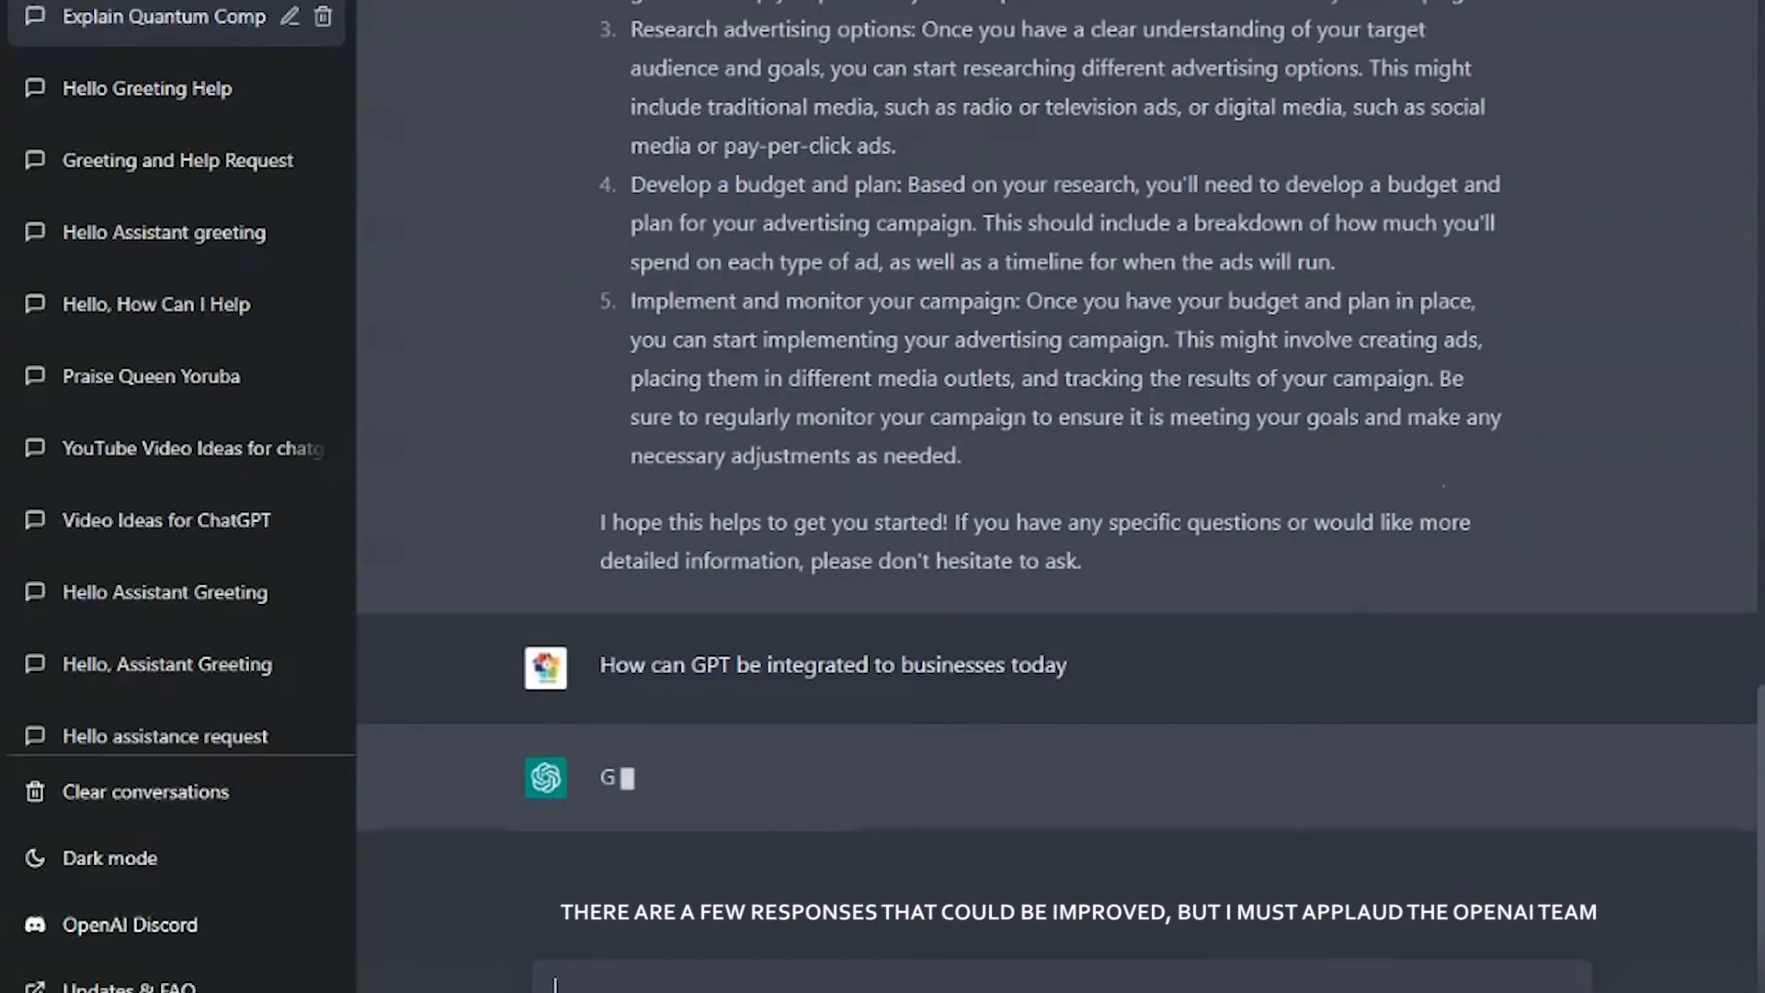
scroll("down", 3)
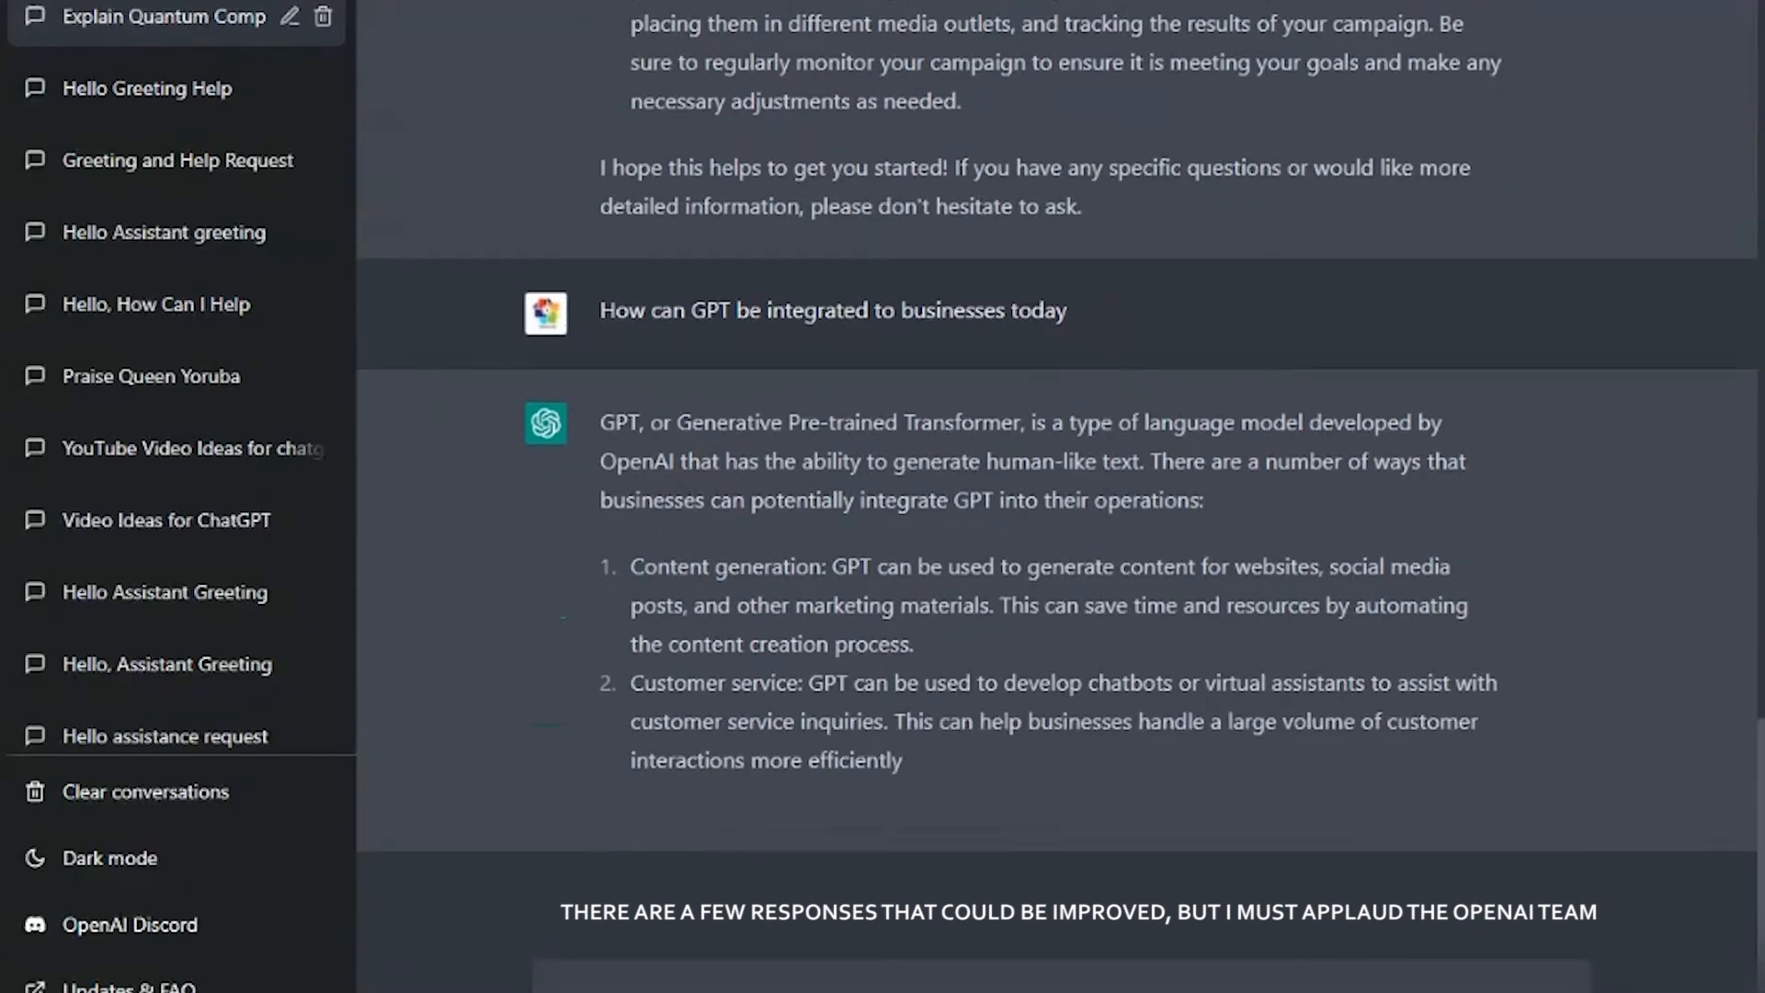
scroll("down", 3)
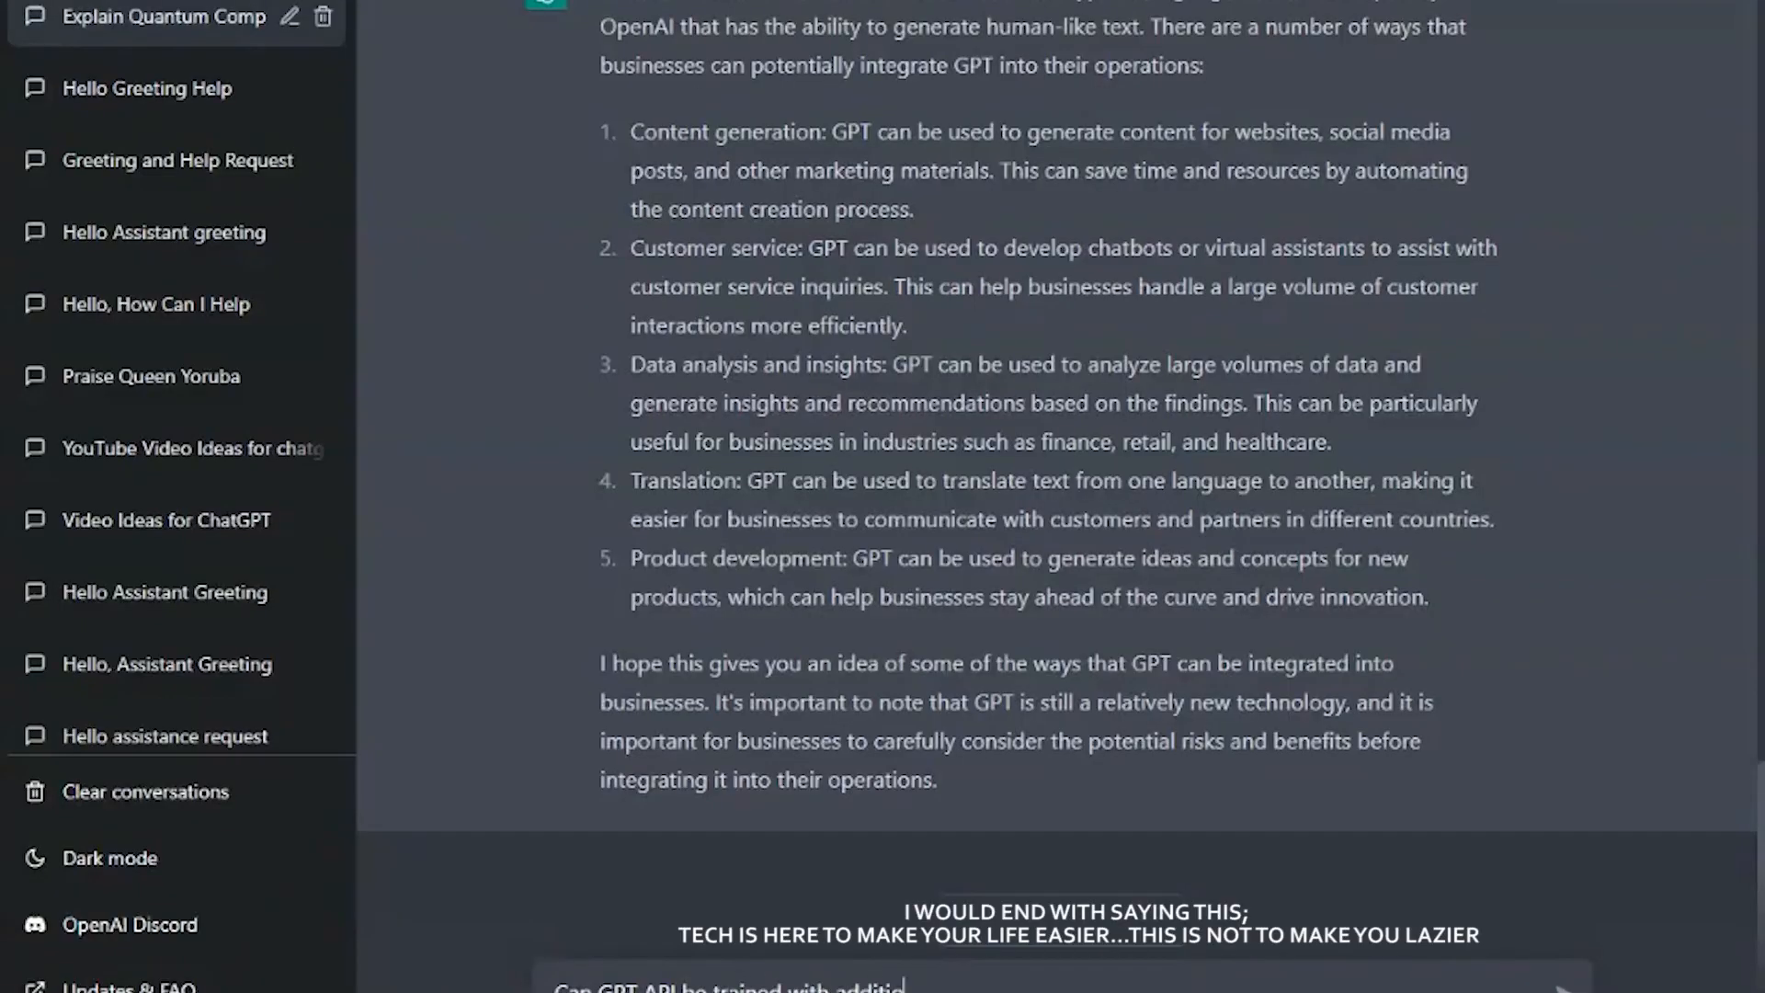